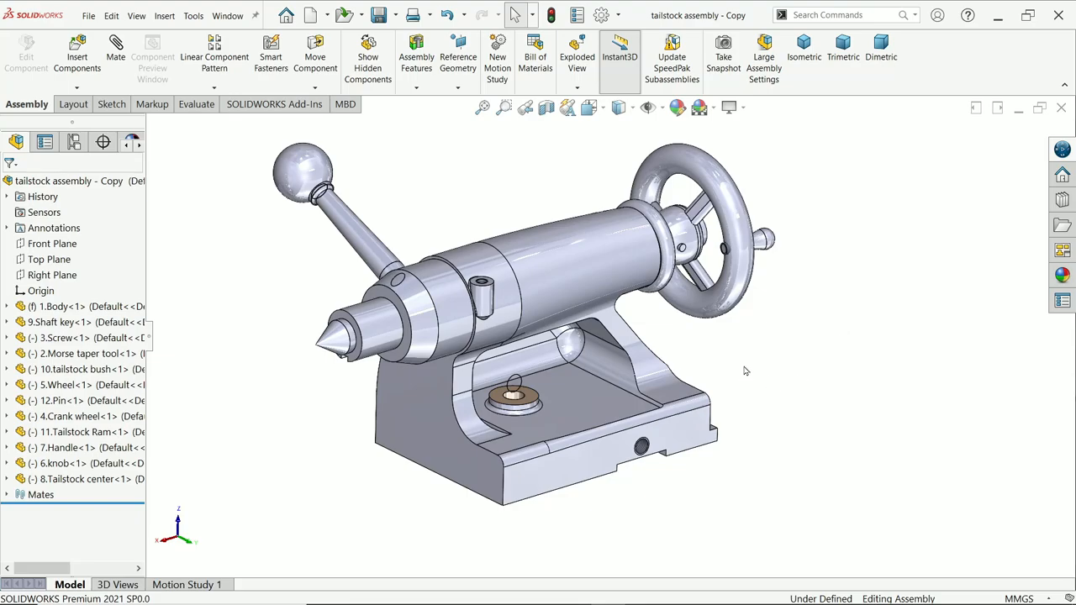
{"action": "mouse_move", "coordinate": [595, 284]}
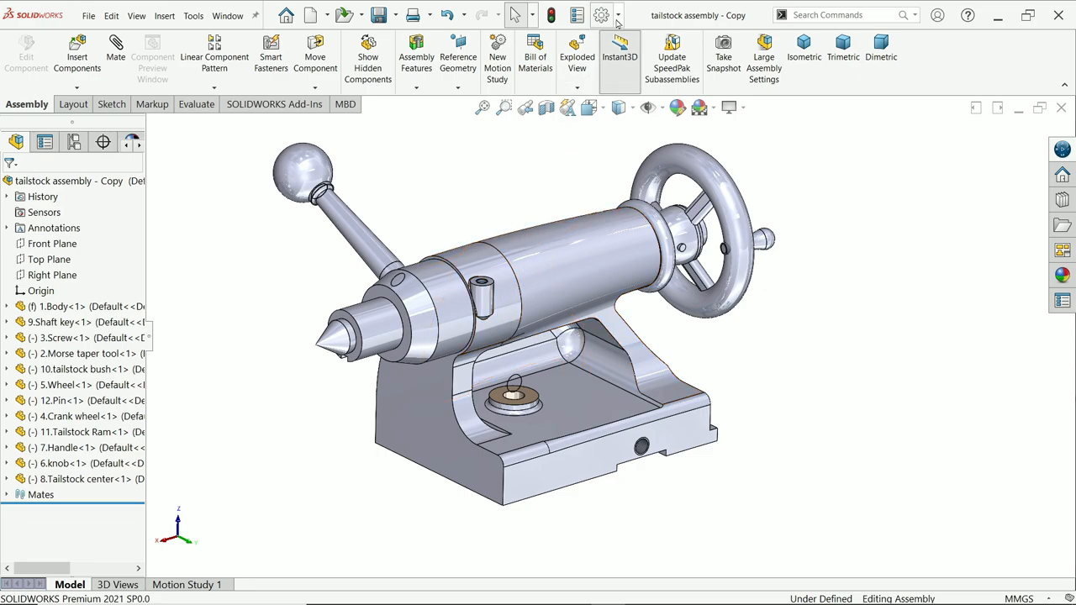
Enable the SOLIDWORKS Visualize add-in from Options > Add-Ins and confirm
{"action": "left_click", "coordinate": [619, 16]}
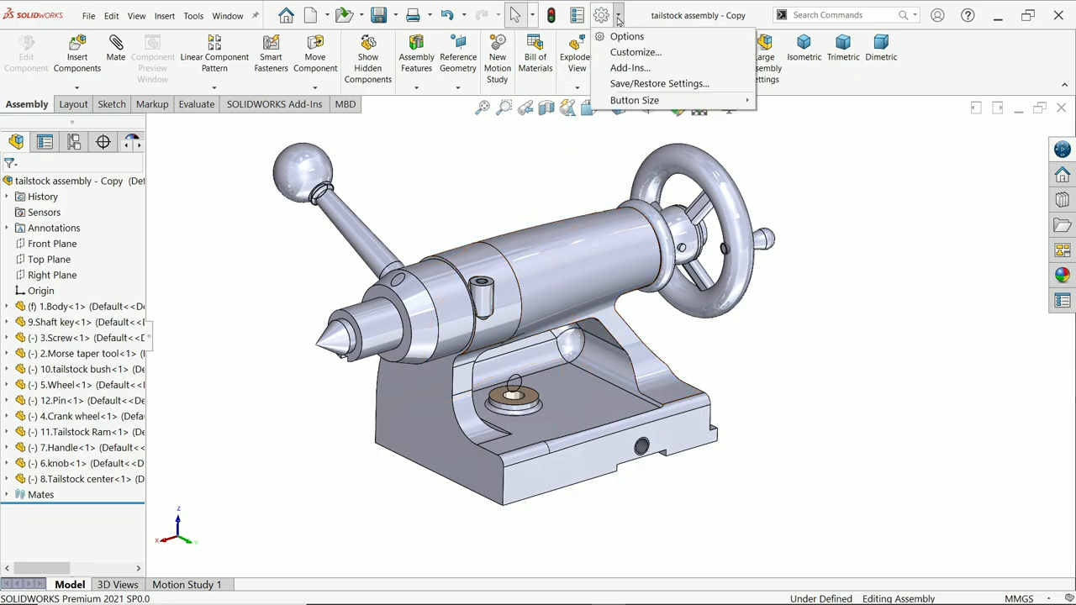
{"action": "left_click", "coordinate": [628, 67]}
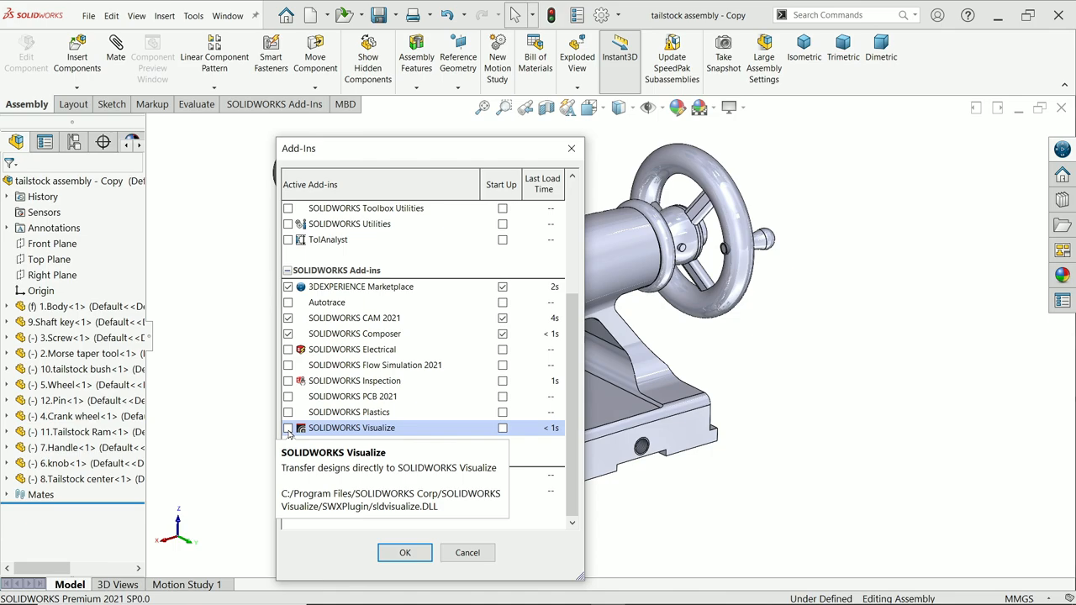
{"action": "left_click", "coordinate": [289, 429]}
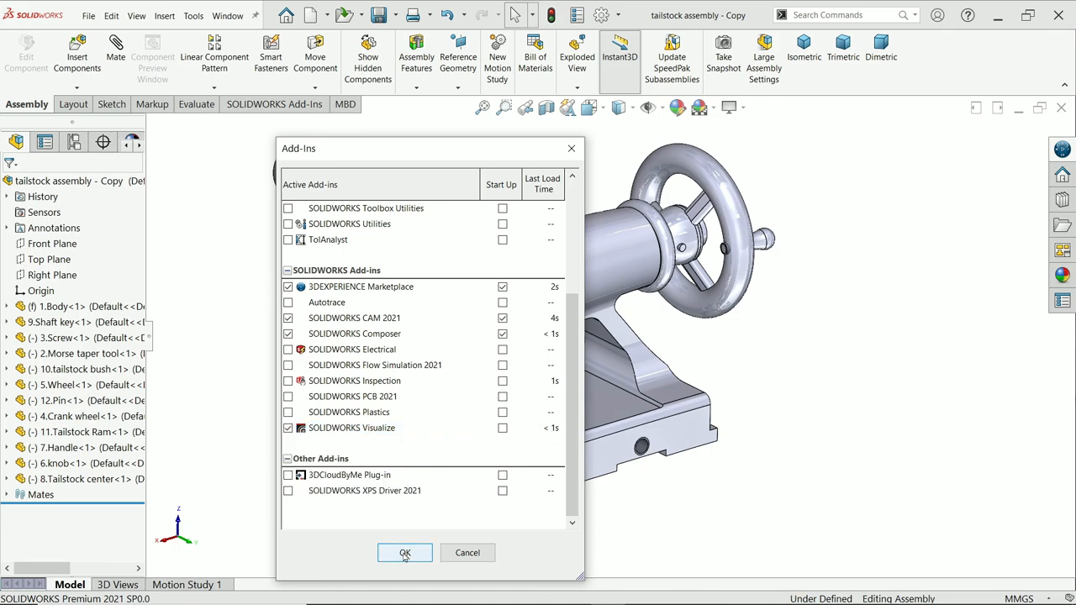
{"action": "left_click", "coordinate": [406, 551]}
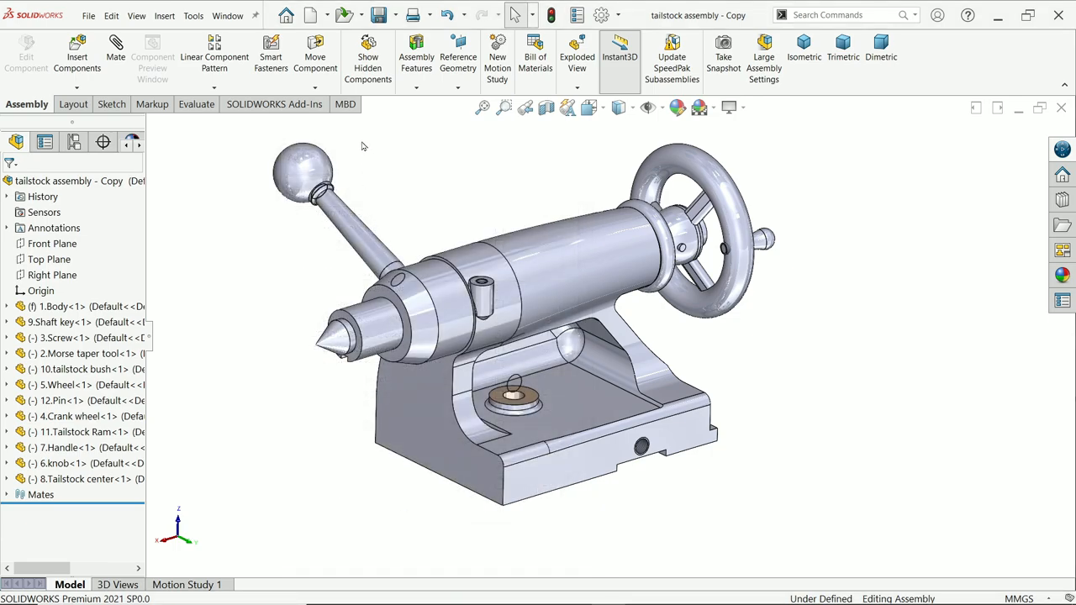
Export Simple the tailstock to Visualize with Select Motion Study set to None
{"action": "left_click", "coordinate": [418, 104]}
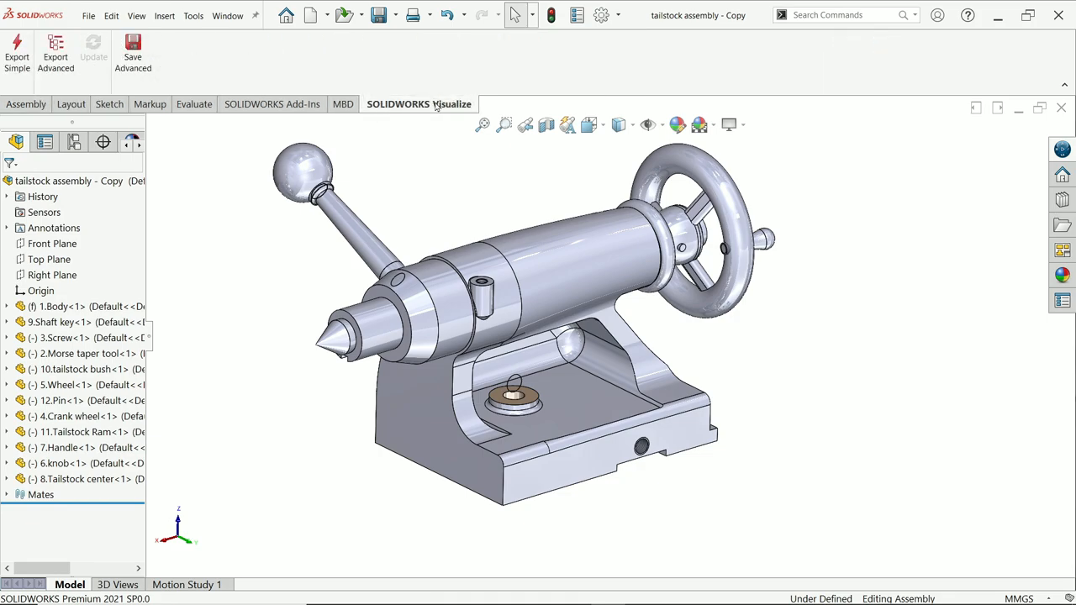
{"action": "mouse_move", "coordinate": [390, 111]}
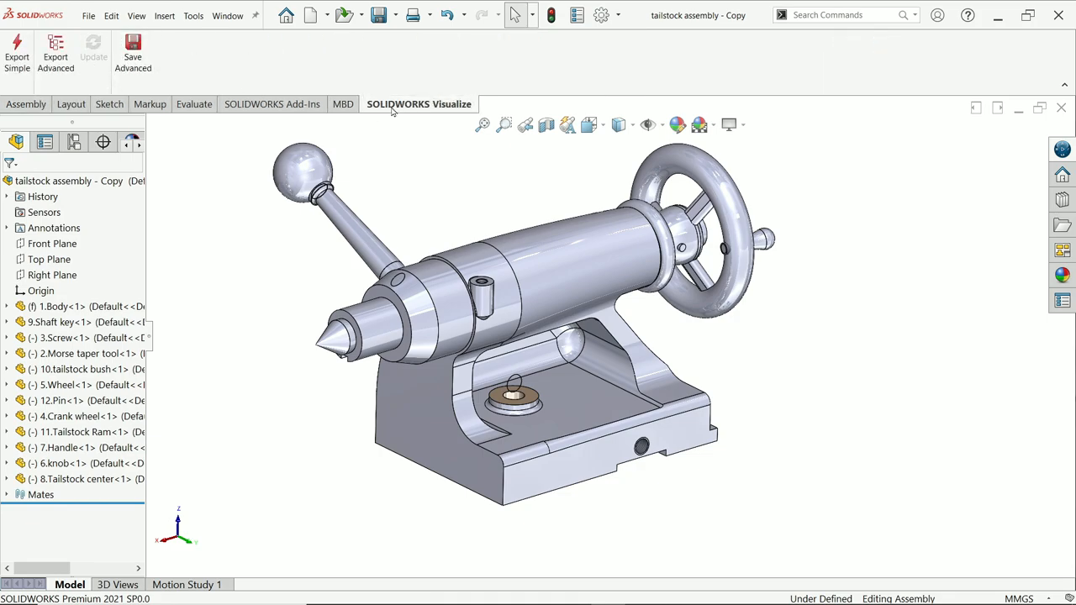
{"action": "mouse_move", "coordinate": [56, 52]}
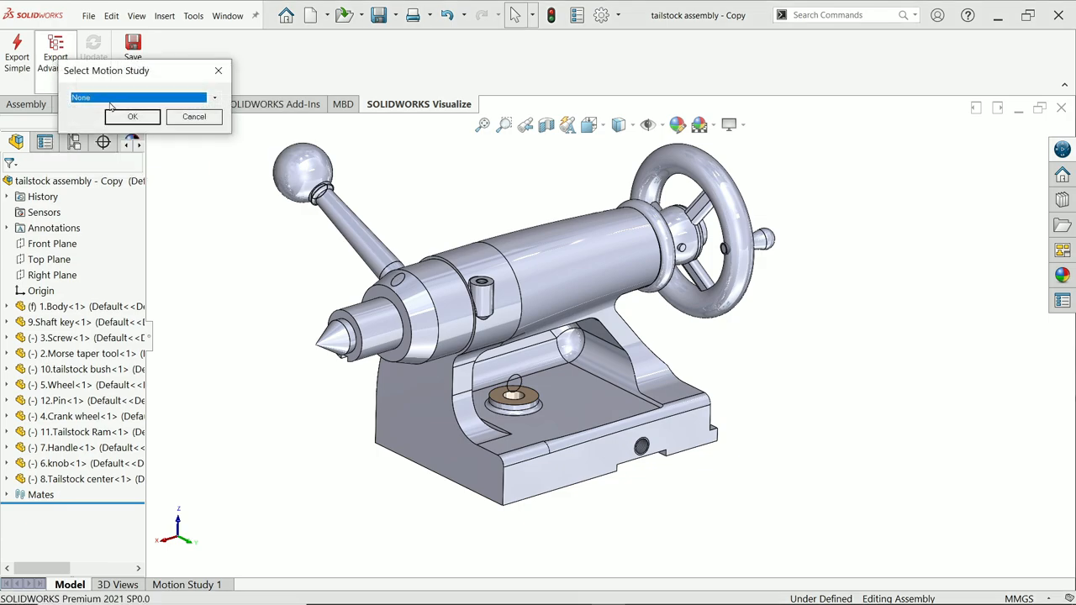
{"action": "left_click", "coordinate": [214, 97]}
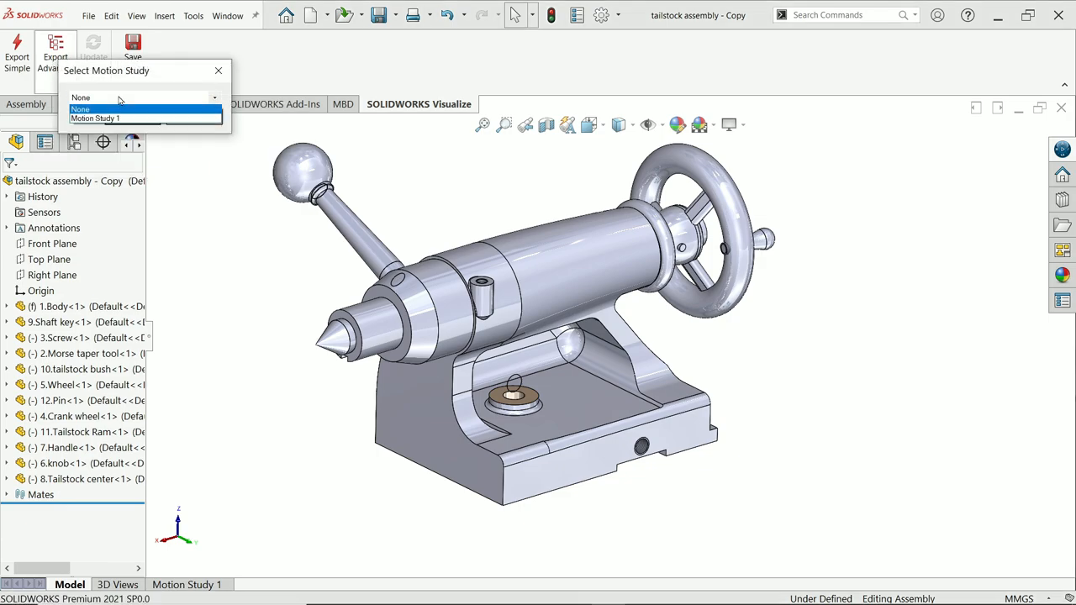
{"action": "left_click", "coordinate": [80, 110]}
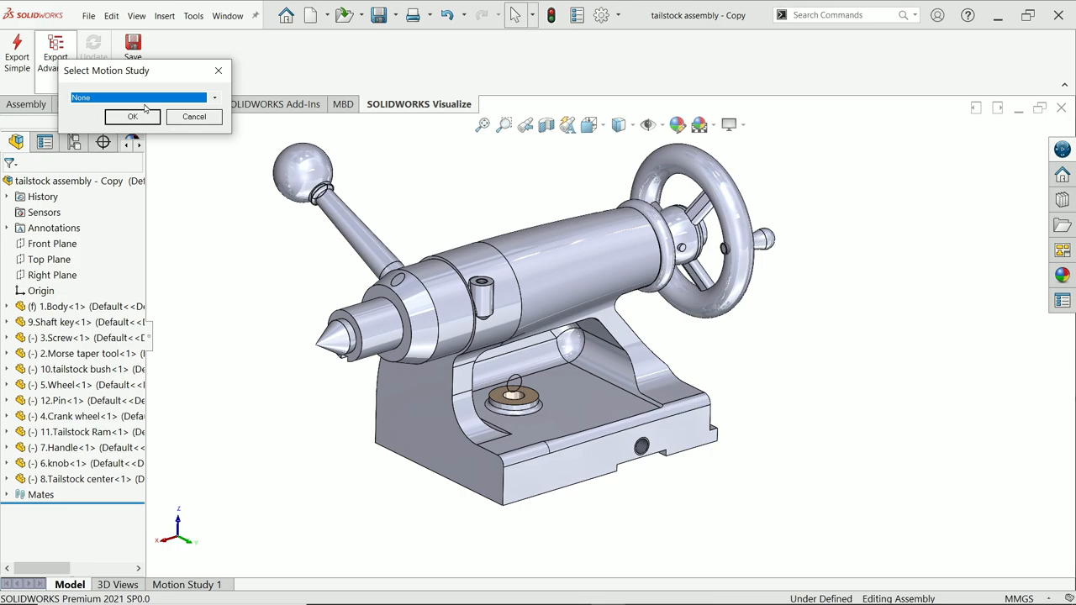
{"action": "left_click", "coordinate": [214, 97]}
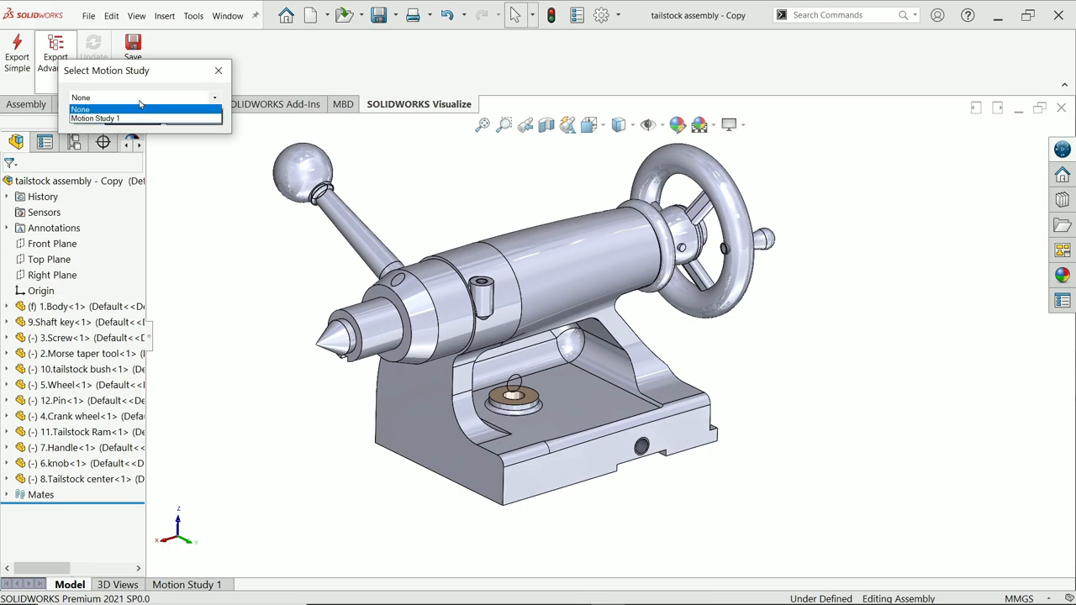
{"action": "left_click", "coordinate": [80, 110]}
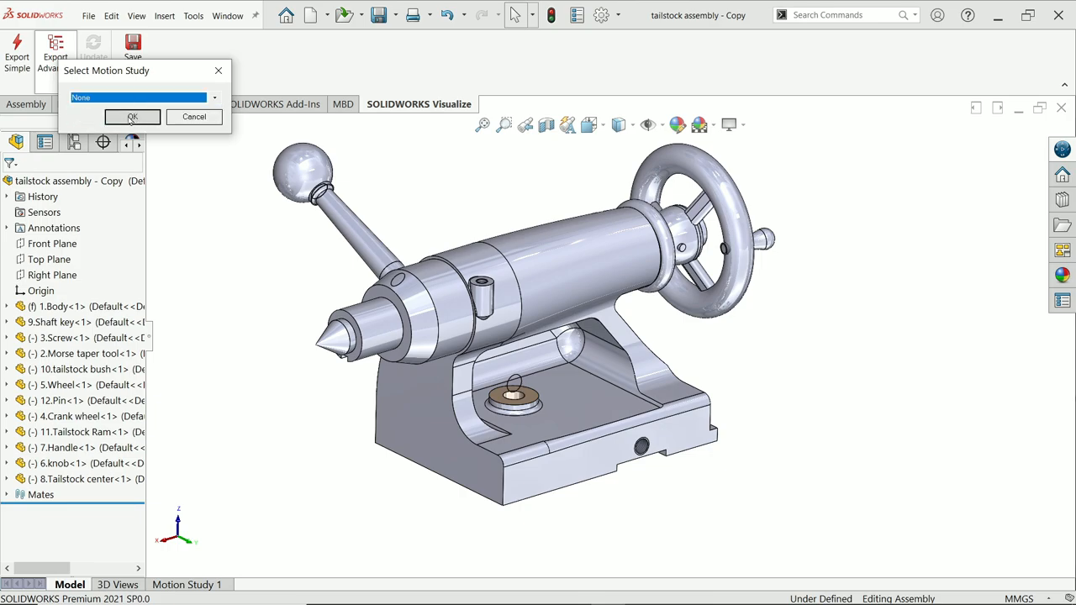
{"action": "left_click", "coordinate": [131, 118]}
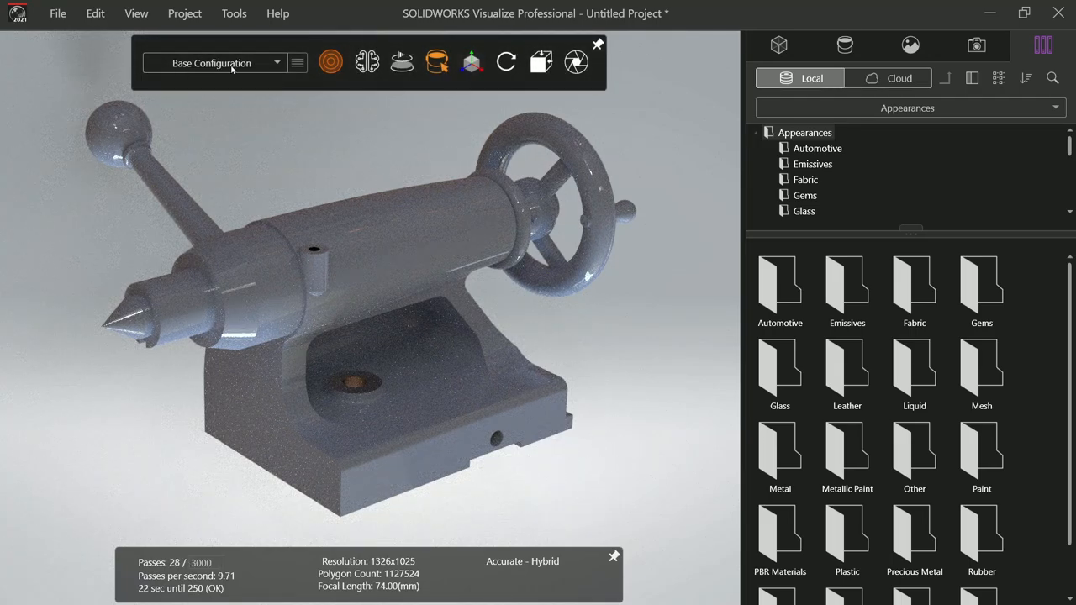
Keep the Base Configuration and set the render mode to Accurate
{"action": "left_click", "coordinate": [276, 62]}
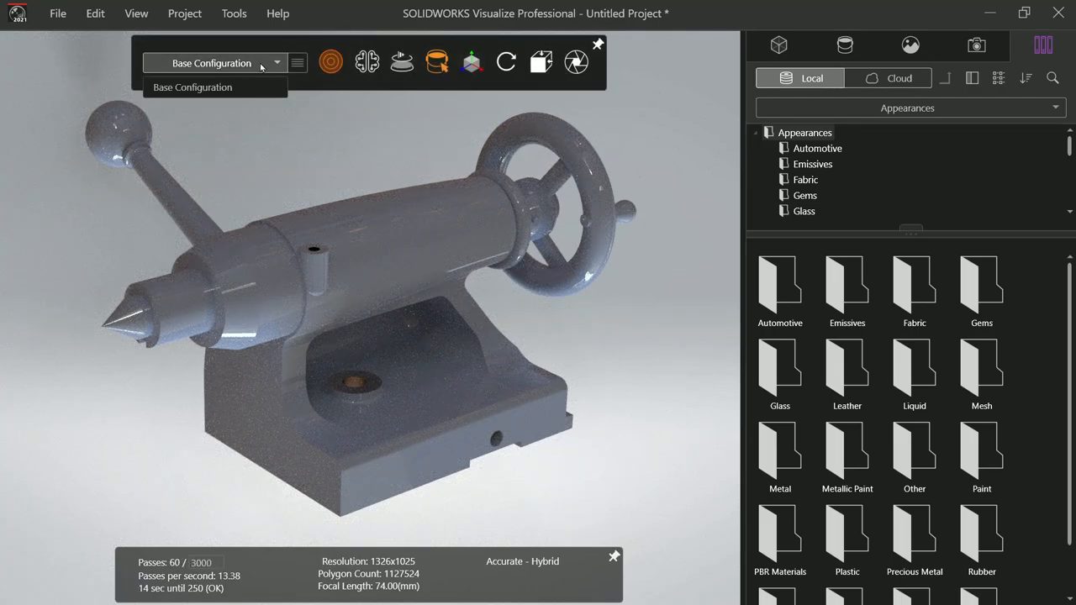
{"action": "left_click", "coordinate": [424, 265]}
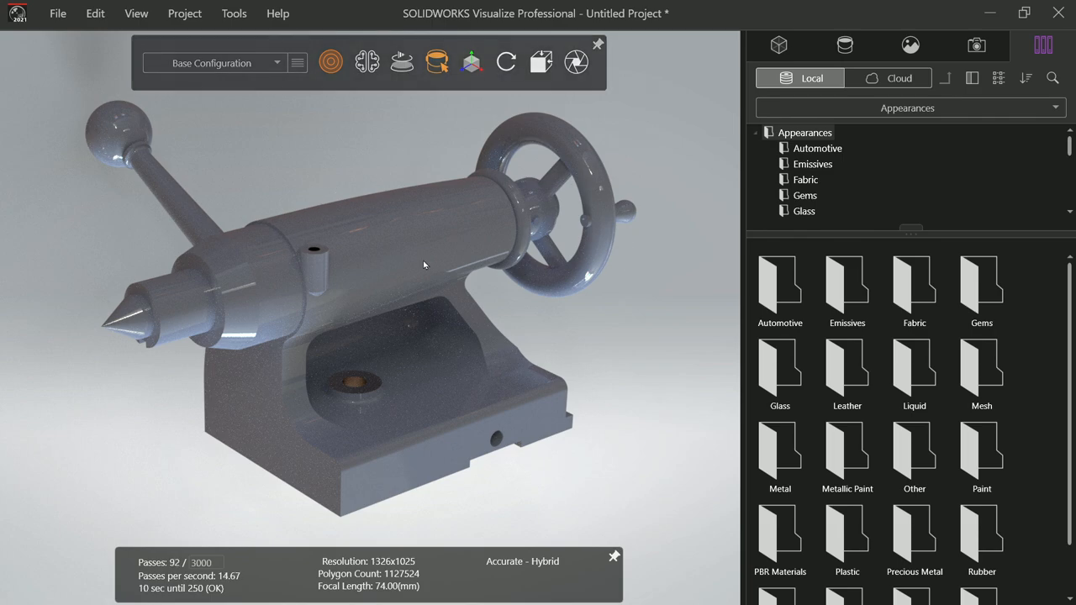
{"action": "mouse_move", "coordinate": [355, 264]}
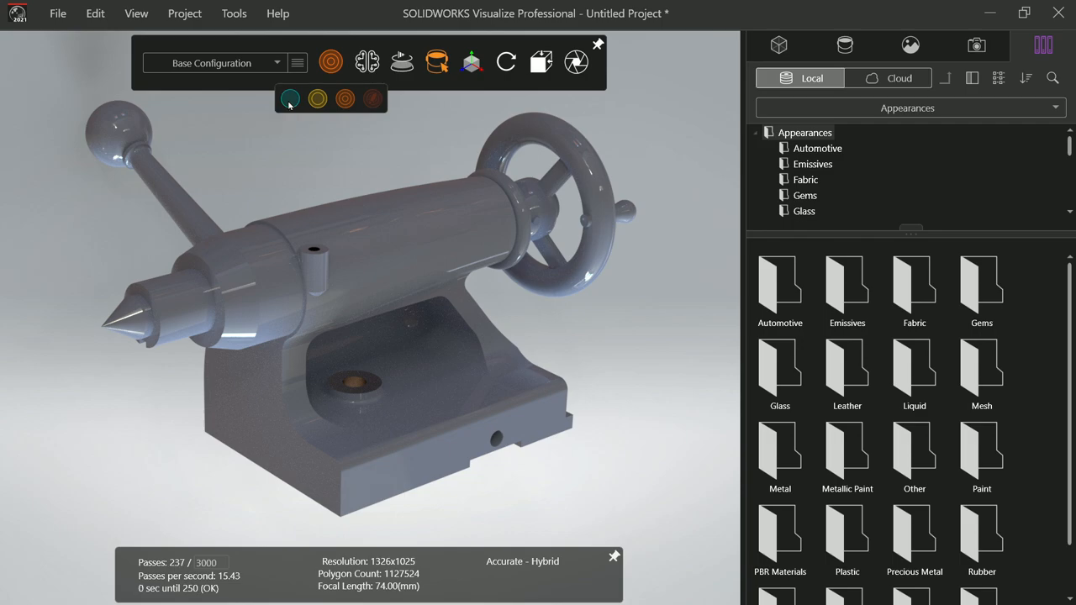
{"action": "left_click", "coordinate": [289, 97]}
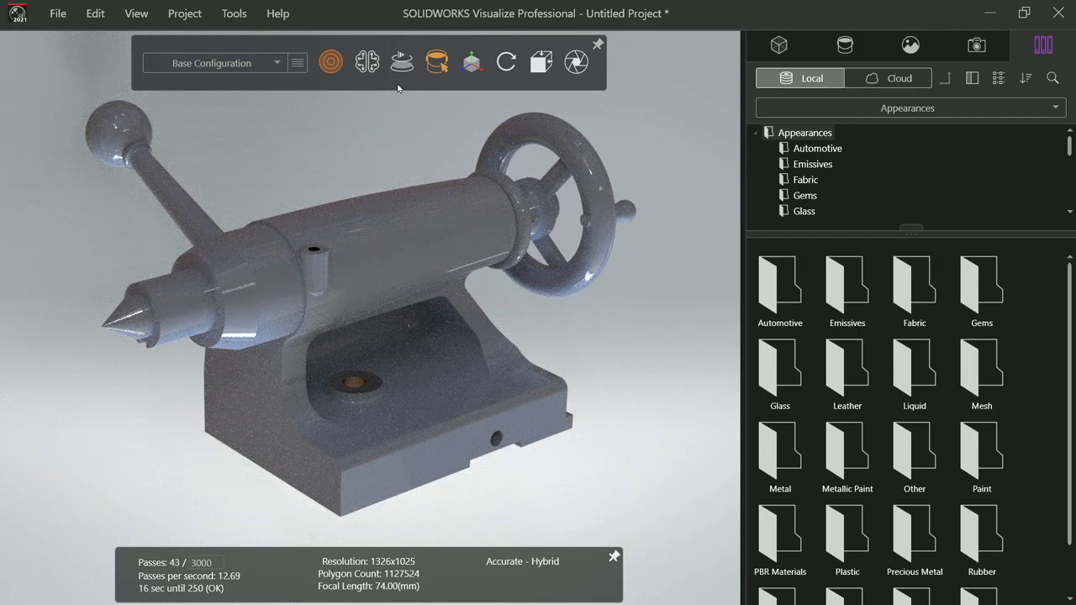
Run the turntable on the grey tailstock with Play, Pause, Reset and Reverse Rotation
{"action": "left_click", "coordinate": [404, 61]}
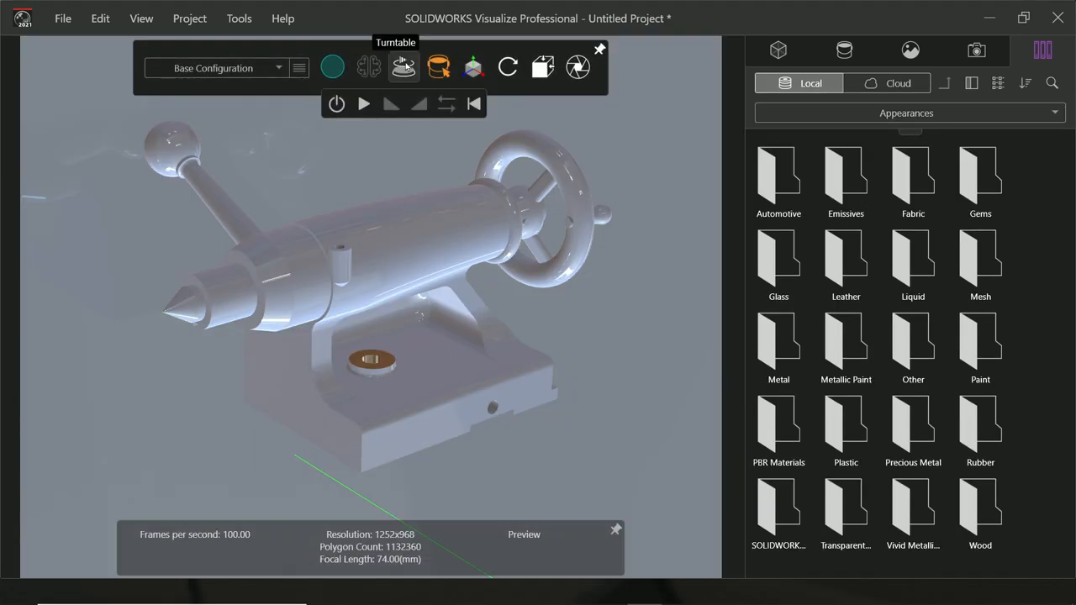
{"action": "mouse_move", "coordinate": [474, 104]}
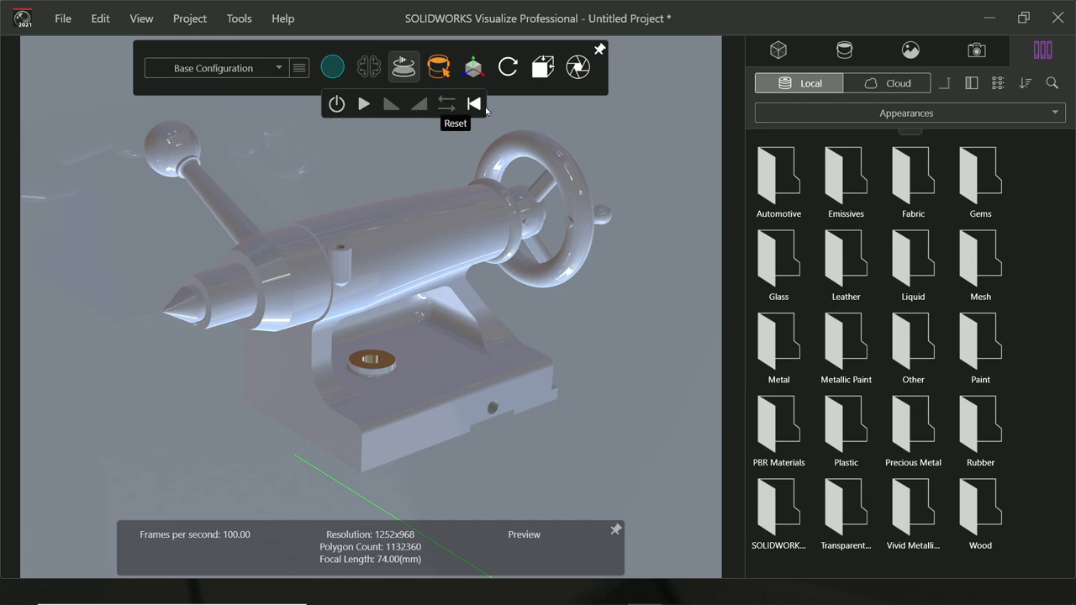
{"action": "mouse_move", "coordinate": [419, 104]}
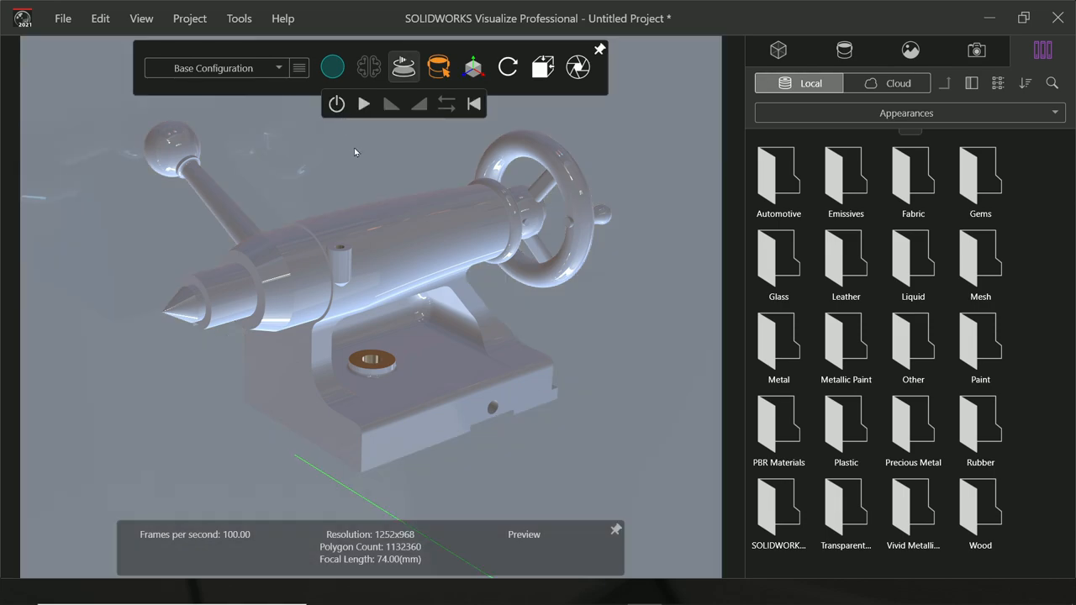
{"action": "left_click", "coordinate": [363, 104]}
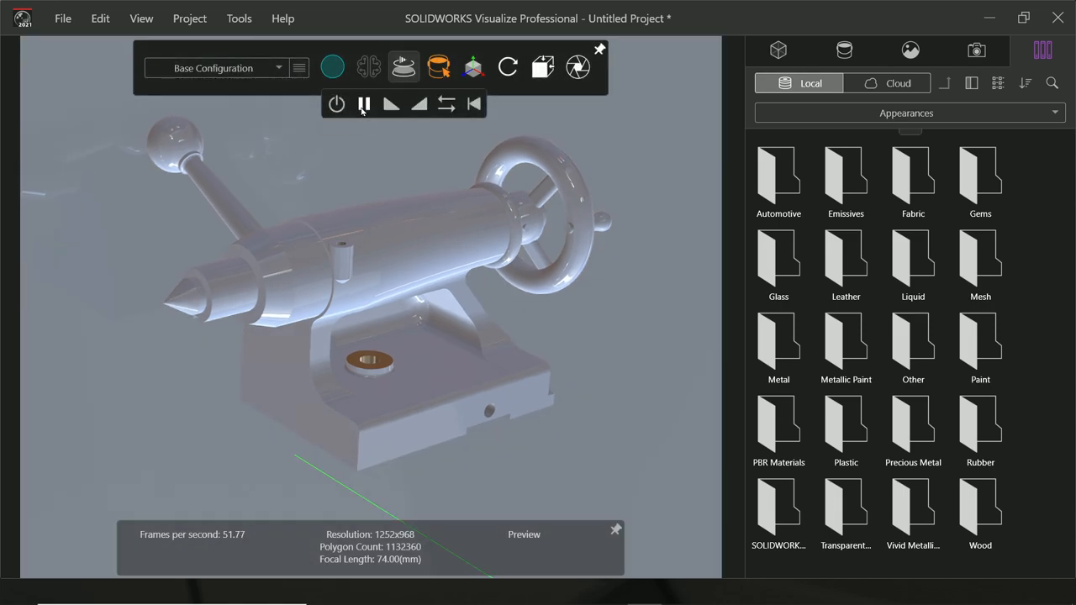
{"action": "left_click", "coordinate": [337, 104]}
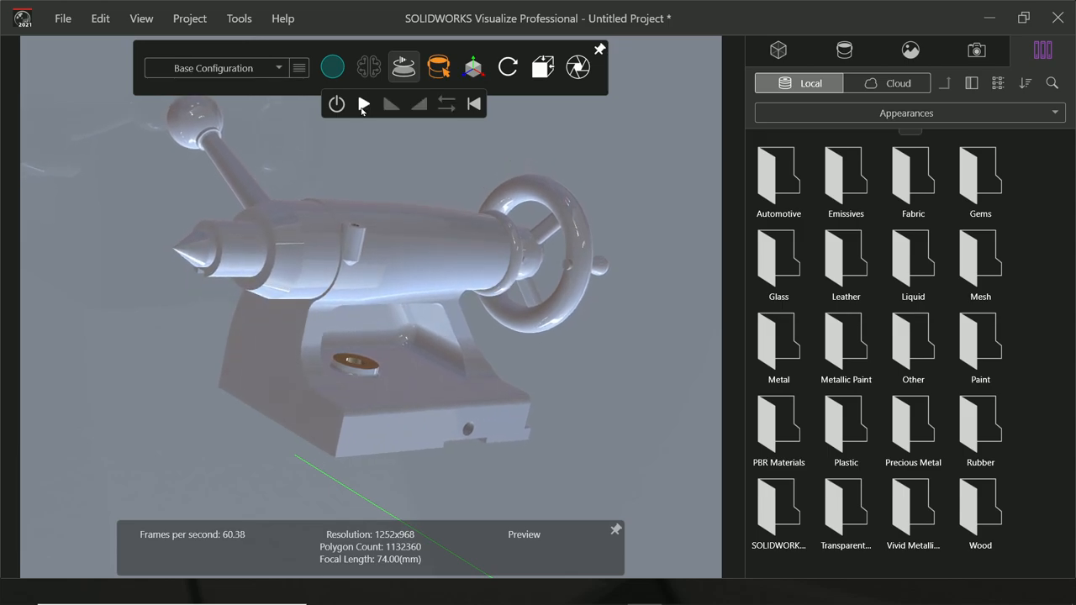
{"action": "mouse_move", "coordinate": [474, 104]}
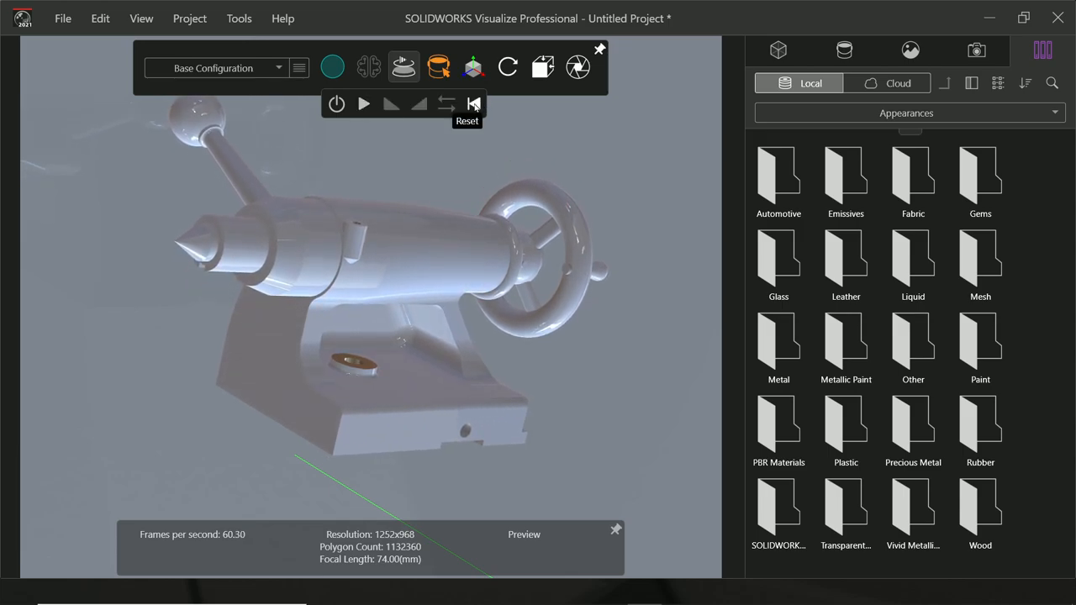
{"action": "left_click", "coordinate": [475, 105]}
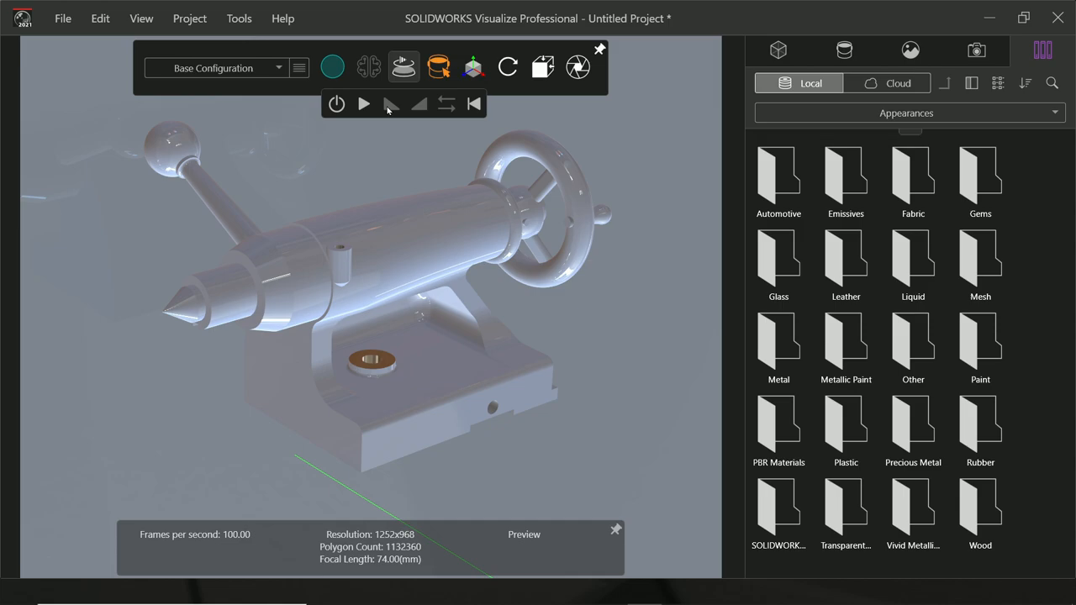
{"action": "mouse_move", "coordinate": [336, 105]}
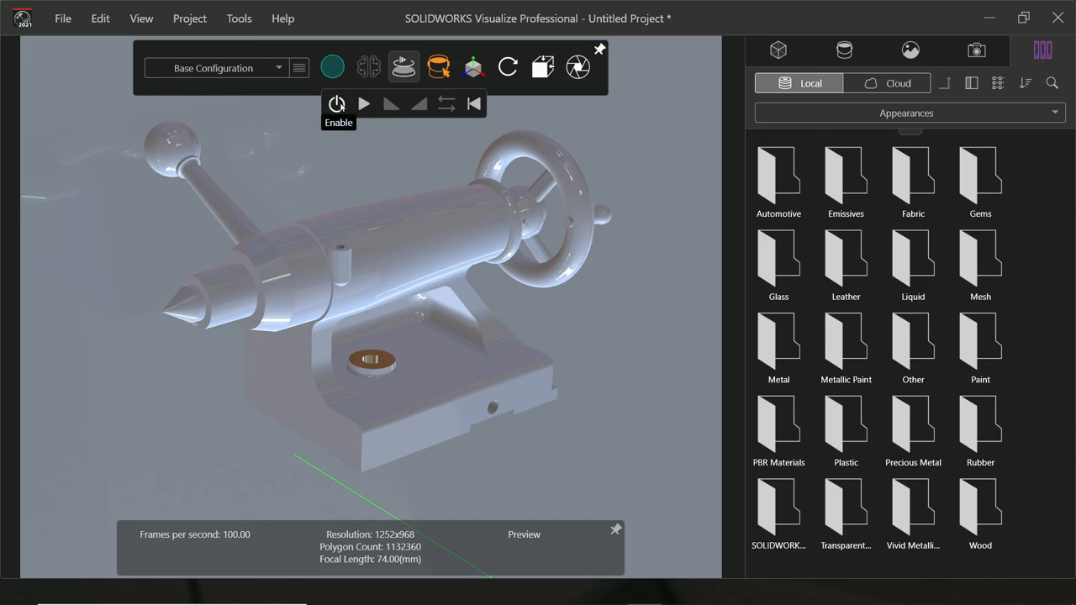
{"action": "left_click", "coordinate": [363, 104]}
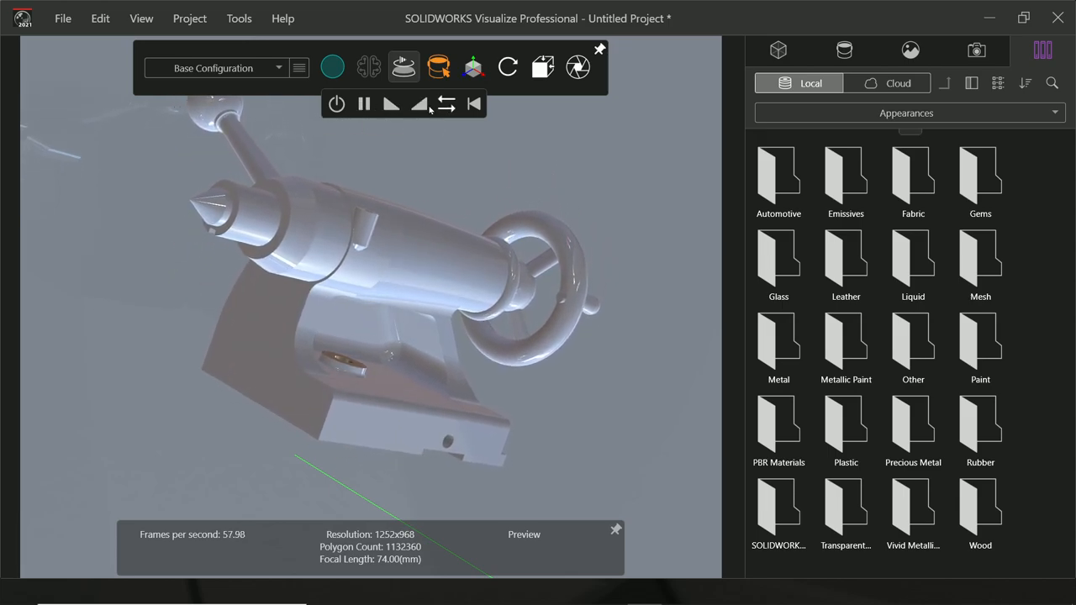
{"action": "mouse_move", "coordinate": [447, 104]}
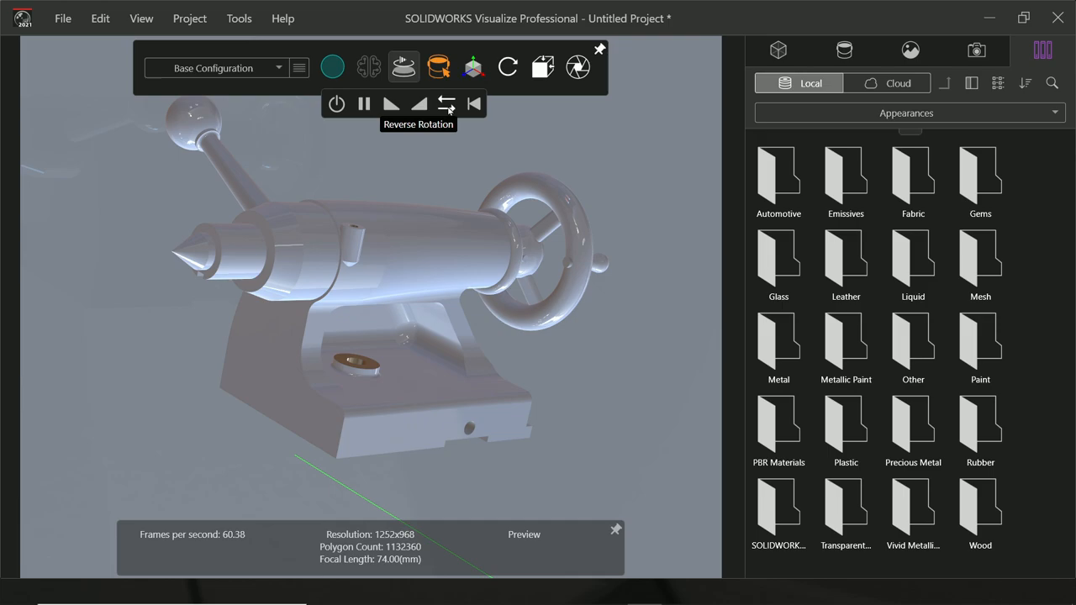
{"action": "left_click", "coordinate": [364, 105]}
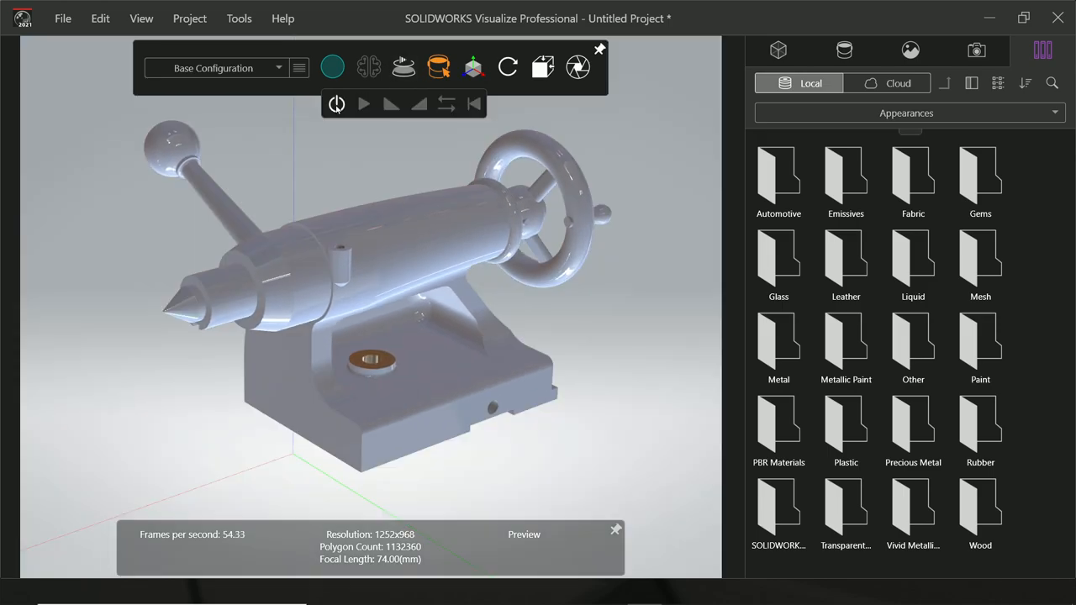
{"action": "mouse_move", "coordinate": [336, 105]}
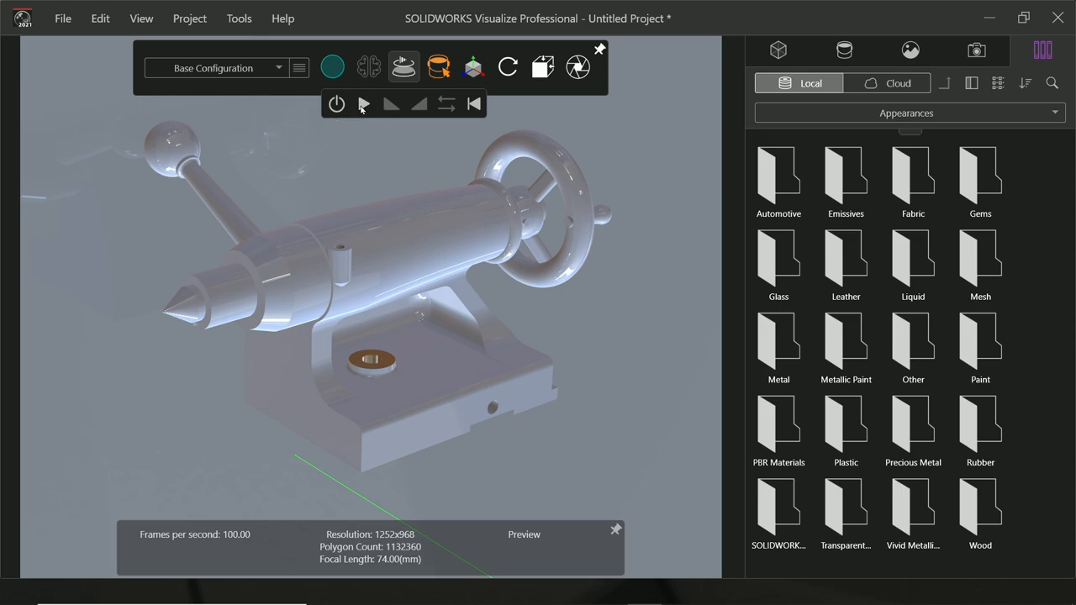
{"action": "left_click", "coordinate": [363, 105]}
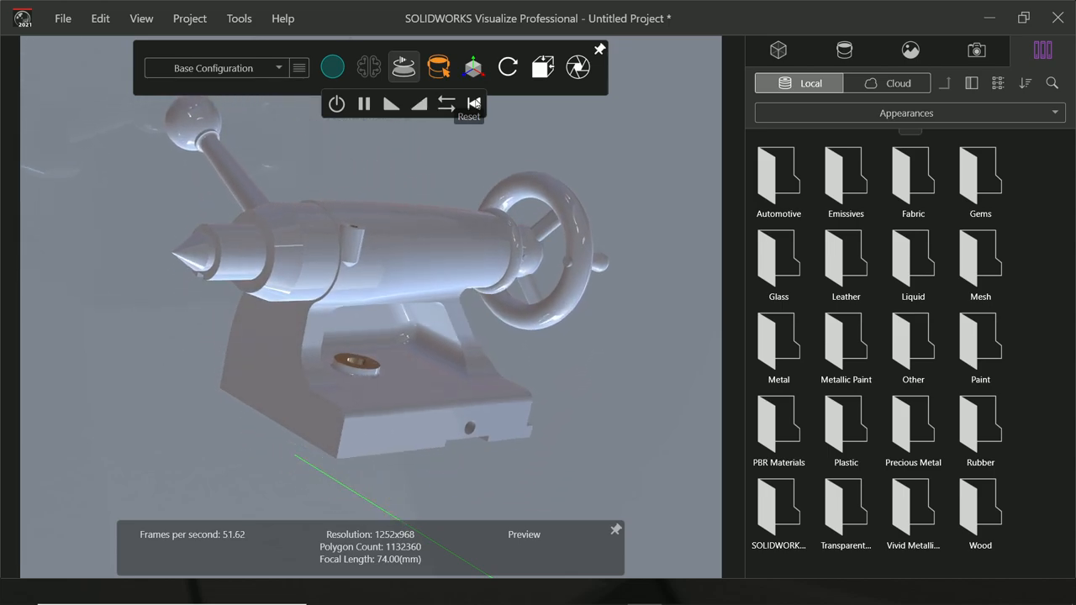
Pick the body casting, lower it back onto its base, then select the whole tailstock assembly
{"action": "left_click", "coordinate": [404, 67]}
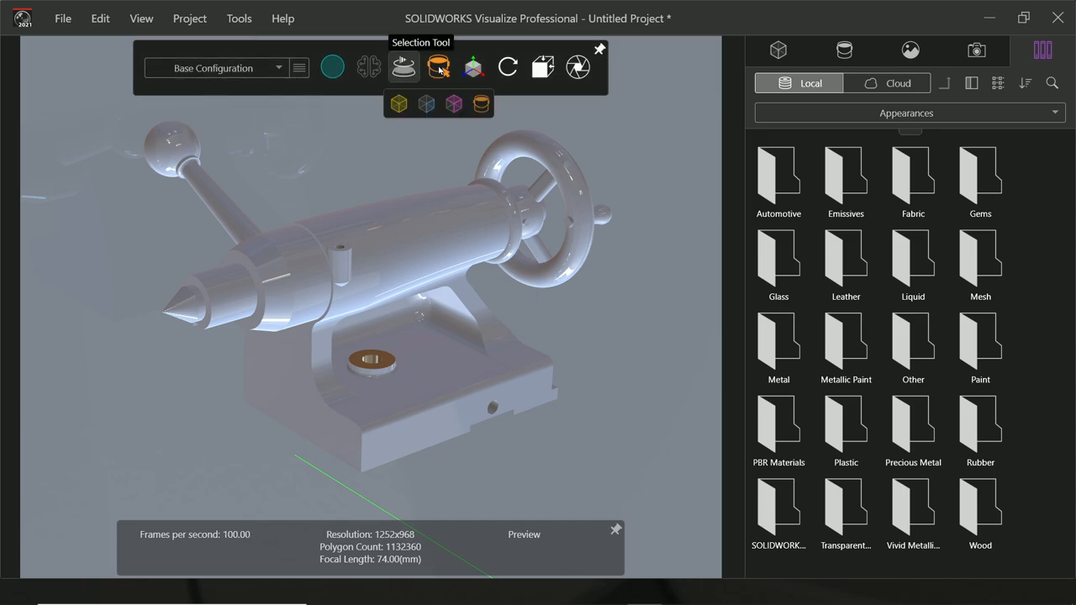
{"action": "mouse_move", "coordinate": [454, 104]}
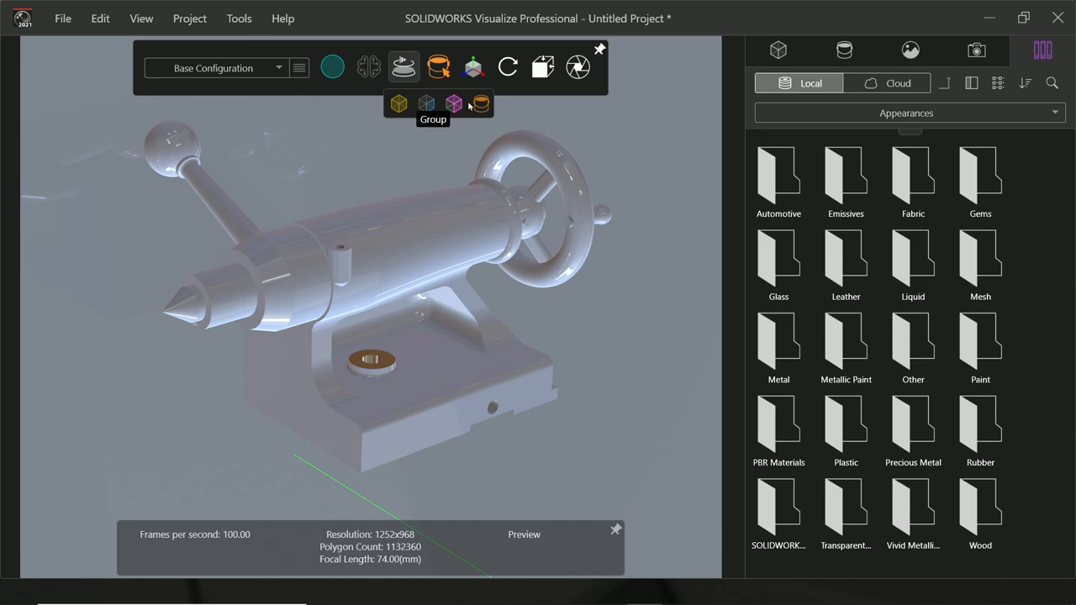
{"action": "mouse_move", "coordinate": [455, 108]}
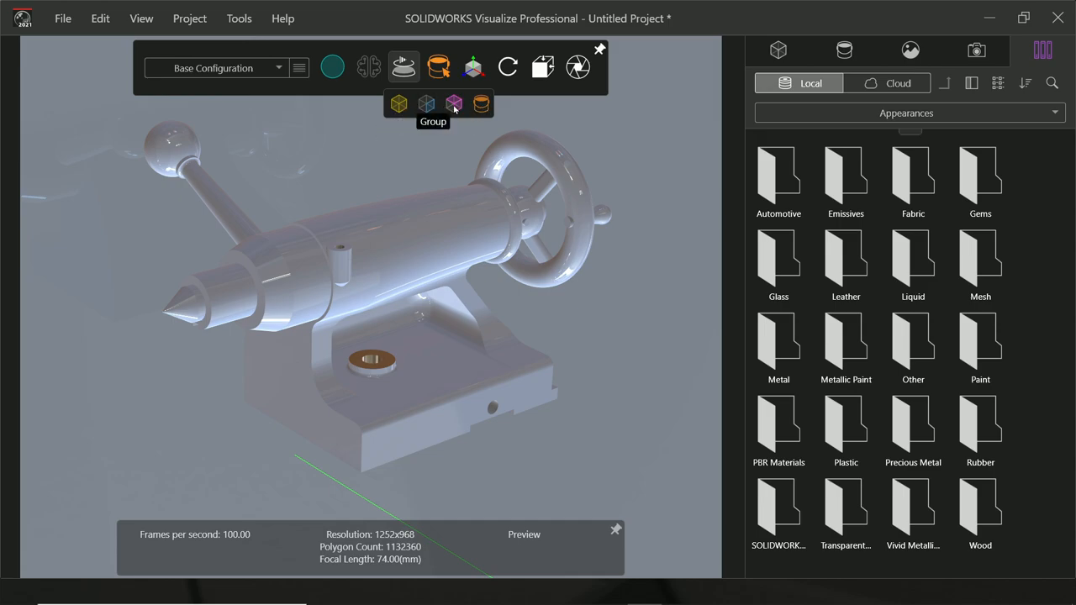
{"action": "mouse_move", "coordinate": [479, 107]}
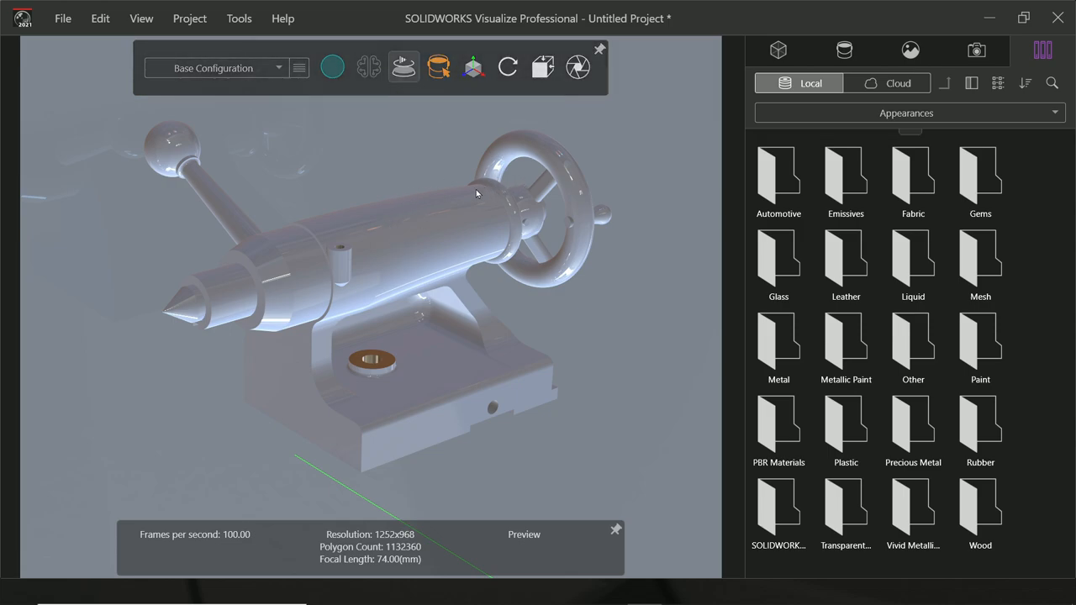
{"action": "left_click", "coordinate": [437, 67]}
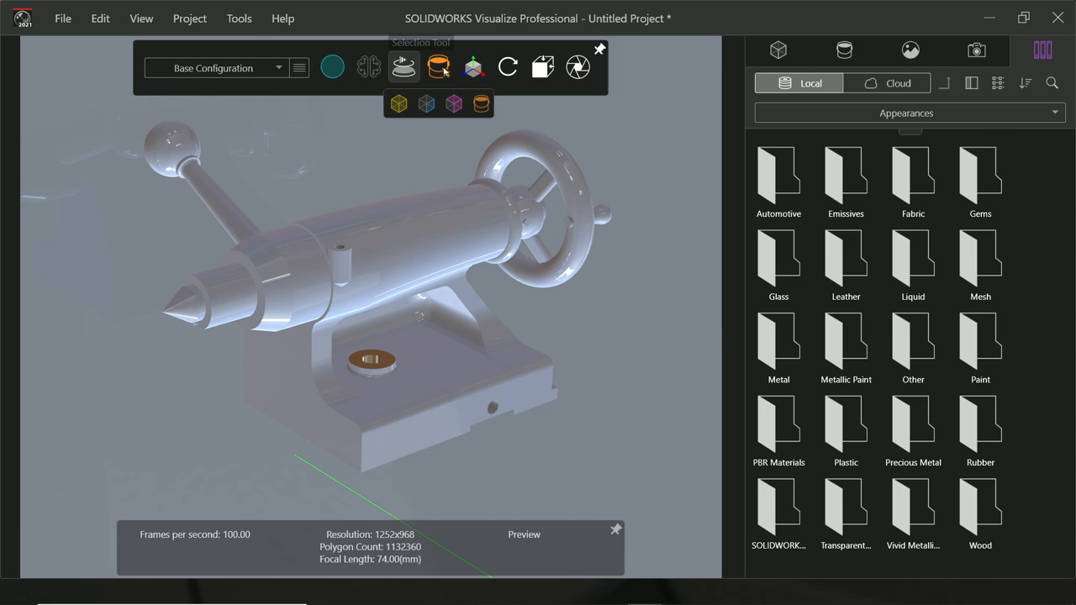
{"action": "mouse_move", "coordinate": [427, 104]}
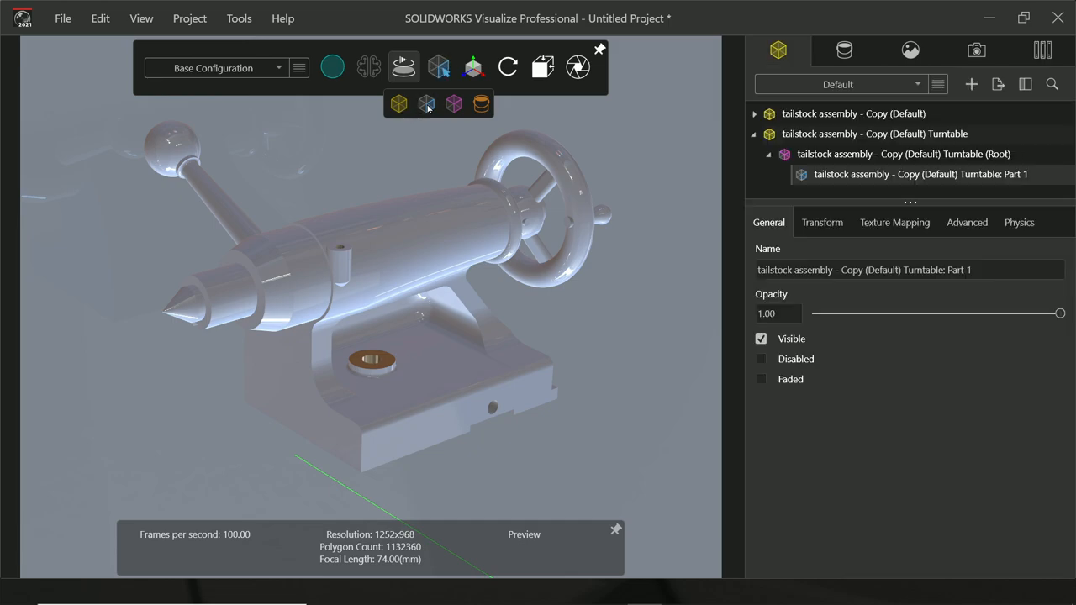
{"action": "left_click", "coordinate": [475, 68]}
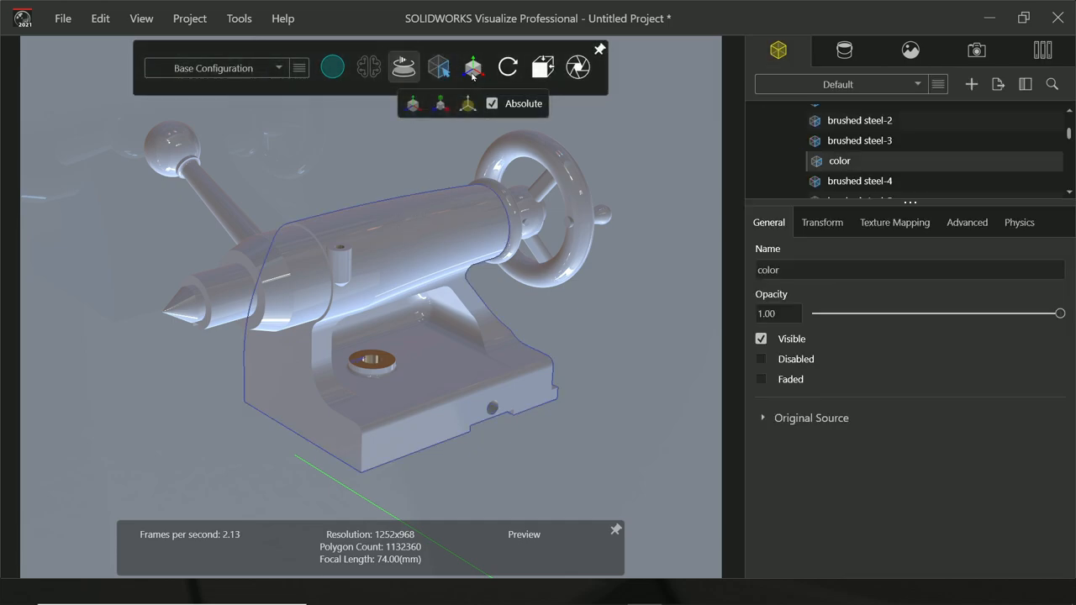
{"action": "left_click", "coordinate": [475, 68]}
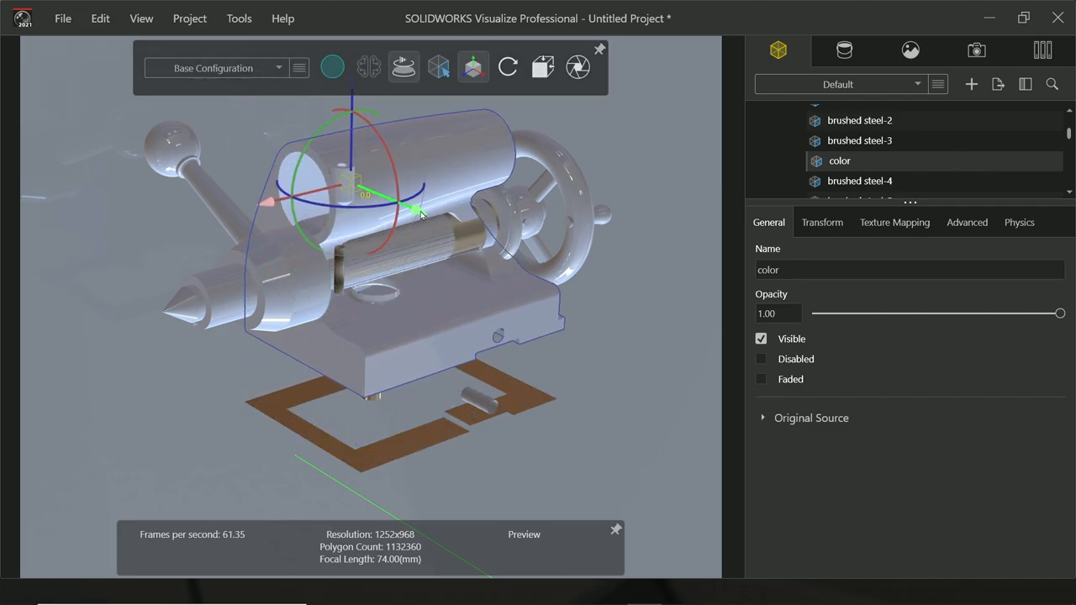
{"action": "left_click_drag", "start_coordinate": [404, 193], "coordinate": [471, 236]}
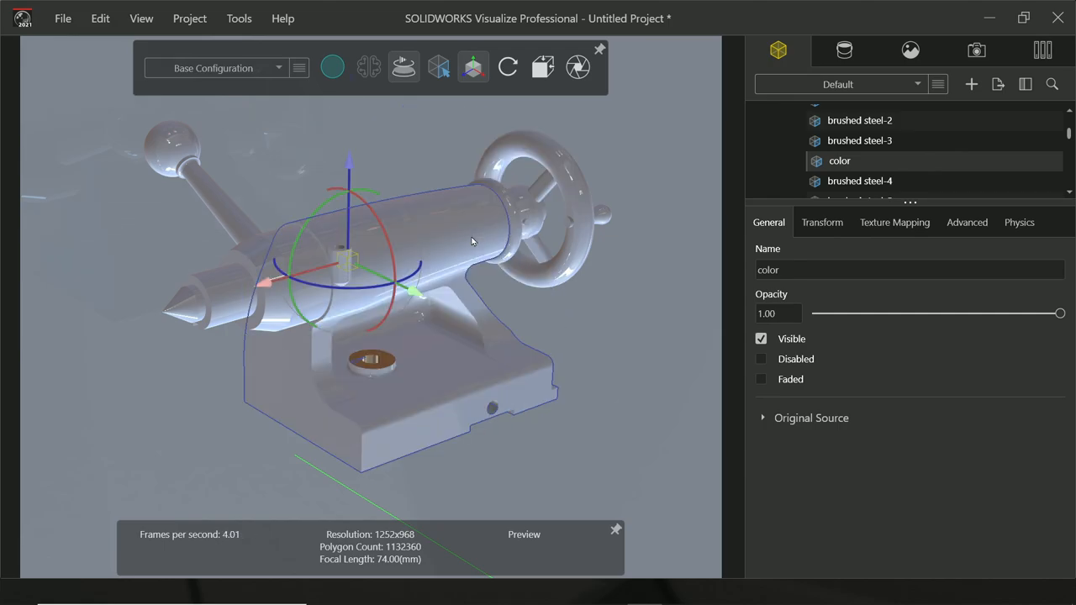
{"action": "left_click", "coordinate": [472, 68]}
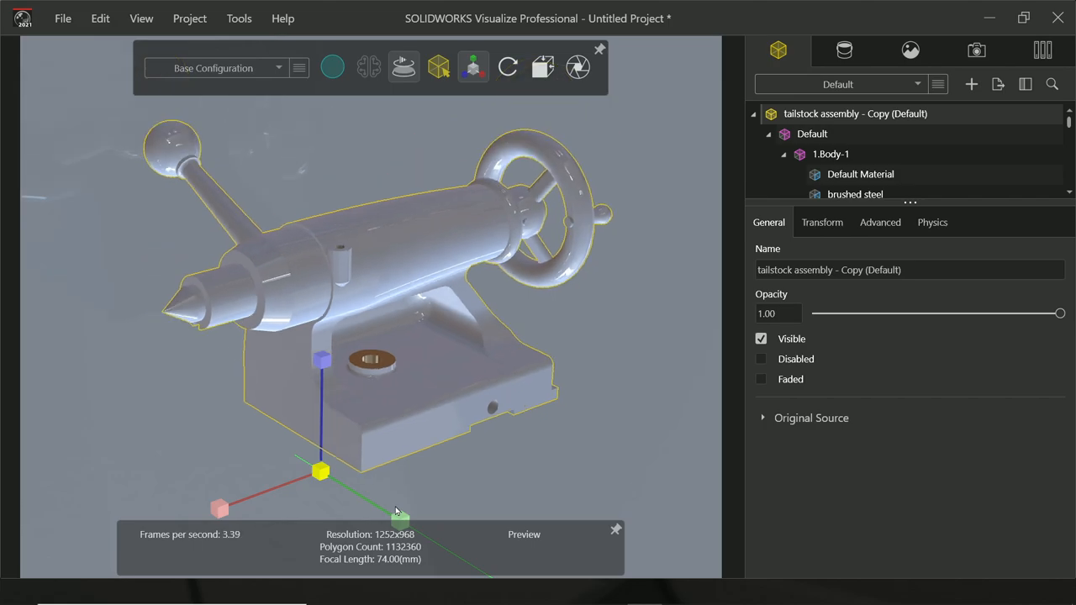
{"action": "left_click", "coordinate": [474, 68]}
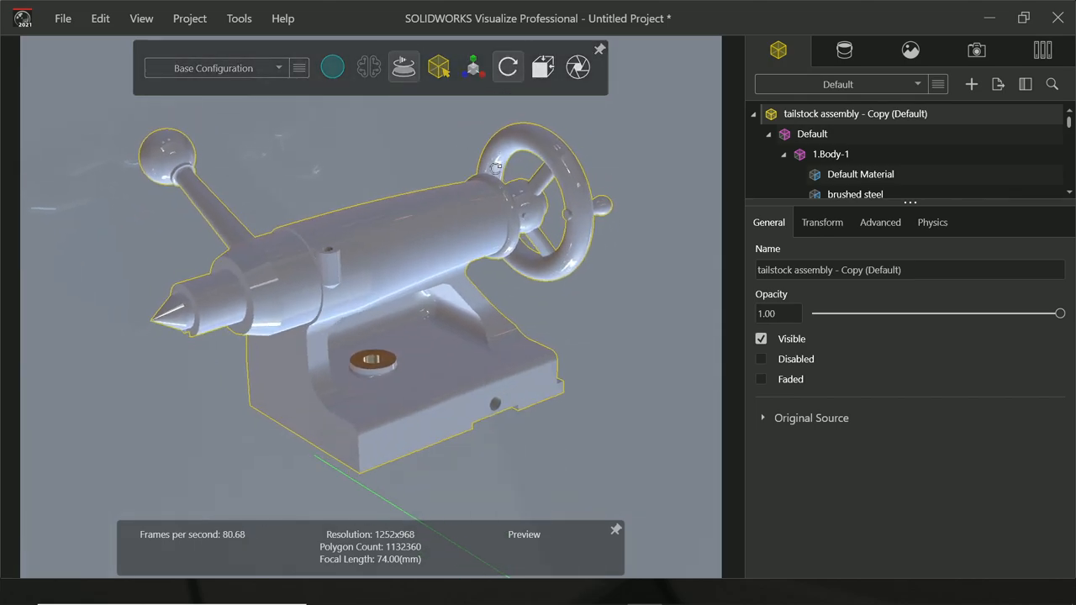
{"action": "left_click", "coordinate": [508, 67]}
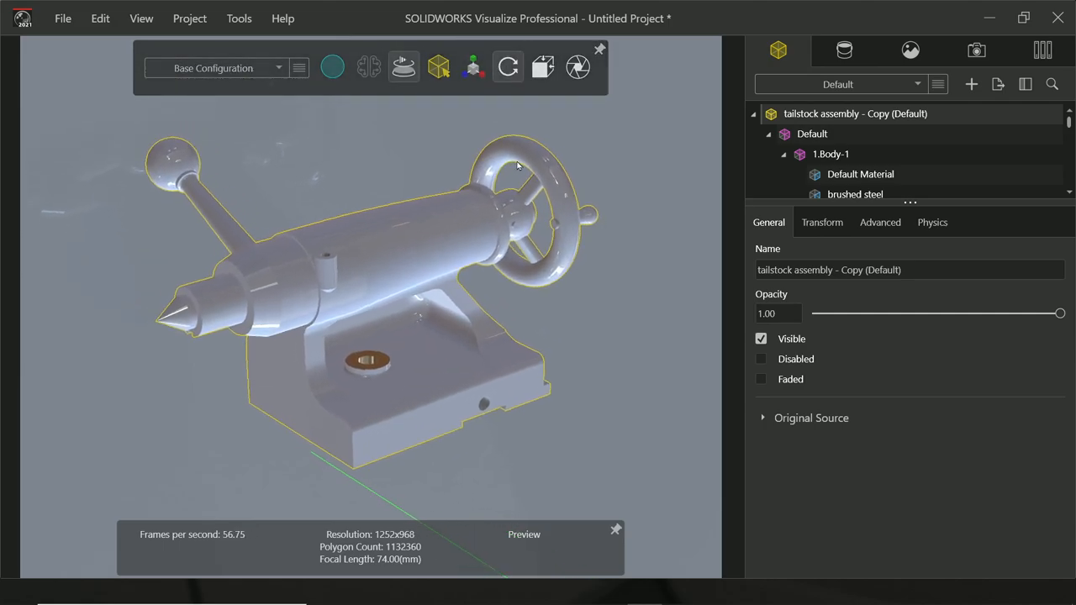
{"action": "left_click", "coordinate": [508, 67]}
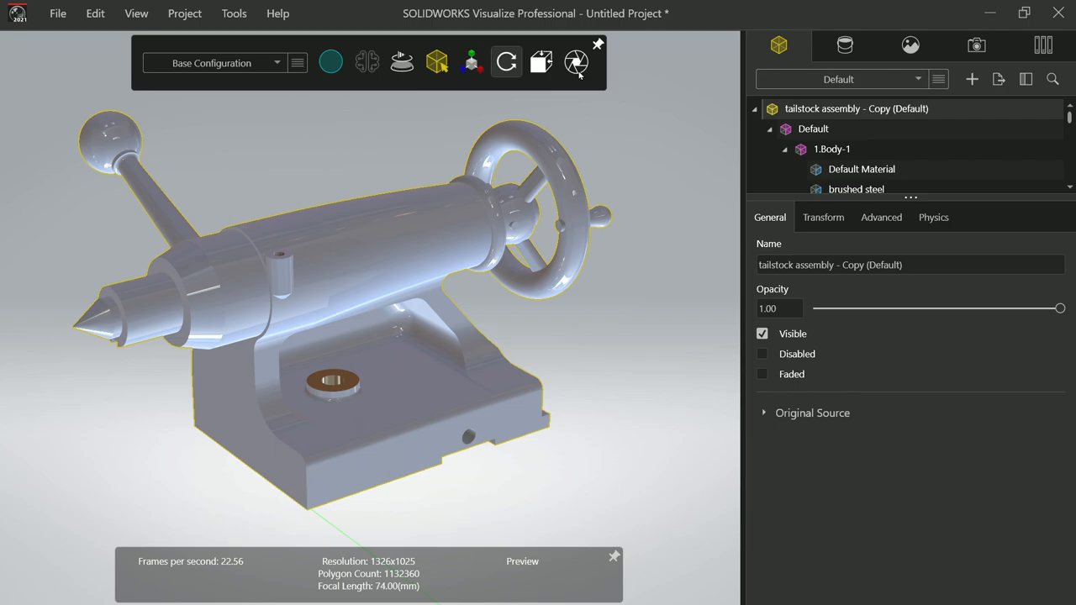
{"action": "mouse_move", "coordinate": [575, 62]}
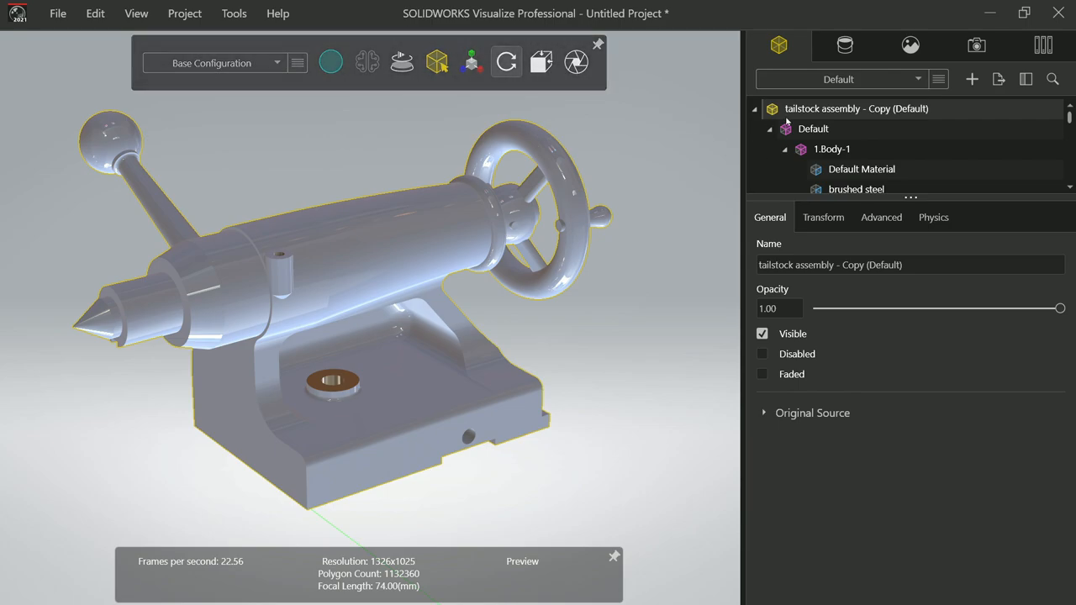
{"action": "mouse_move", "coordinate": [778, 45]}
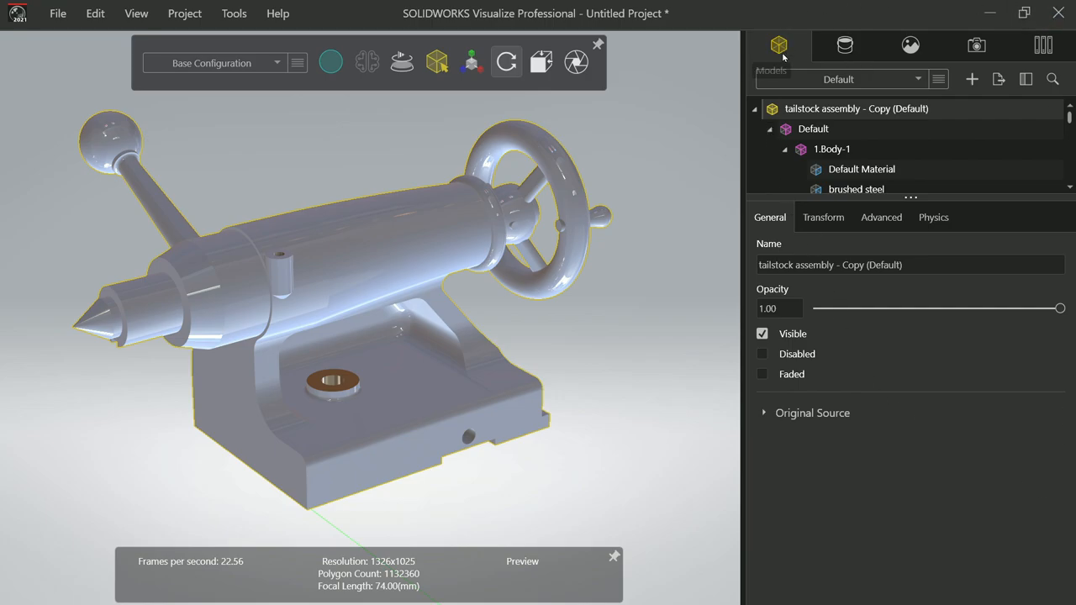
{"action": "mouse_move", "coordinate": [911, 45]}
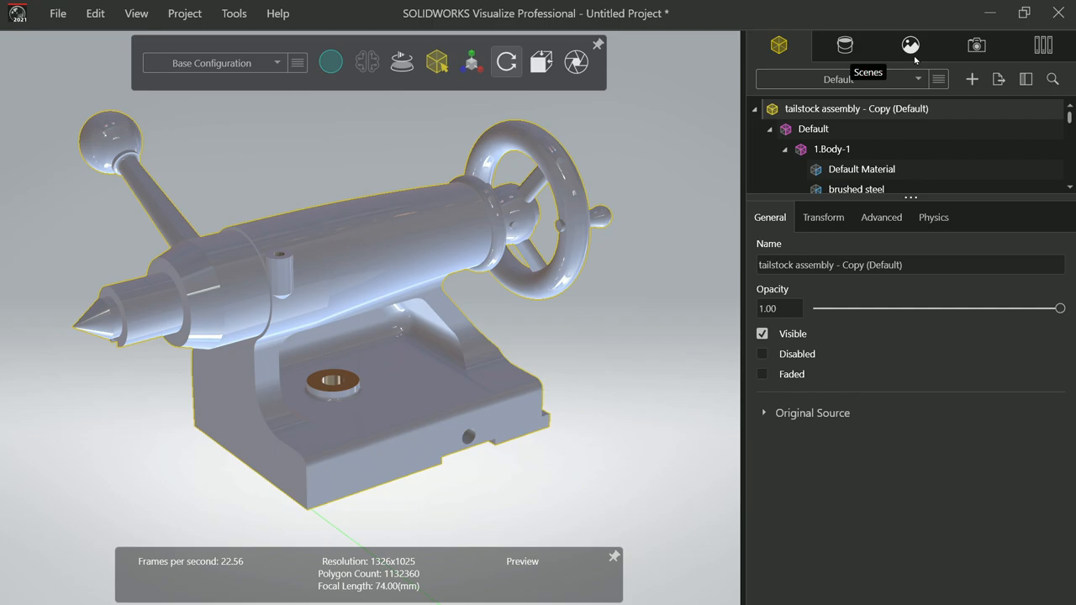
{"action": "mouse_move", "coordinate": [1042, 45]}
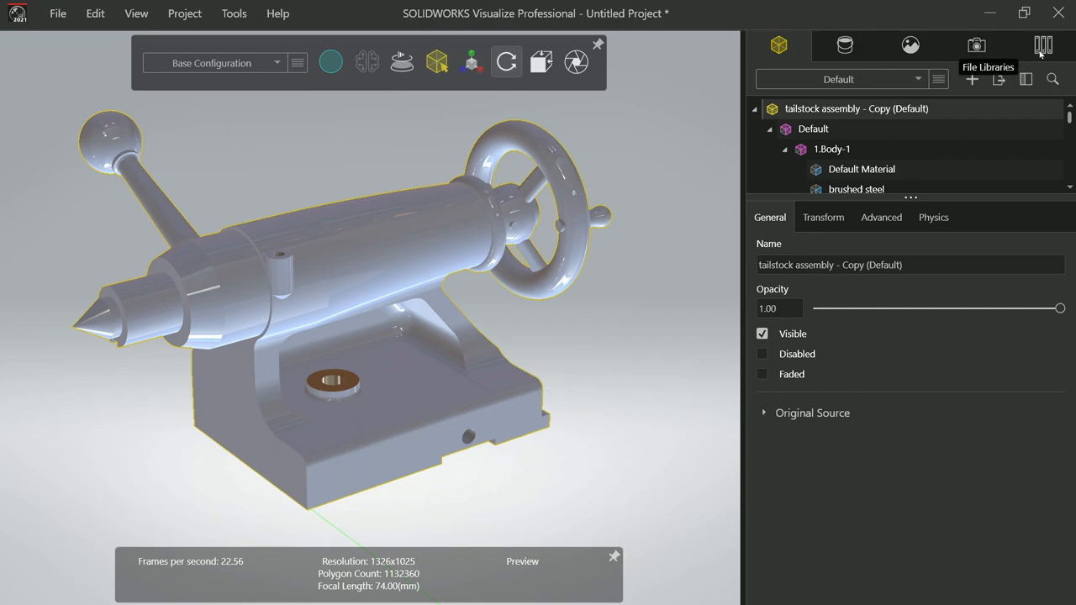
Browse the appearance library, trying Cloud then Local appearances
{"action": "left_click", "coordinate": [1043, 46]}
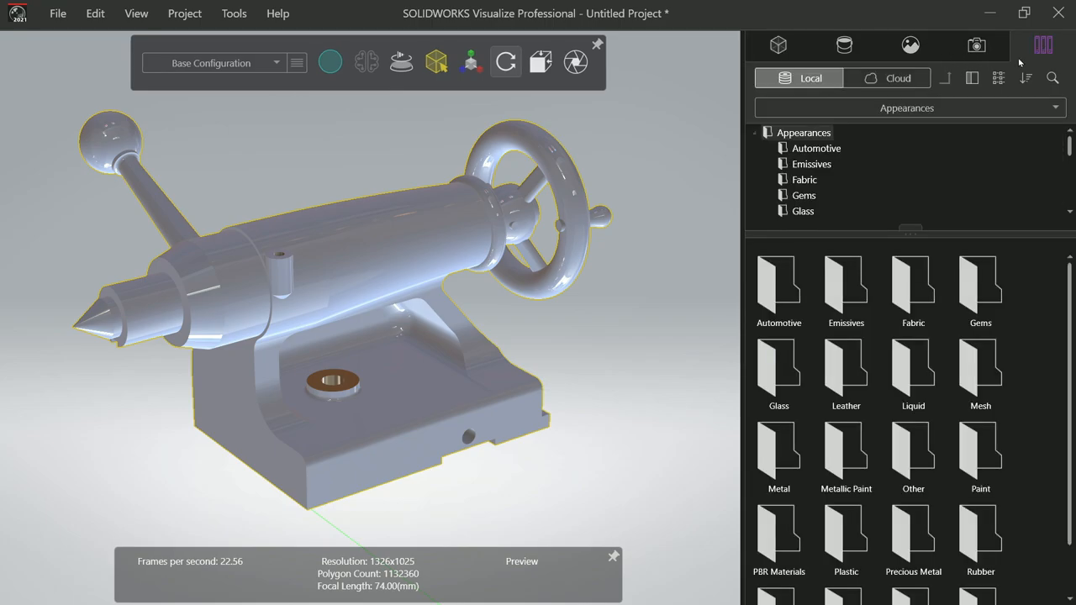
{"action": "left_click", "coordinate": [908, 107]}
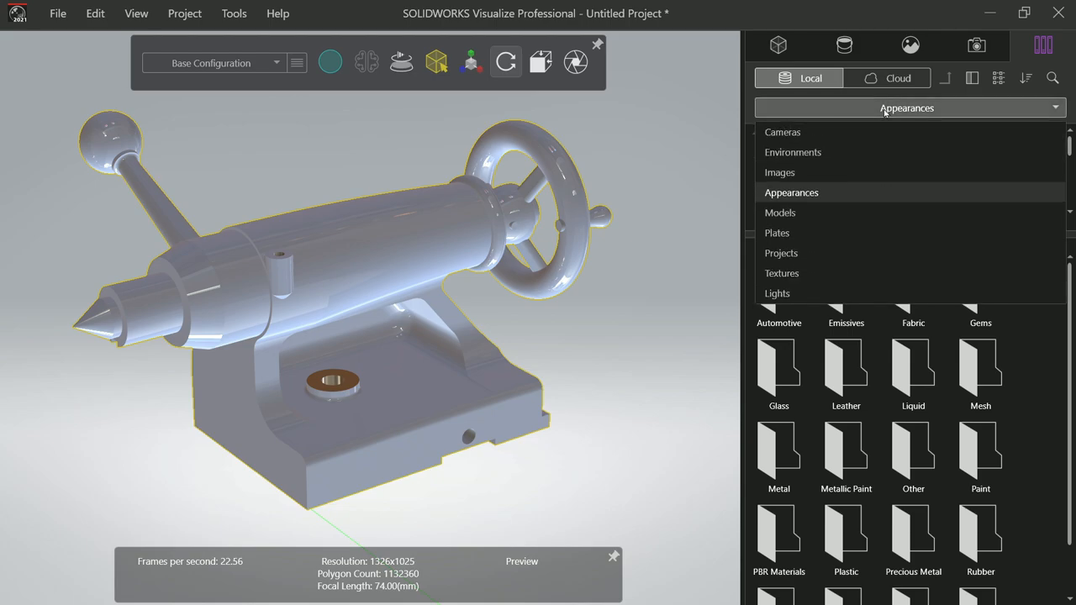
{"action": "left_click", "coordinate": [790, 192]}
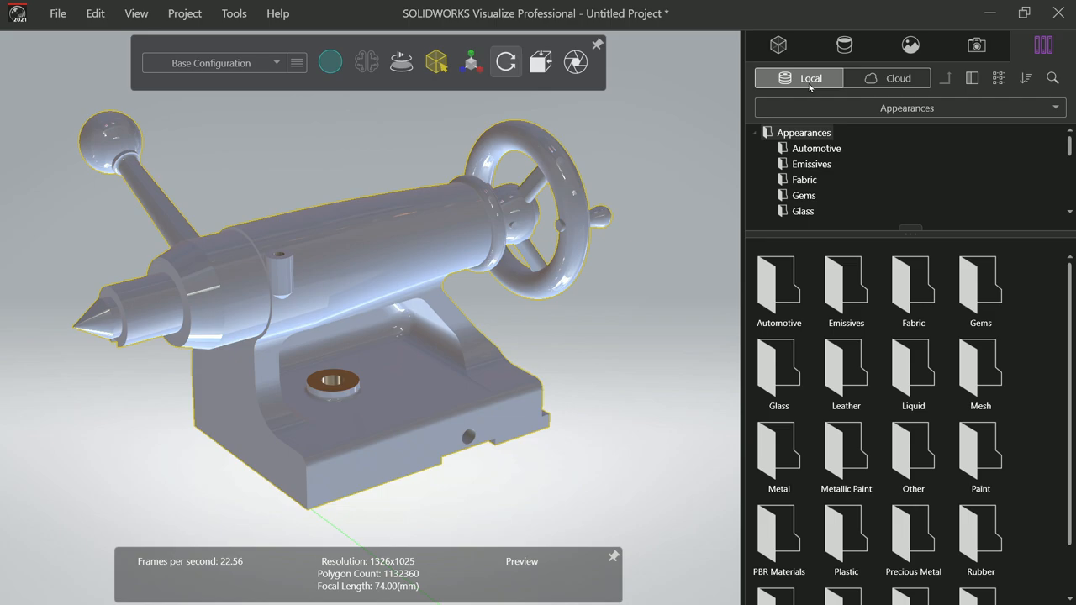
{"action": "left_click", "coordinate": [898, 79]}
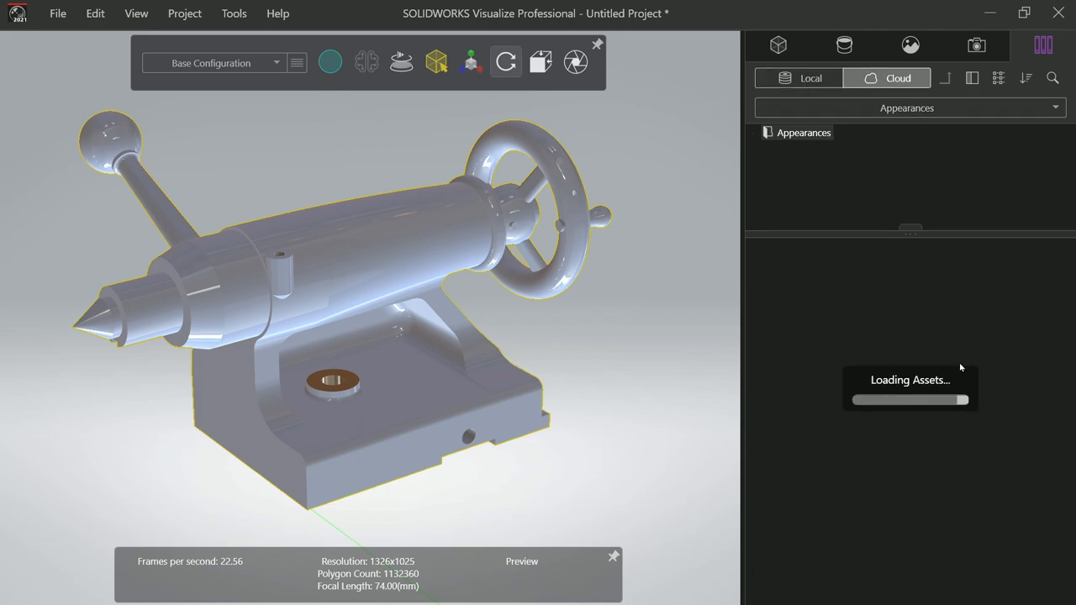
{"action": "left_click", "coordinate": [804, 131]}
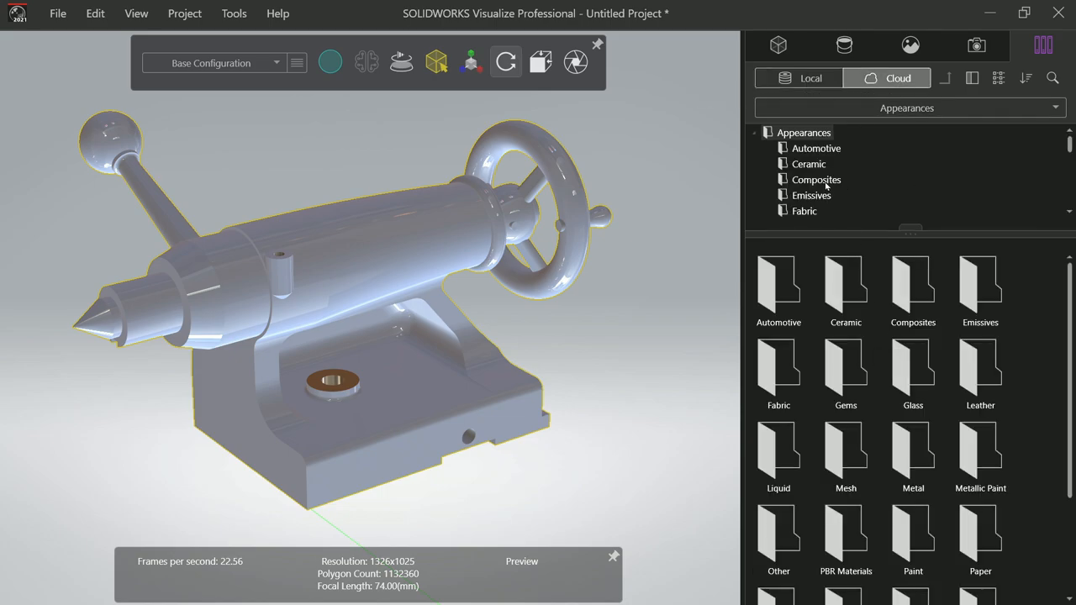
{"action": "mouse_move", "coordinate": [898, 78]}
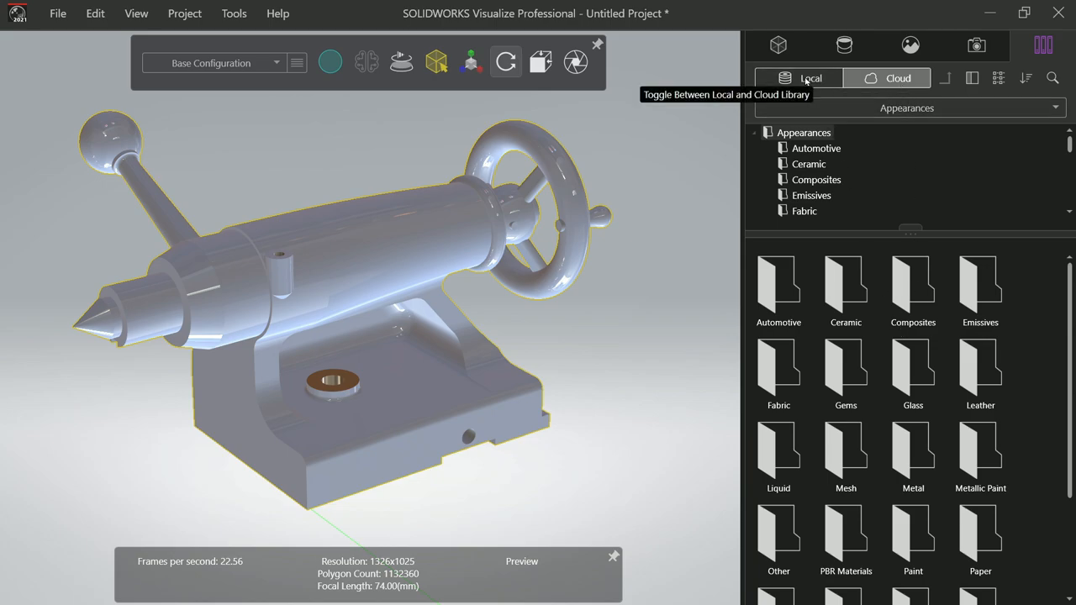
Apply Cast Iron.svap from the local Metal appearances to the tailstock body
{"action": "scroll", "scroll_direction": "down", "scroll_amount": 3}
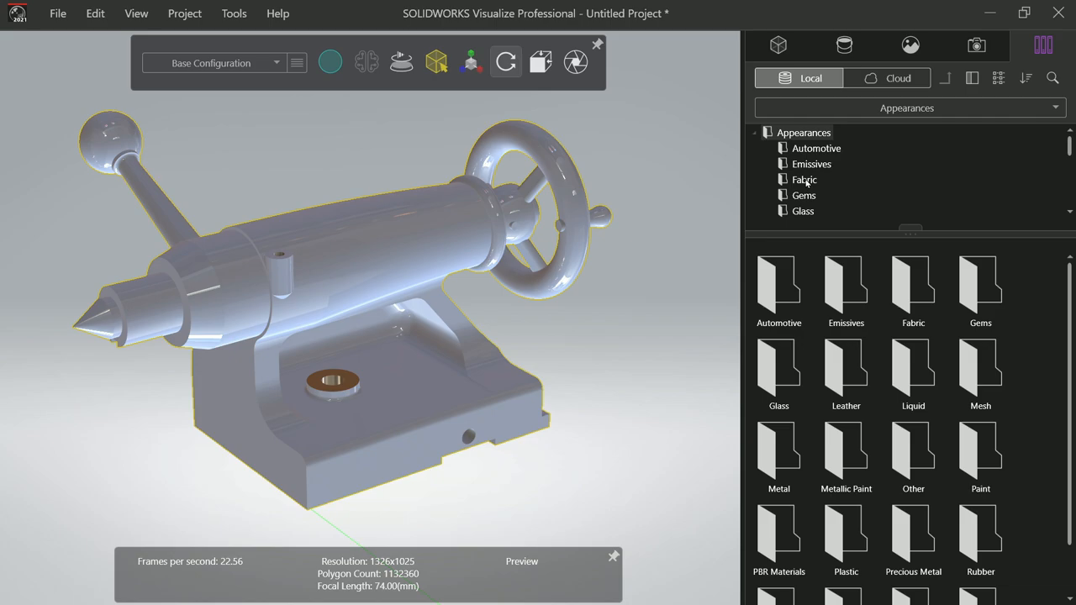
{"action": "scroll", "scroll_direction": "down", "scroll_amount": 3}
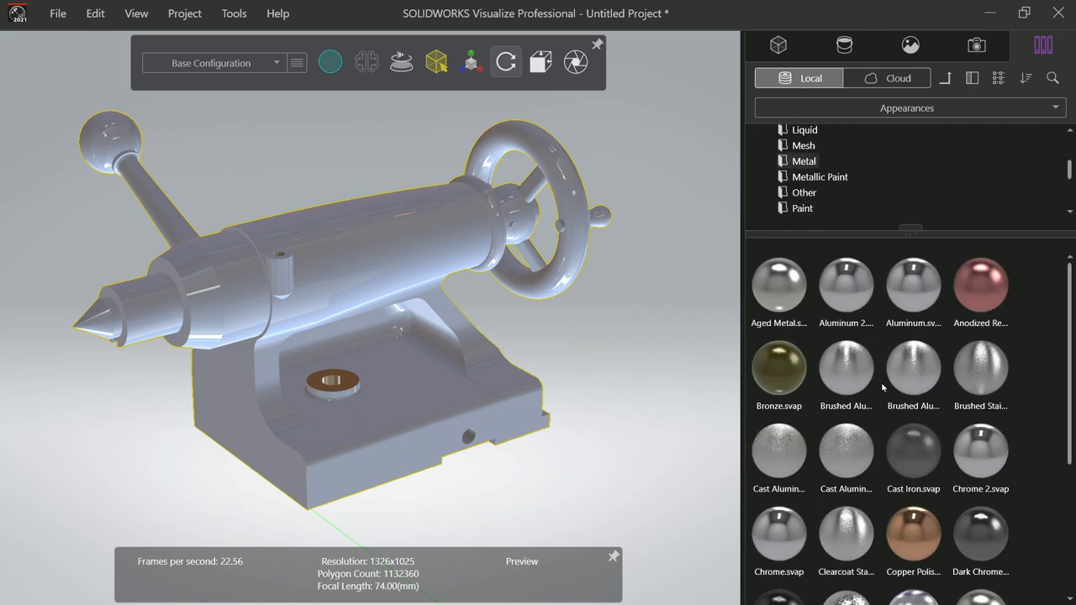
{"action": "scroll", "scroll_direction": "down", "scroll_amount": 3}
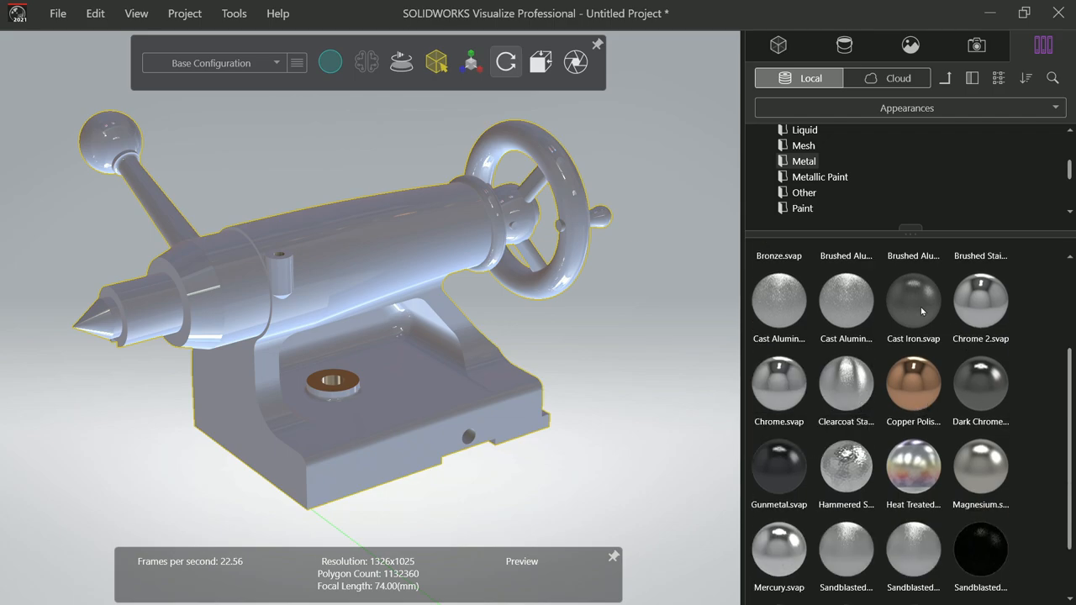
{"action": "left_click", "coordinate": [913, 300]}
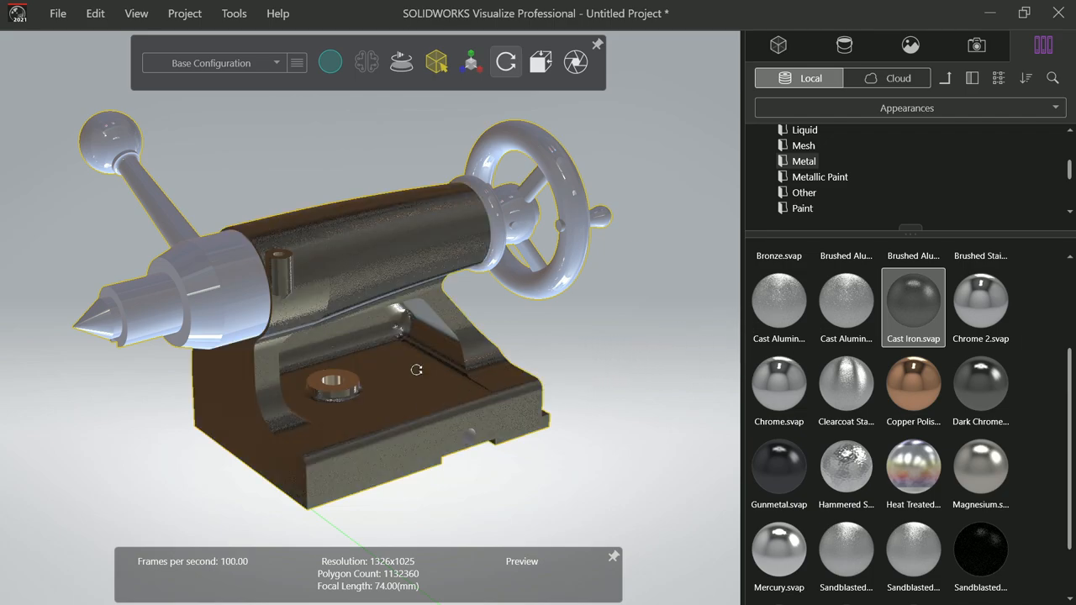
{"action": "mouse_move", "coordinate": [732, 209]}
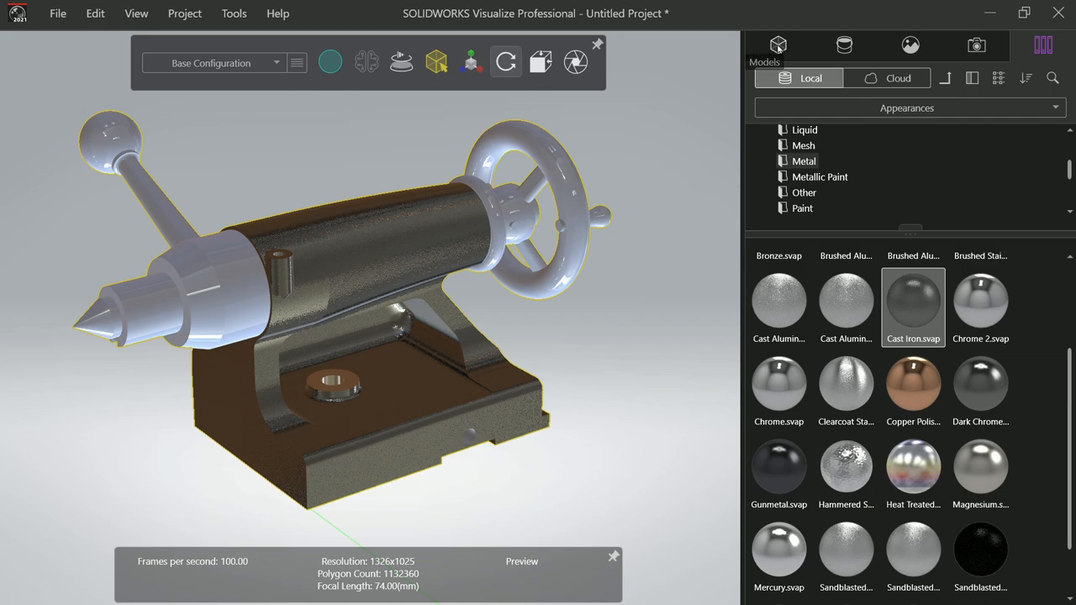
Recolour the Cast Iron appearance to bright red at saturation 72 and full brightness
{"action": "left_click", "coordinate": [777, 46]}
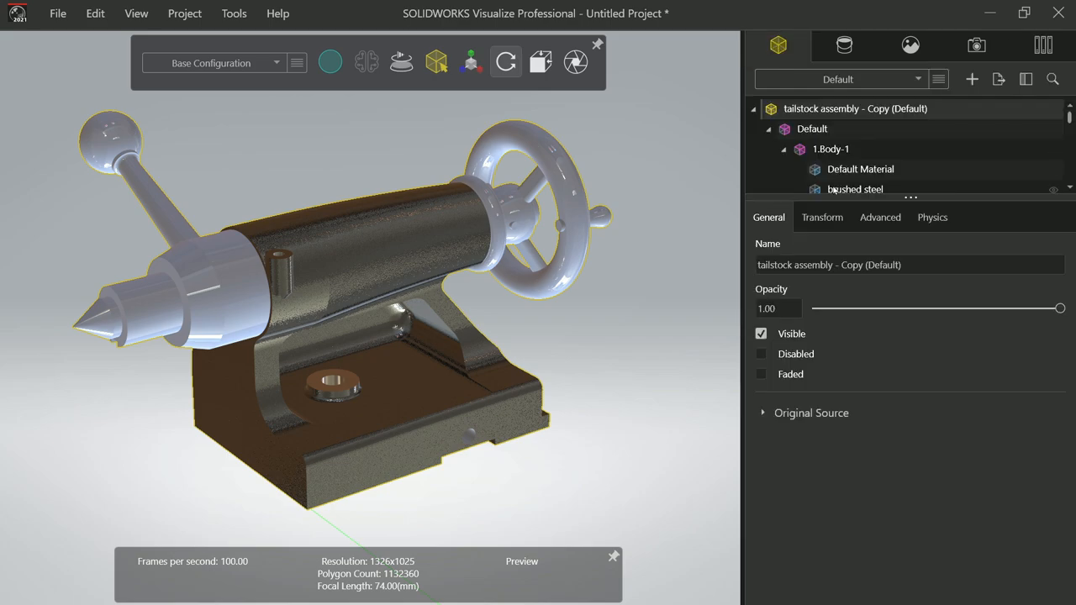
{"action": "mouse_move", "coordinate": [912, 45]}
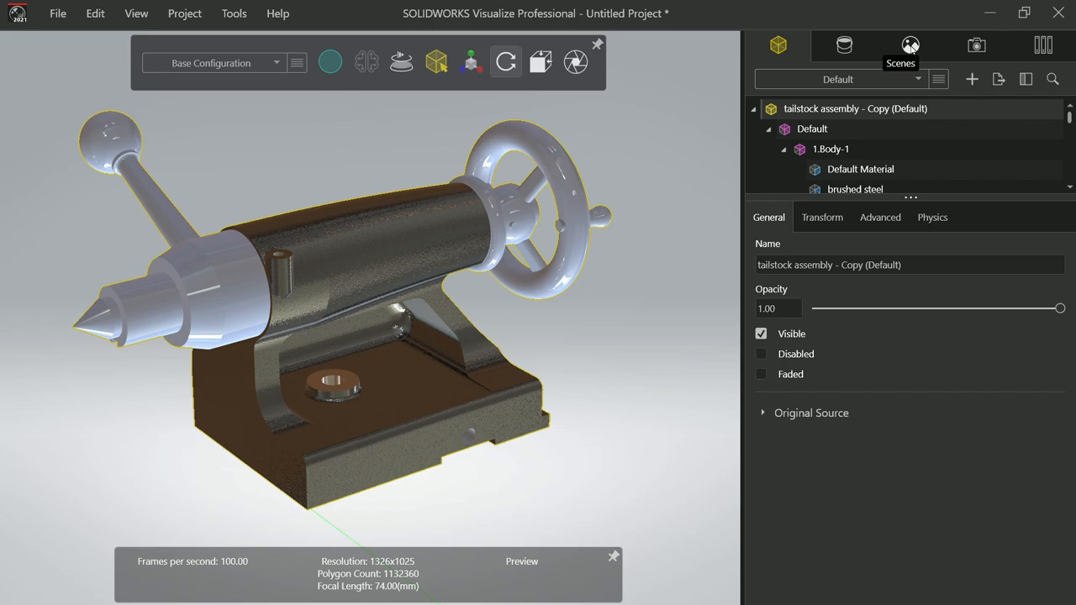
{"action": "left_click", "coordinate": [911, 46]}
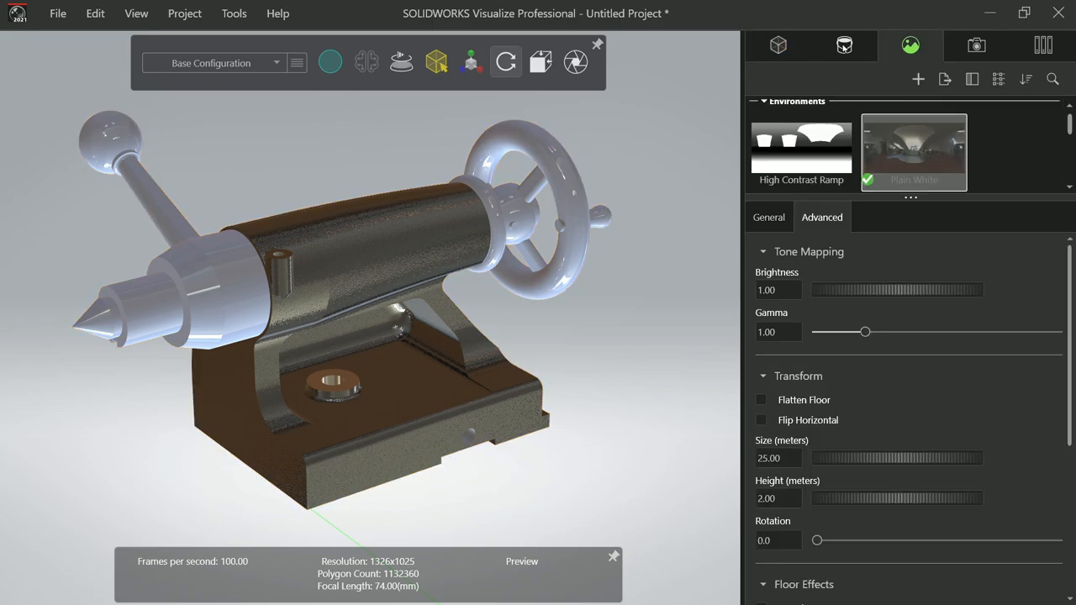
{"action": "left_click", "coordinate": [844, 46]}
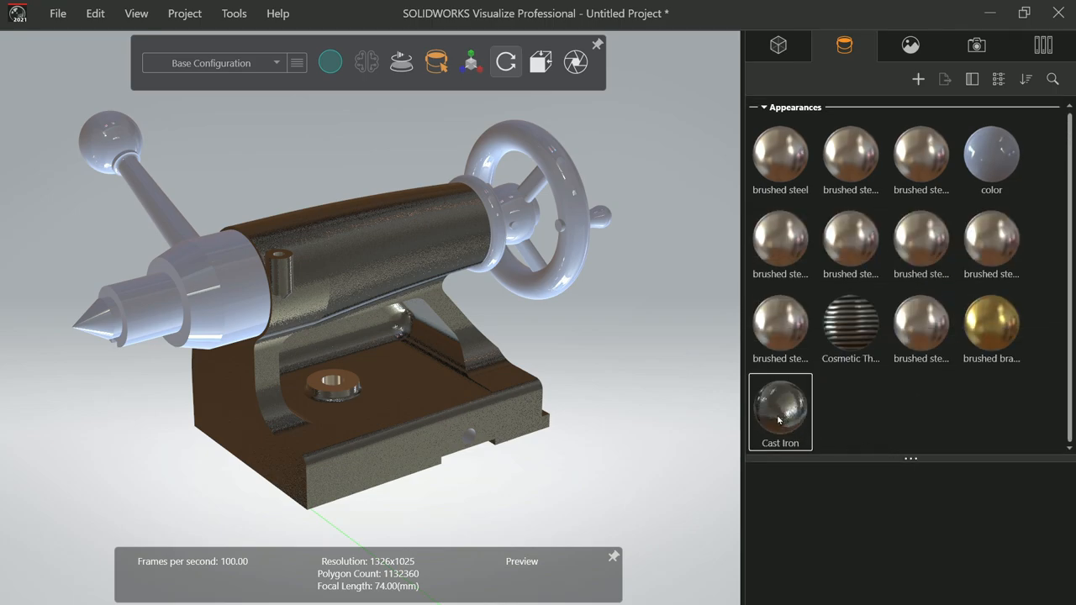
{"action": "left_click", "coordinate": [780, 412]}
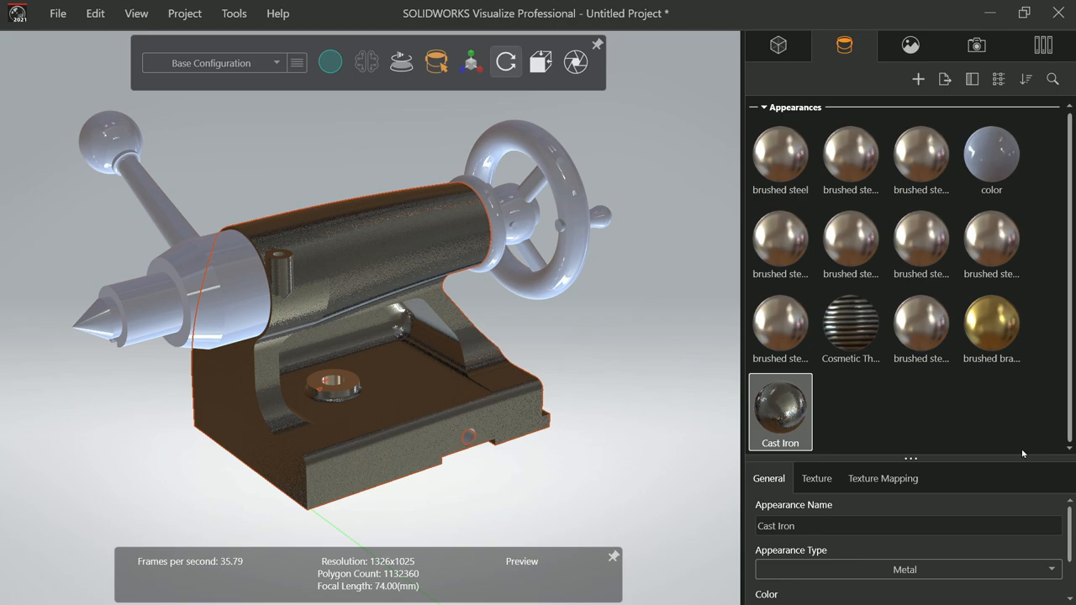
{"action": "scroll", "scroll_direction": "down", "scroll_amount": 3}
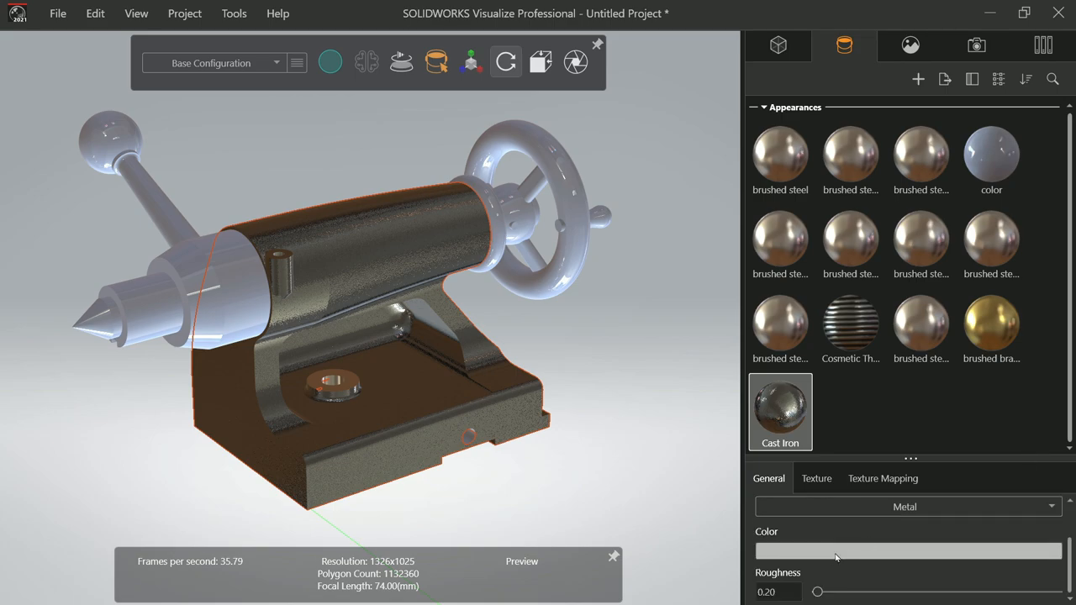
{"action": "left_click", "coordinate": [906, 551]}
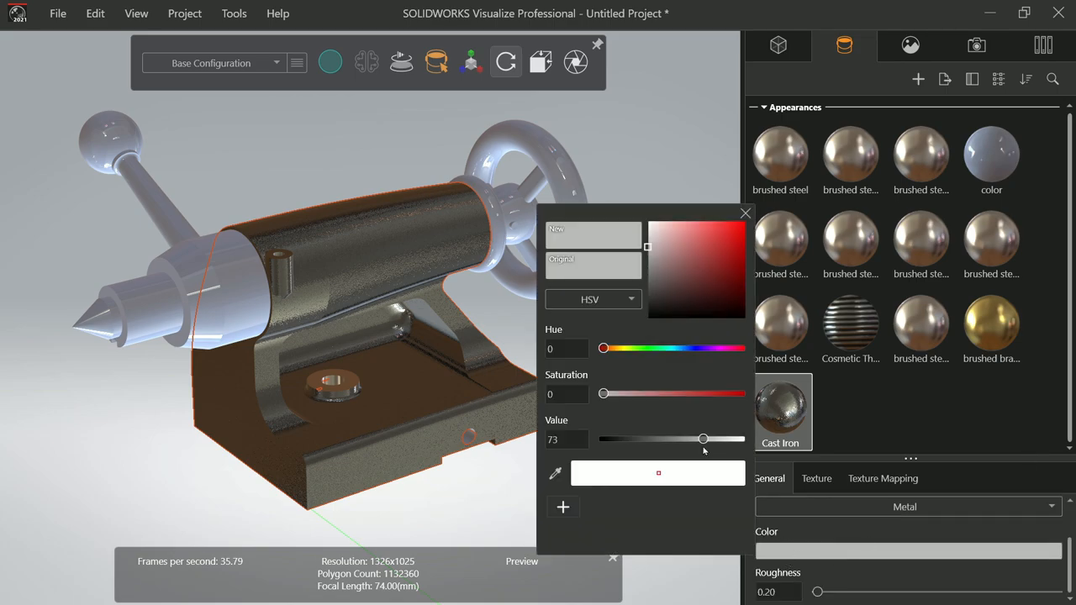
{"action": "left_click", "coordinate": [727, 225]}
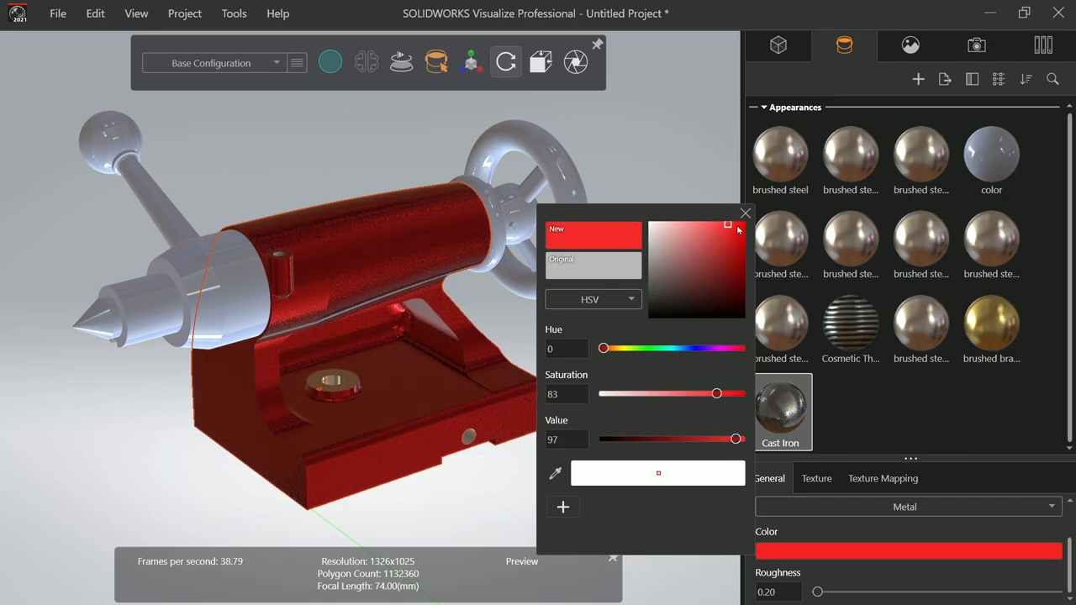
{"action": "left_click_drag", "start_coordinate": [717, 394], "coordinate": [740, 394]}
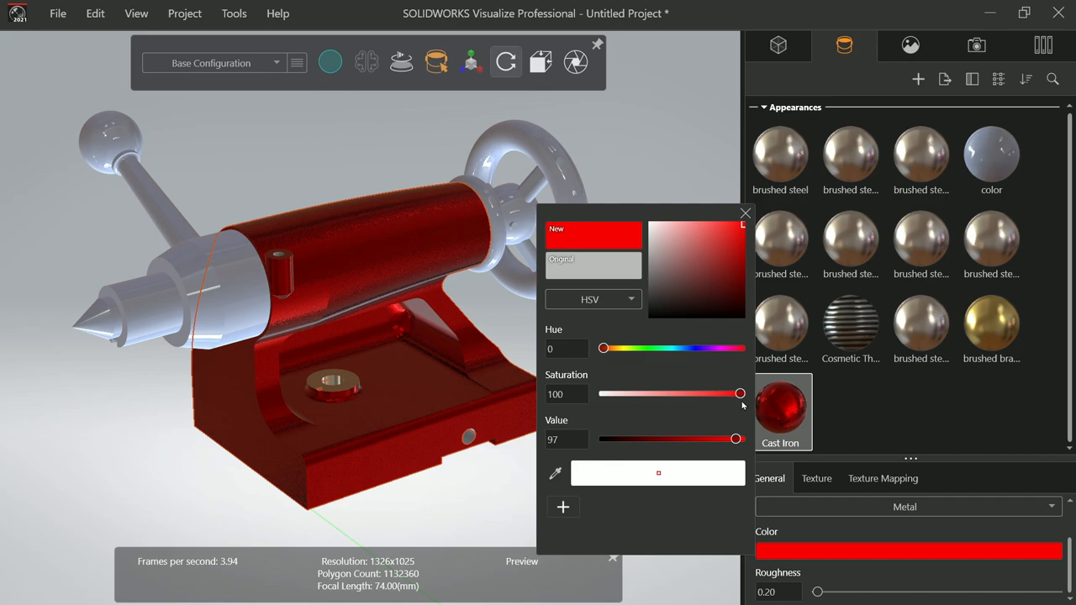
{"action": "left_click_drag", "start_coordinate": [740, 394], "coordinate": [679, 394]}
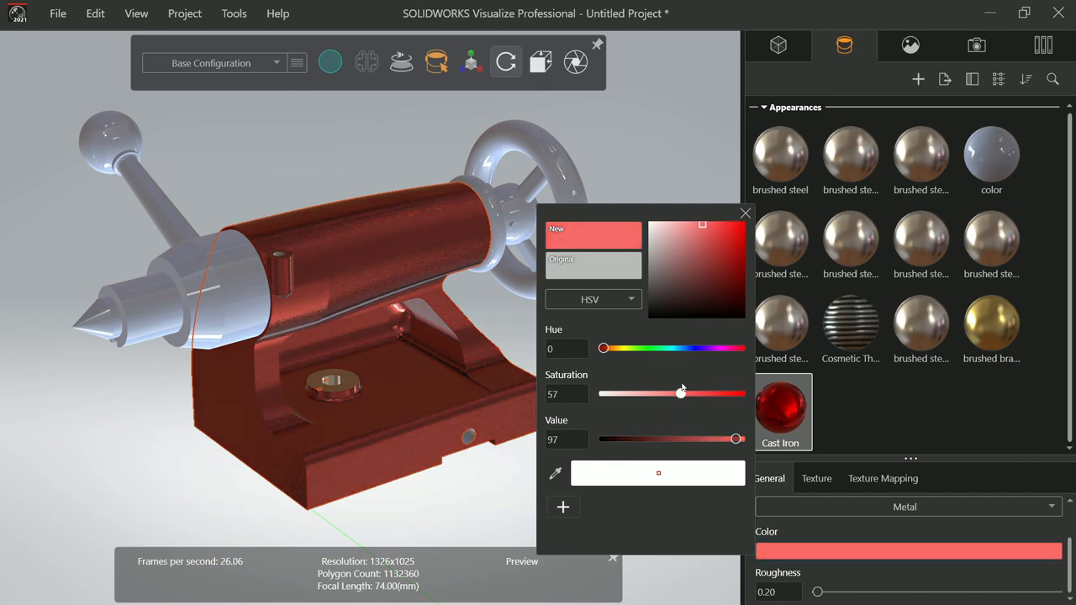
{"action": "left_click_drag", "start_coordinate": [681, 394], "coordinate": [703, 394]}
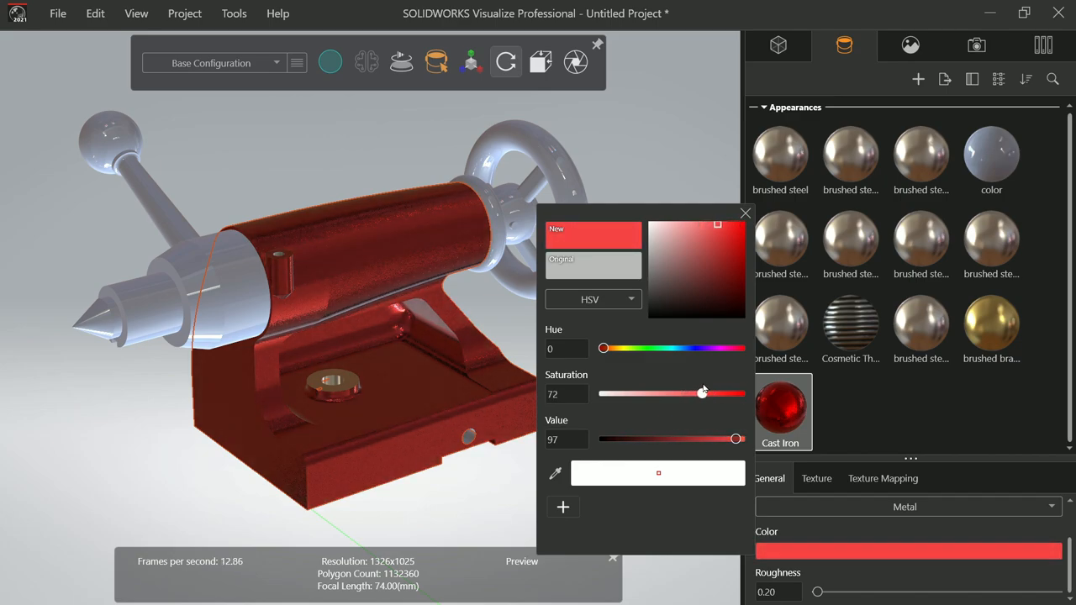
{"action": "left_click_drag", "start_coordinate": [737, 439], "coordinate": [740, 439]}
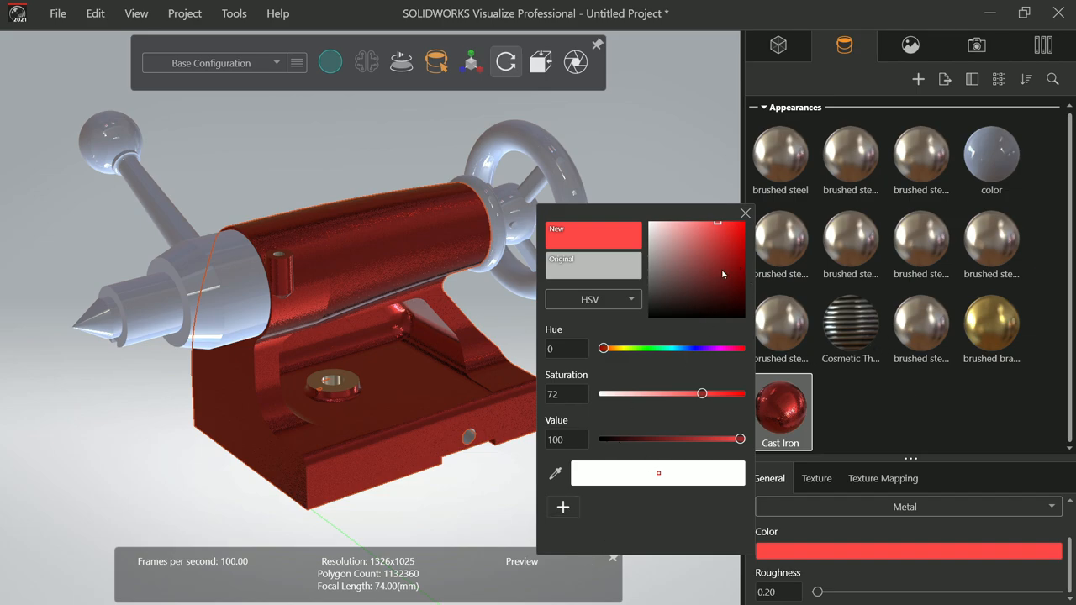
{"action": "left_click", "coordinate": [745, 212]}
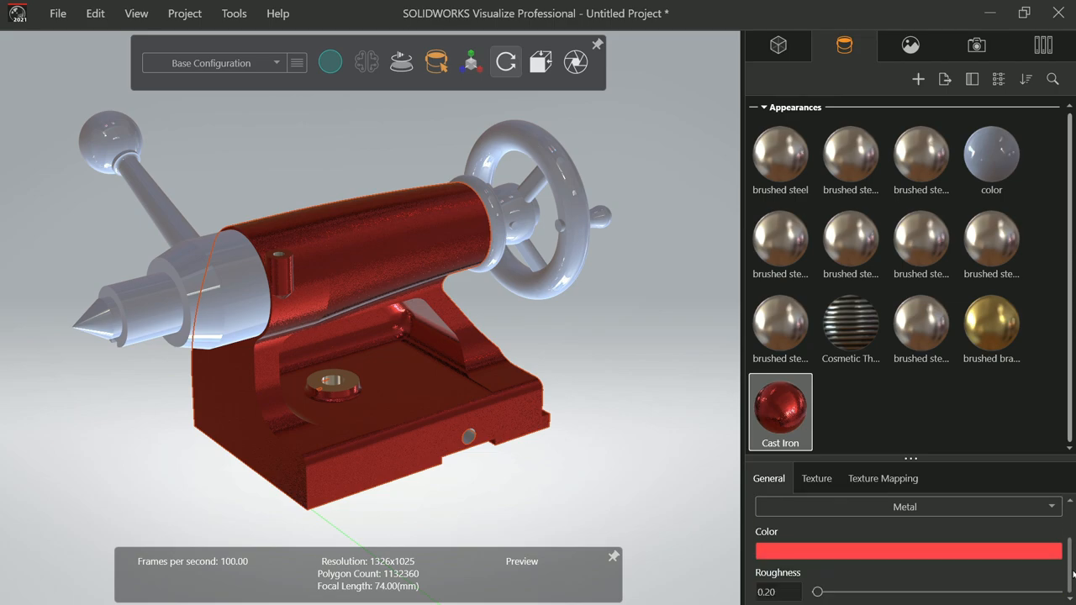
Set the Cast Iron appearance roughness to 0.70
{"action": "left_click_drag", "start_coordinate": [817, 592], "coordinate": [878, 592]}
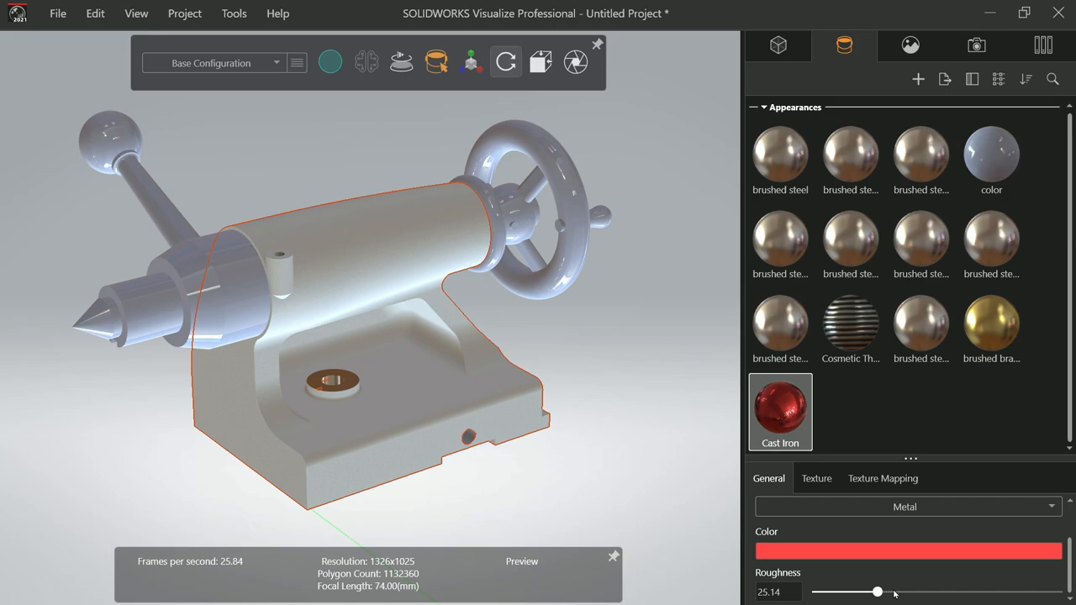
{"action": "left_click_drag", "start_coordinate": [878, 592], "coordinate": [816, 591]}
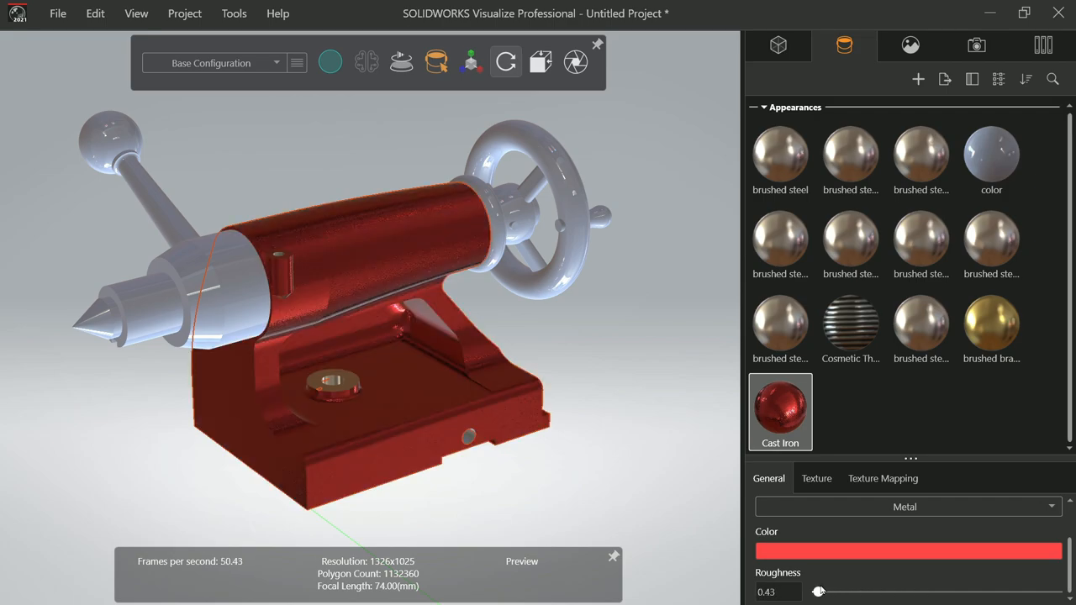
{"action": "left_click_drag", "start_coordinate": [820, 591], "coordinate": [815, 592]}
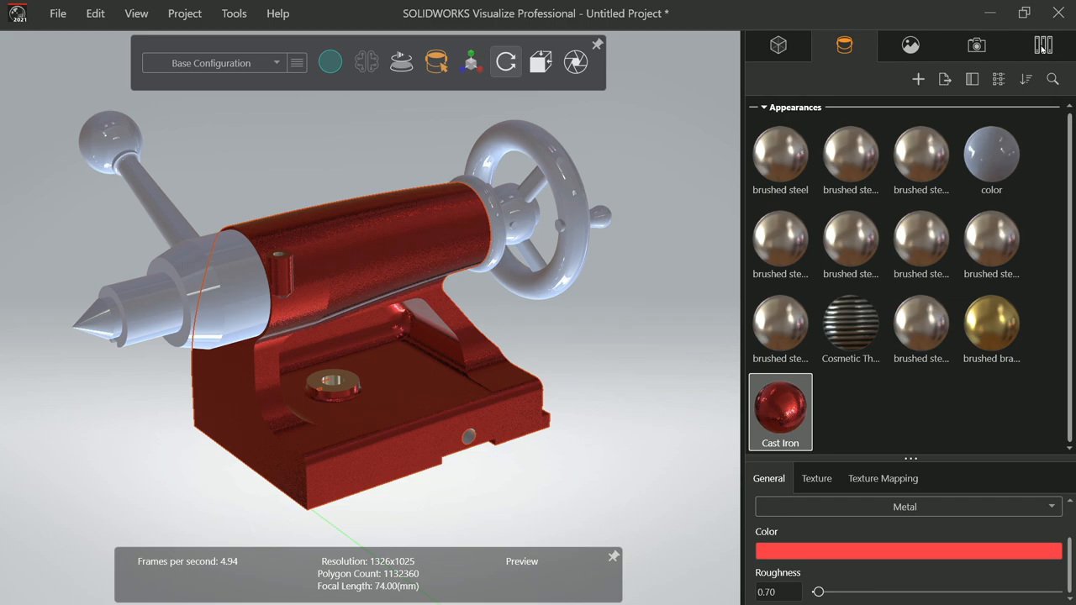
Apply Chrome 2 from the cloud Metal appearances to the handwheel and lever arm
{"action": "left_click", "coordinate": [1042, 45]}
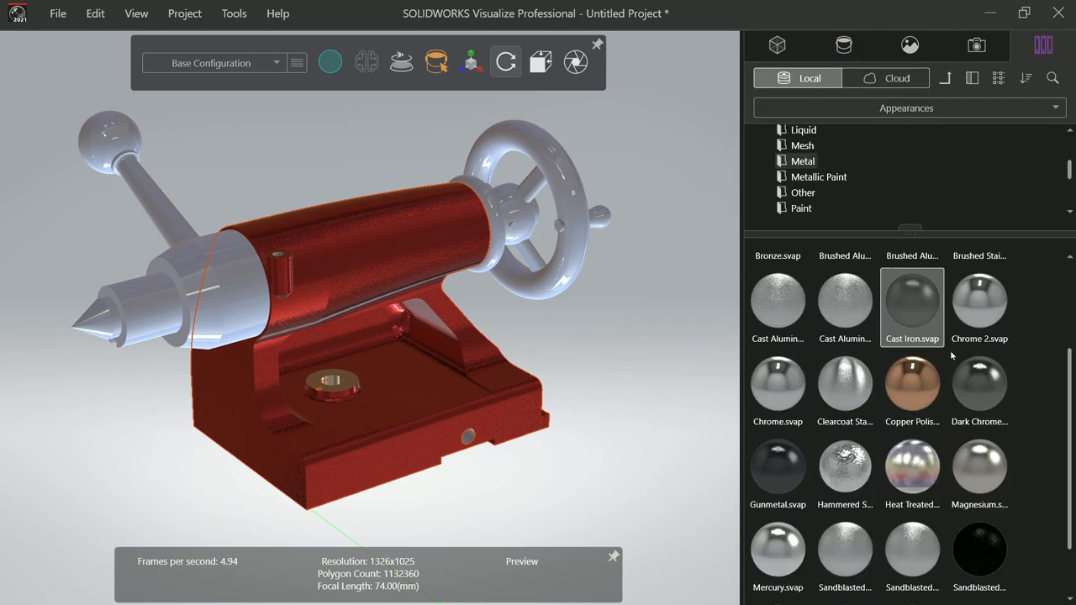
{"action": "left_click", "coordinate": [898, 78]}
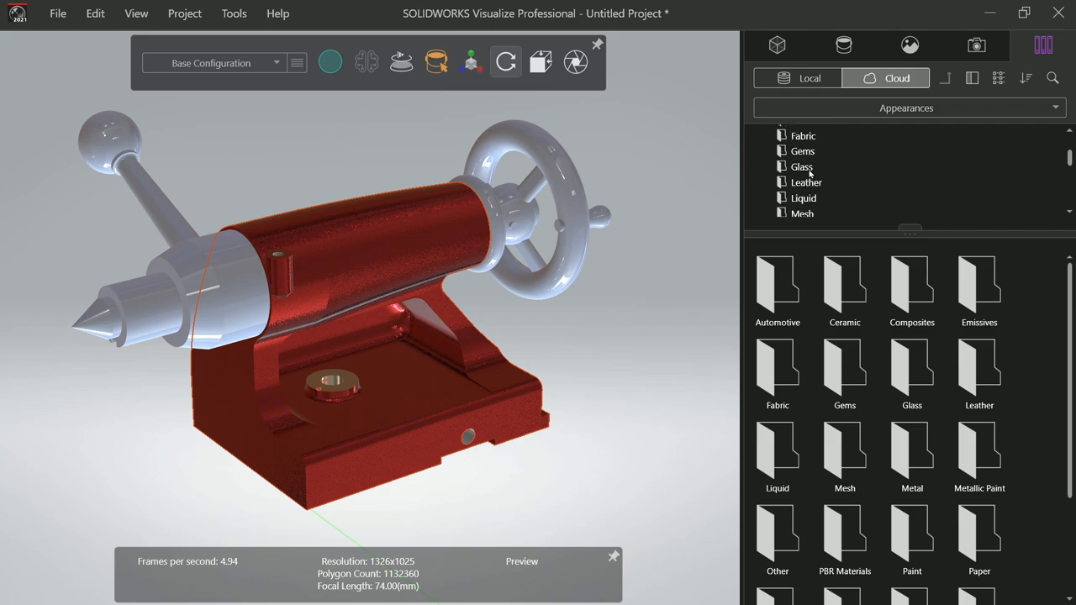
{"action": "mouse_move", "coordinate": [807, 195]}
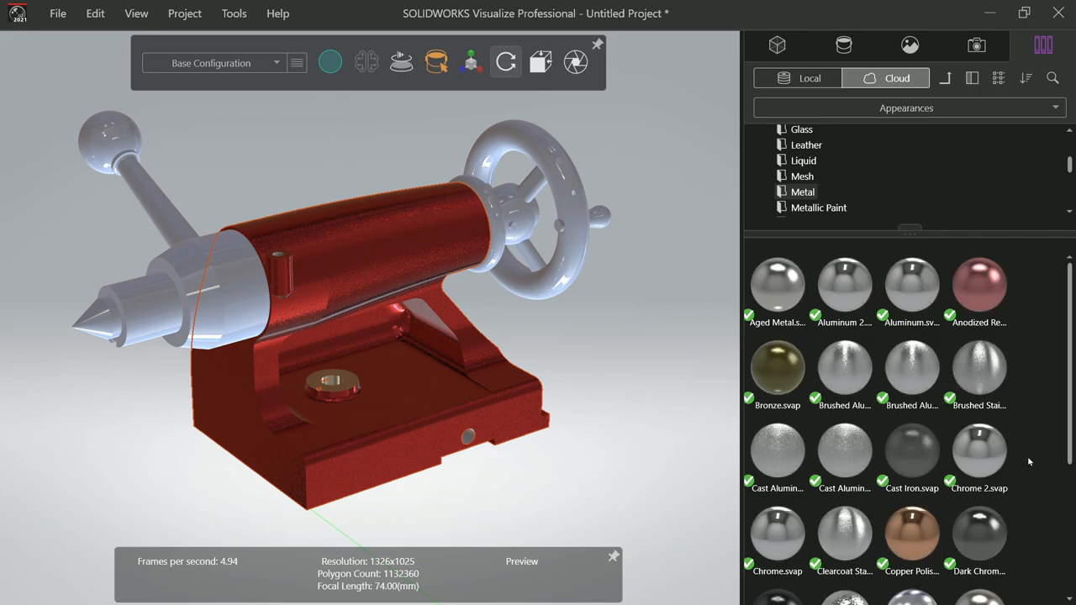
{"action": "mouse_move", "coordinate": [979, 451]}
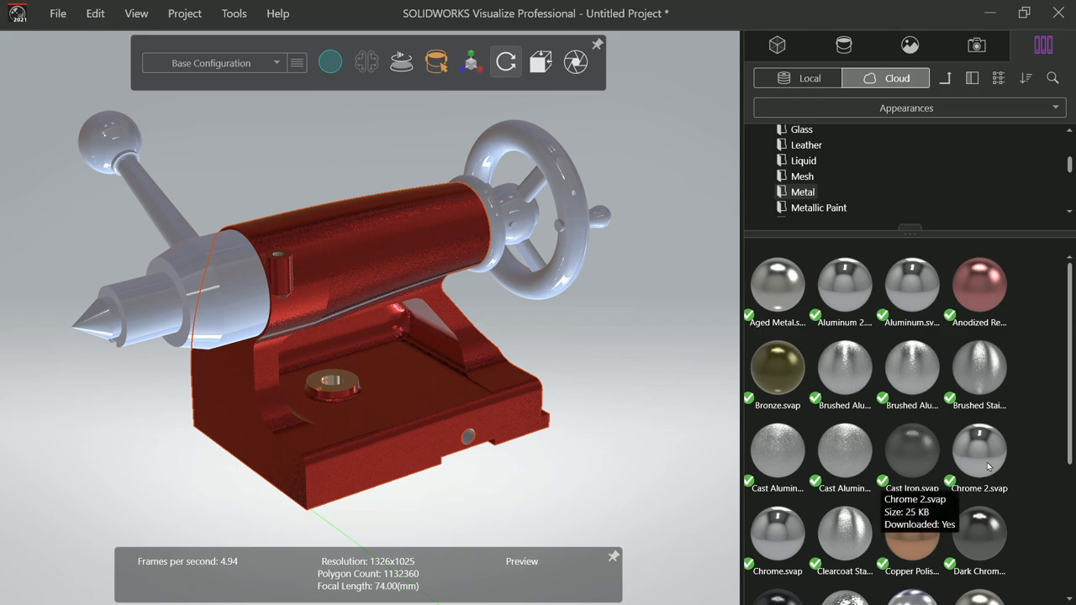
{"action": "double_click", "coordinate": [979, 454]}
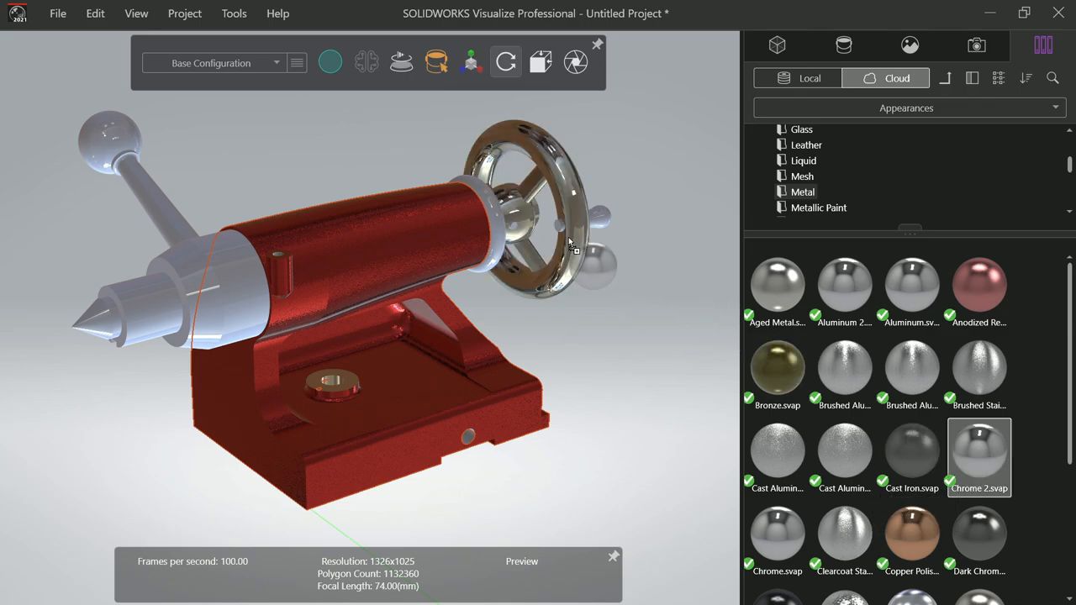
{"action": "mouse_move", "coordinate": [978, 454]}
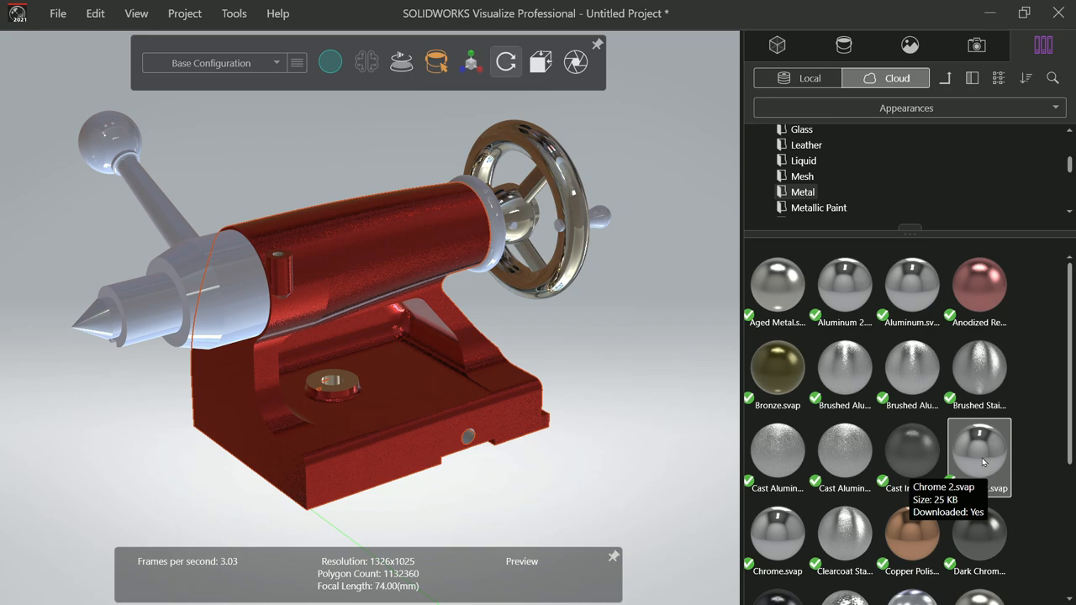
{"action": "double_click", "coordinate": [978, 454]}
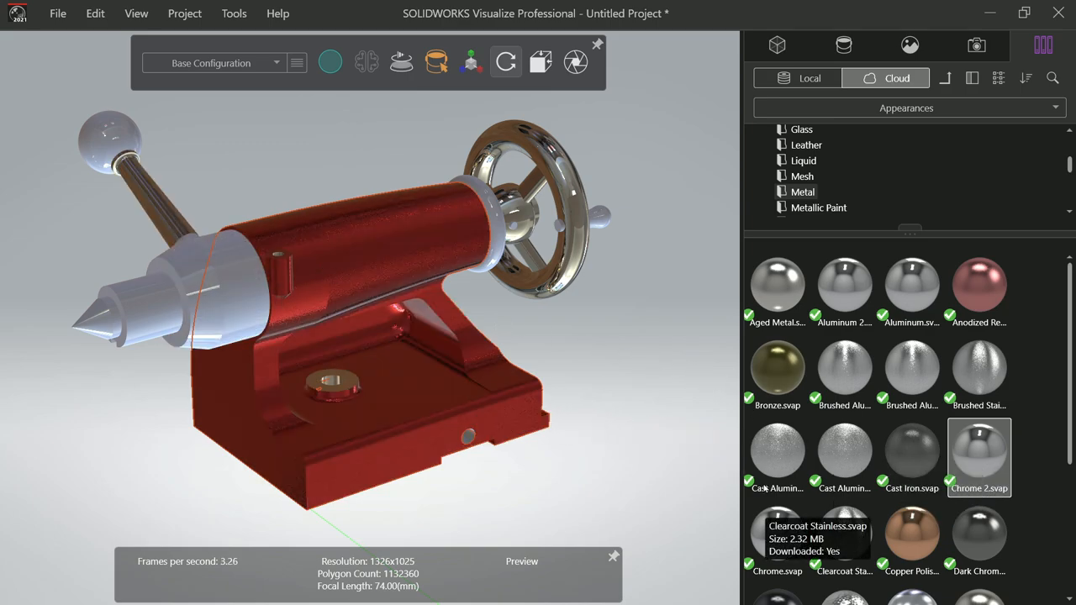
{"action": "mouse_move", "coordinate": [832, 228]}
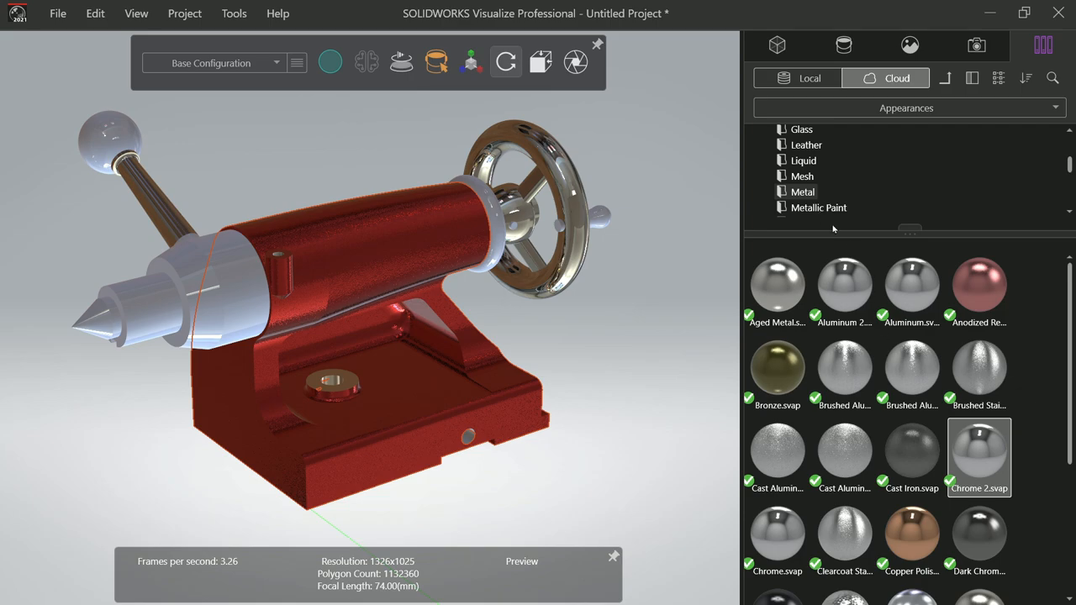
{"action": "mouse_move", "coordinate": [808, 192]}
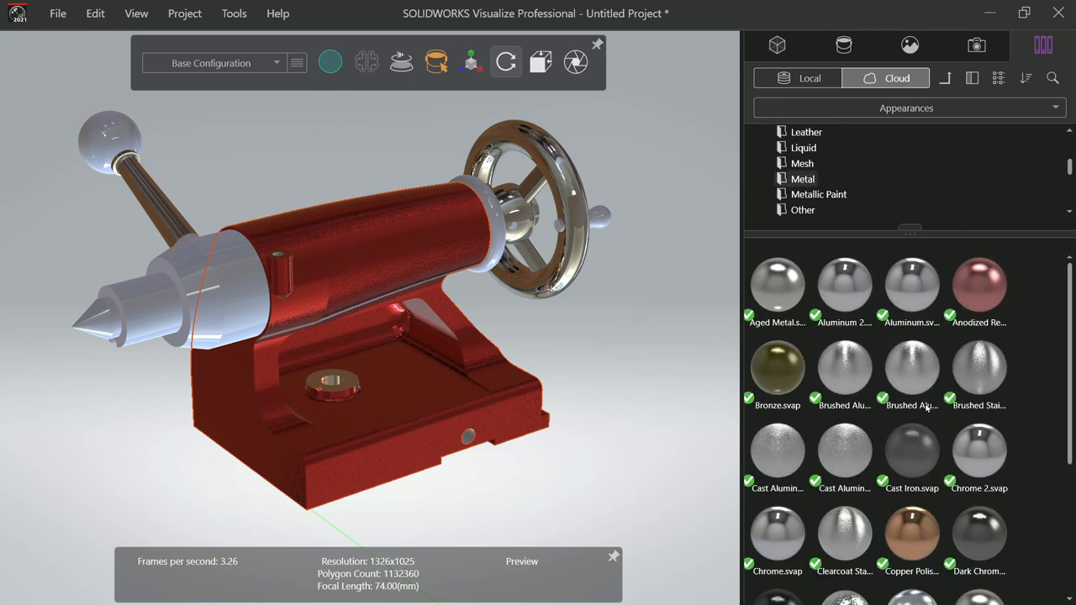
Browse the appearance library through the metal and rubber finishes
{"action": "scroll", "scroll_direction": "down", "scroll_amount": 3}
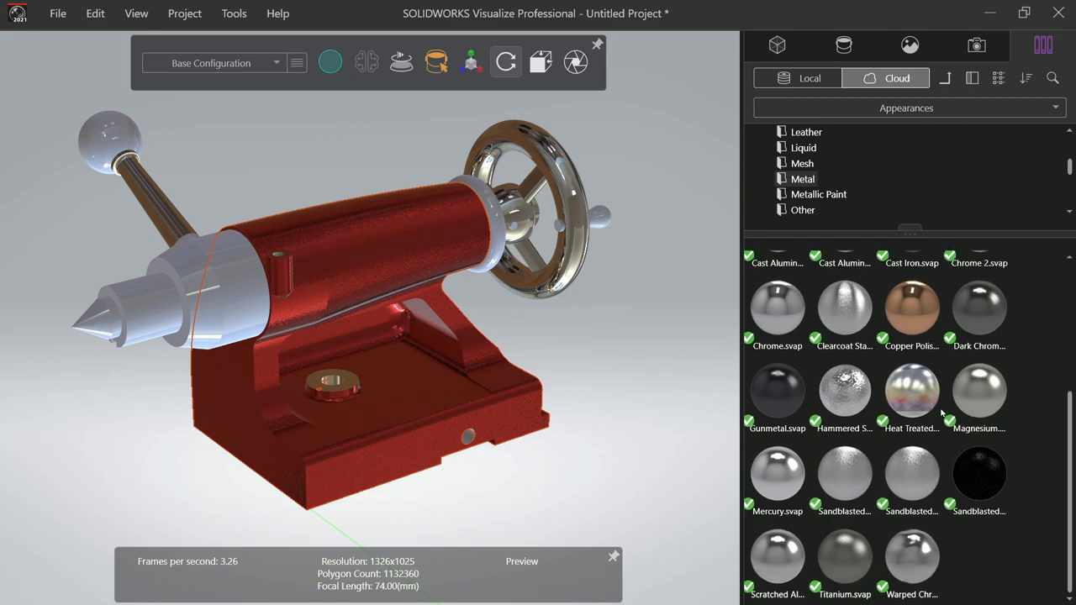
{"action": "mouse_move", "coordinate": [993, 397]}
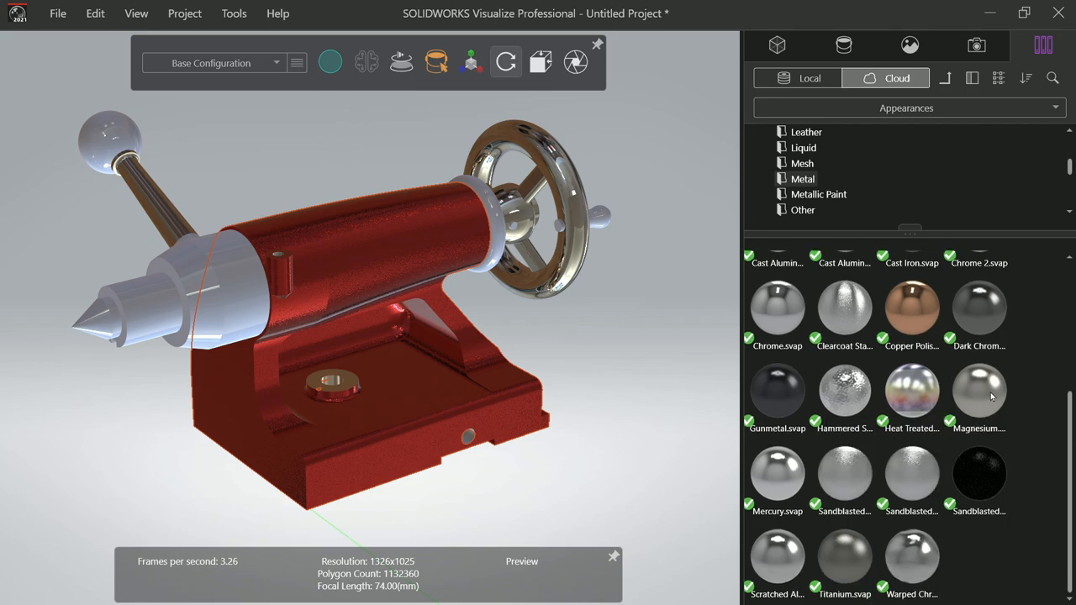
{"action": "scroll", "scroll_direction": "up", "scroll_amount": 3}
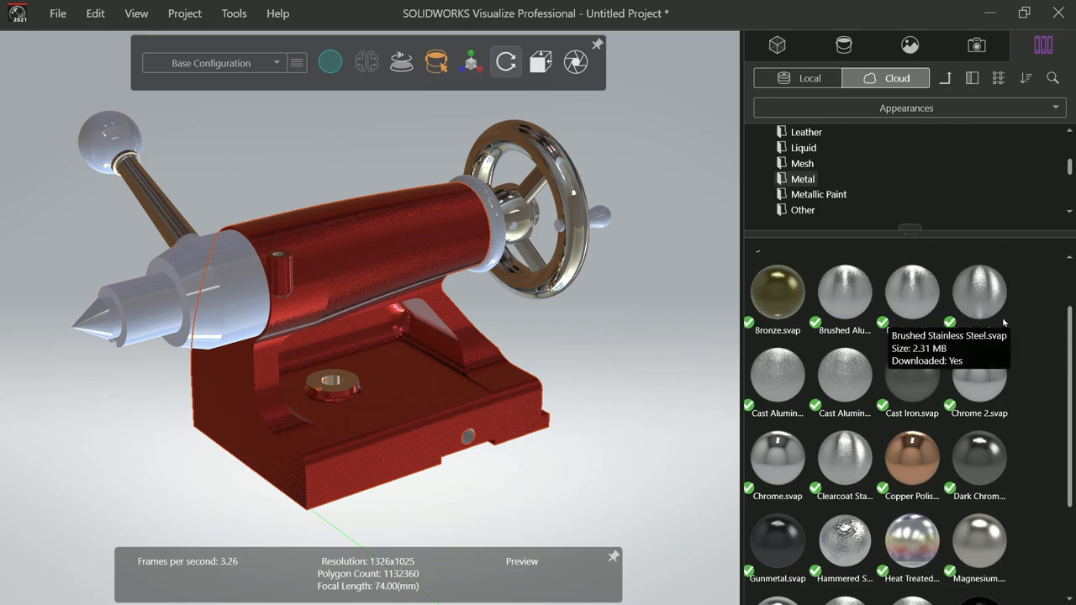
{"action": "scroll", "scroll_direction": "up", "scroll_amount": 3}
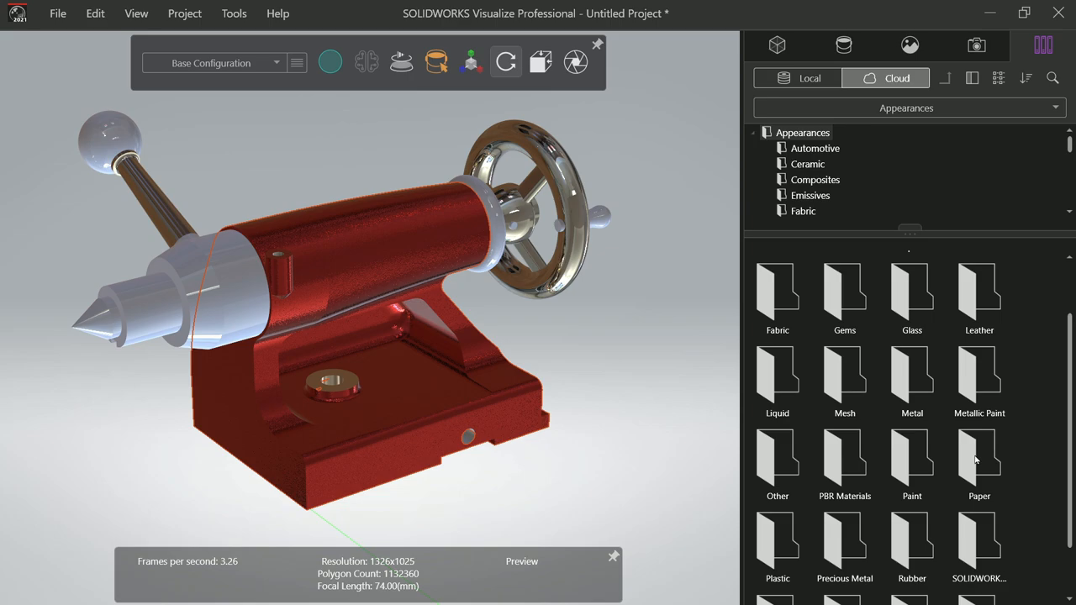
{"action": "scroll", "scroll_direction": "down", "scroll_amount": 3}
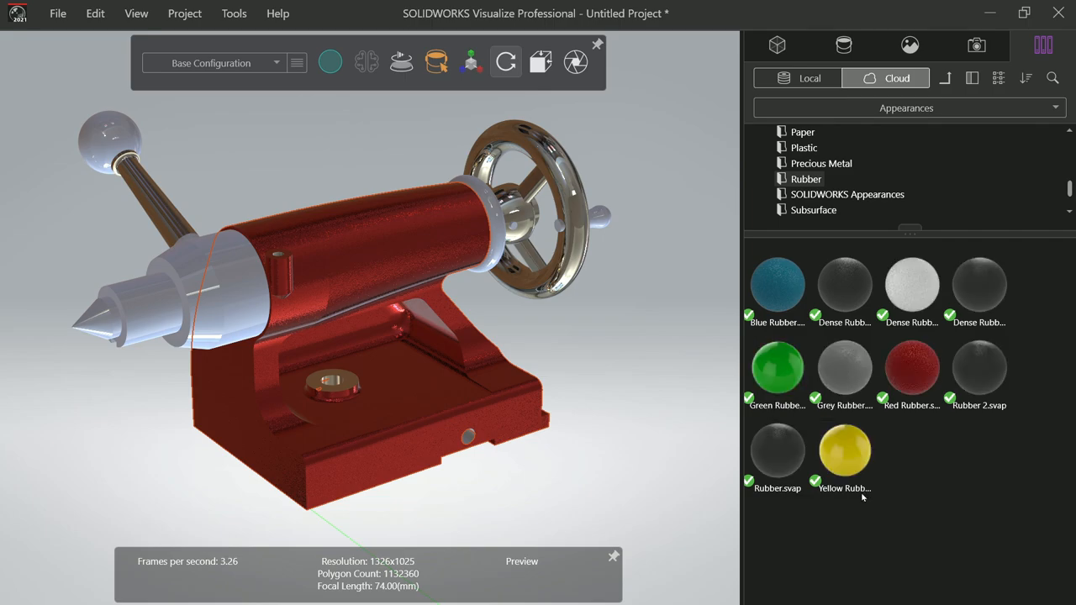
{"action": "mouse_move", "coordinate": [833, 514]}
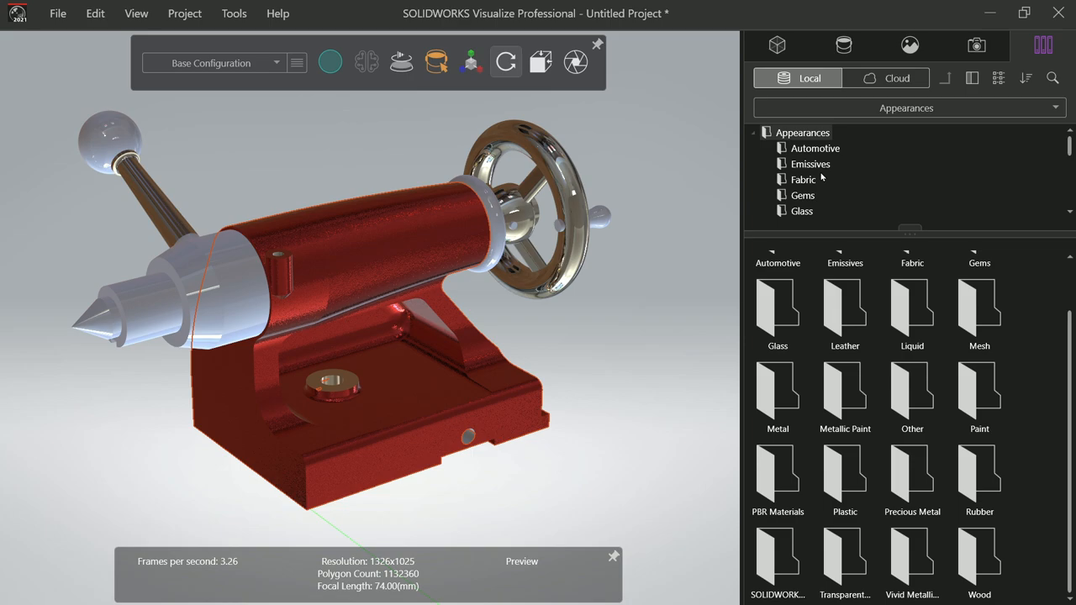
Give the collar ring beside the handwheel a Polished Brass finish
{"action": "scroll", "scroll_direction": "down", "scroll_amount": 3}
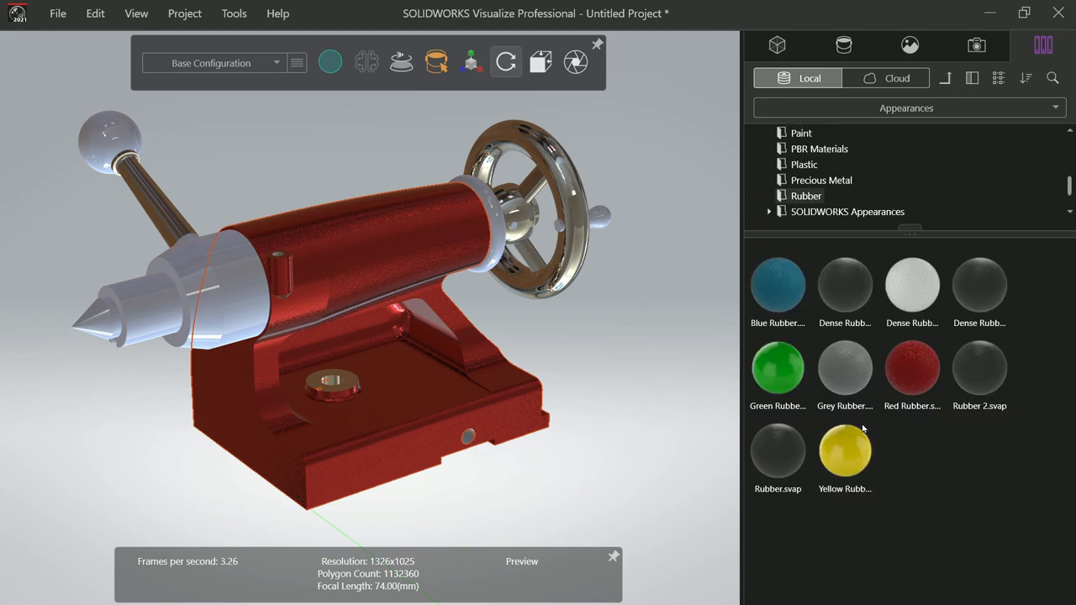
{"action": "mouse_move", "coordinate": [776, 454]}
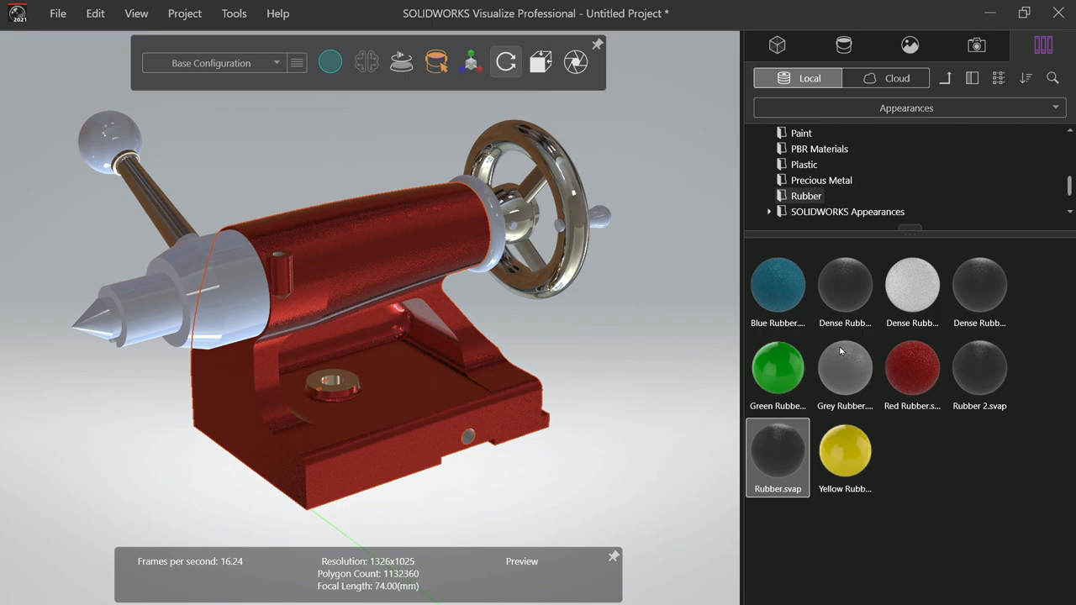
{"action": "mouse_move", "coordinate": [844, 285]}
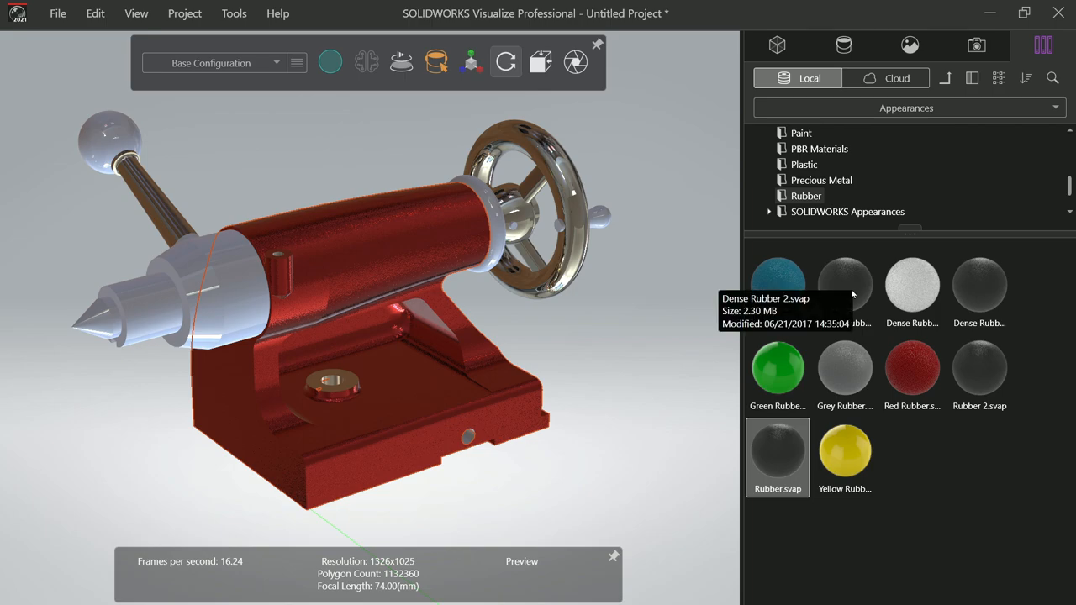
{"action": "left_click", "coordinate": [847, 212]}
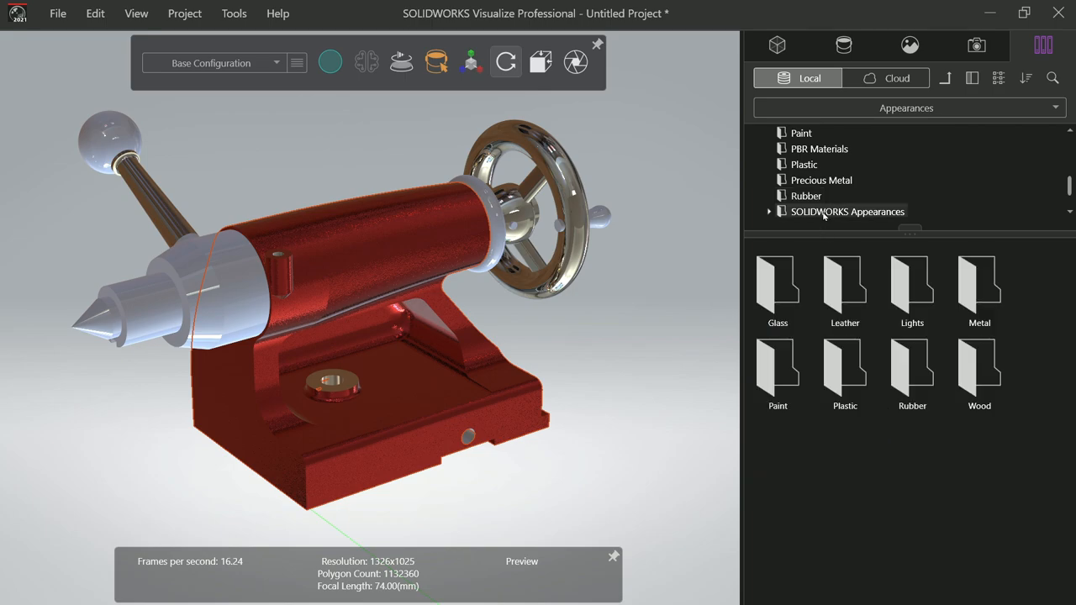
{"action": "scroll", "scroll_direction": "down", "scroll_amount": 3}
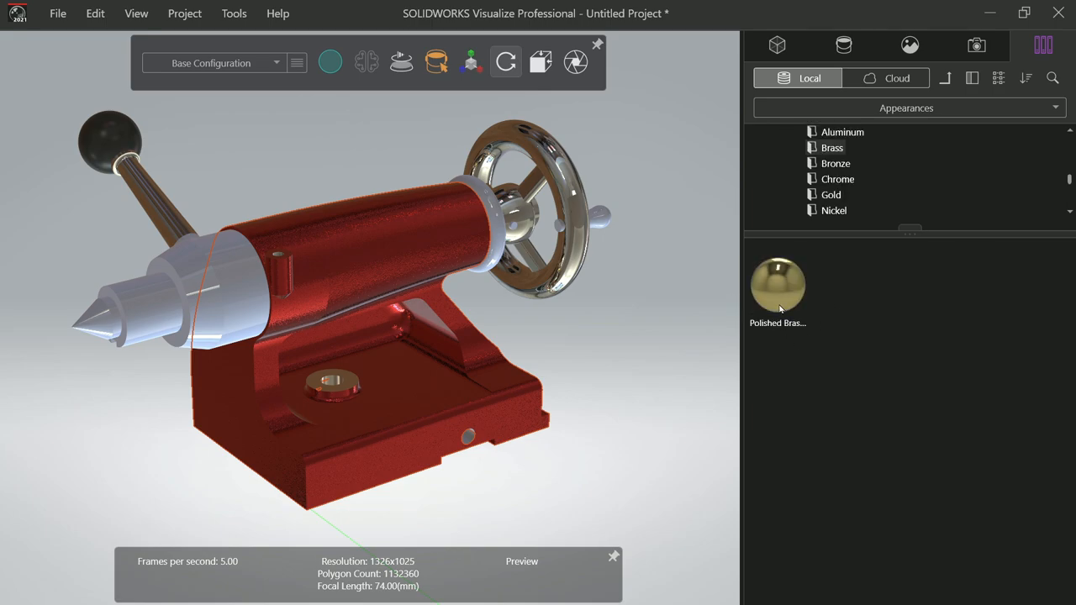
{"action": "left_click", "coordinate": [776, 284]}
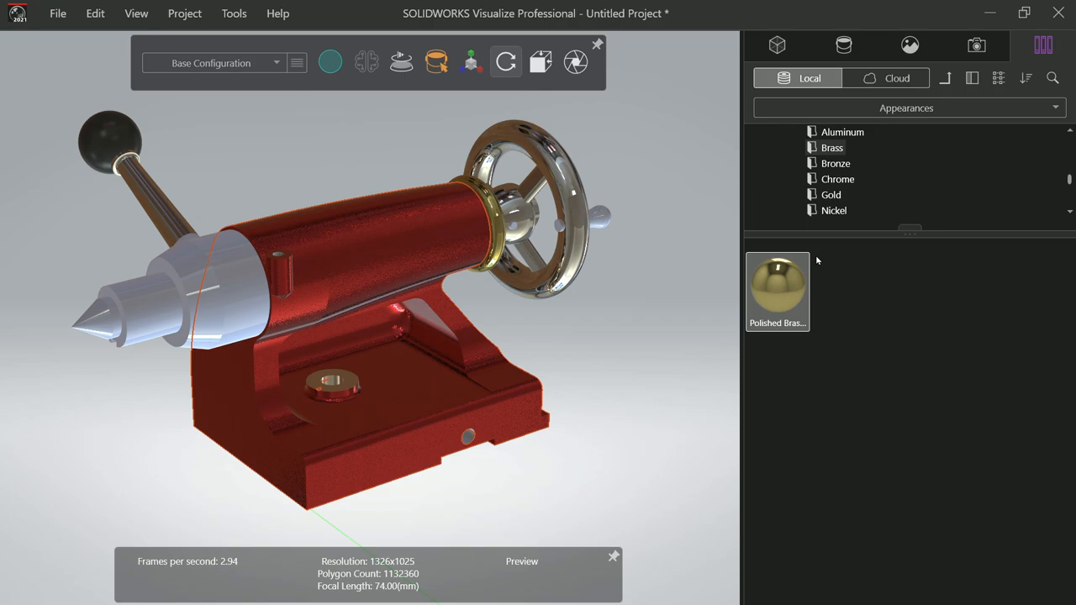
{"action": "mouse_move", "coordinate": [849, 174]}
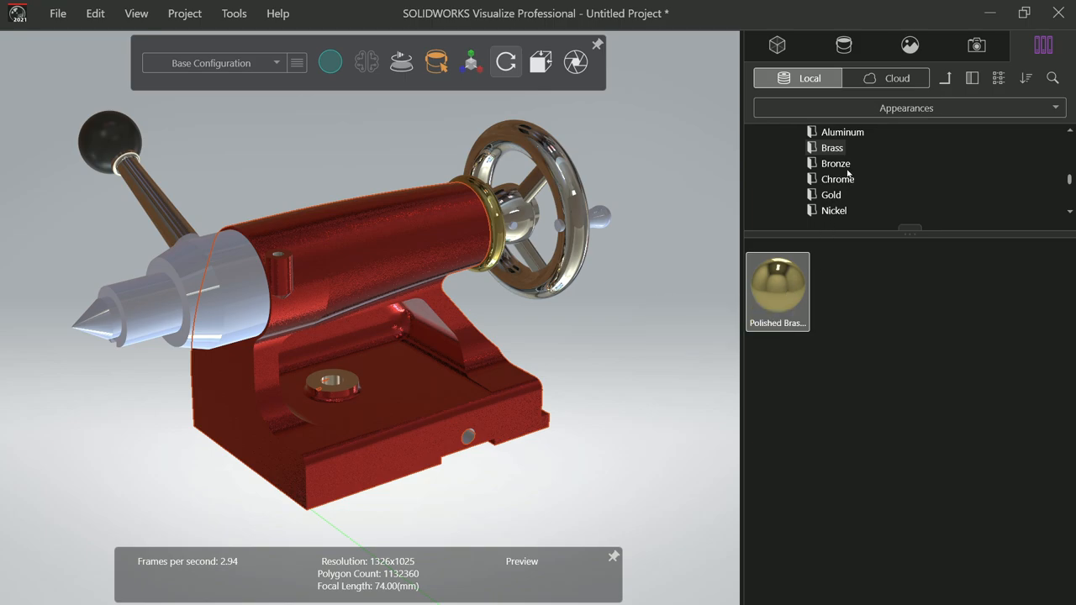
Browse the bronze appearances, trying satin finish bronze, then the chrome folder
{"action": "left_click", "coordinate": [836, 163]}
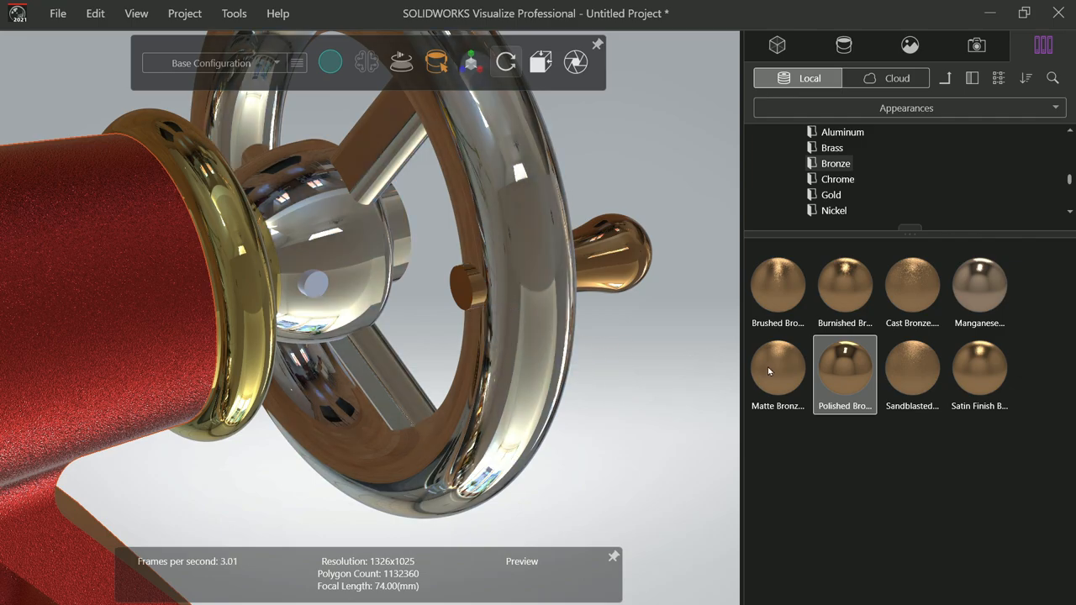
{"action": "mouse_move", "coordinate": [984, 373]}
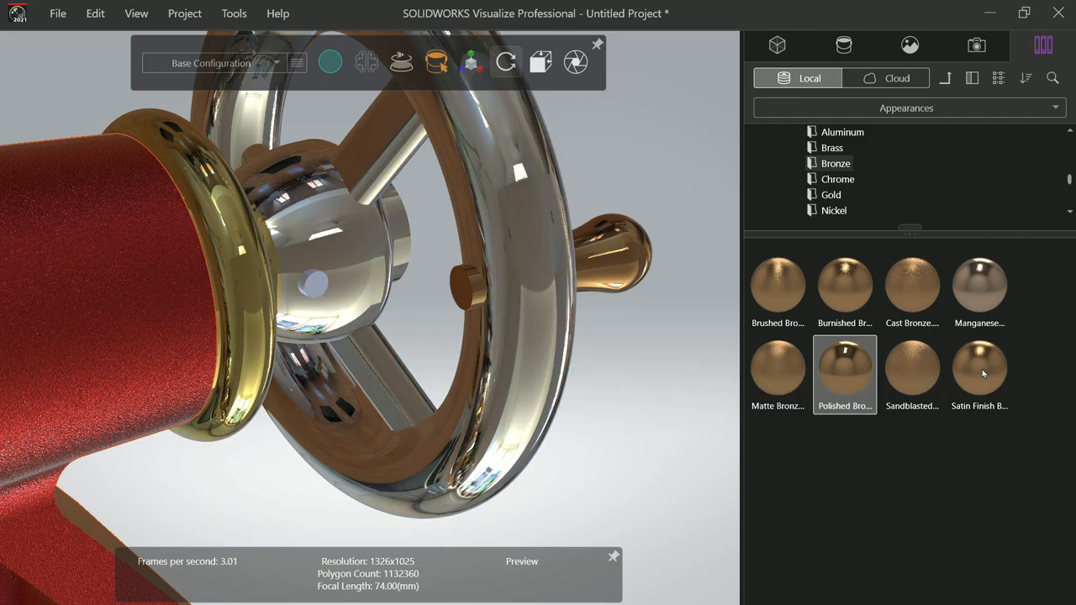
{"action": "left_click", "coordinate": [979, 370]}
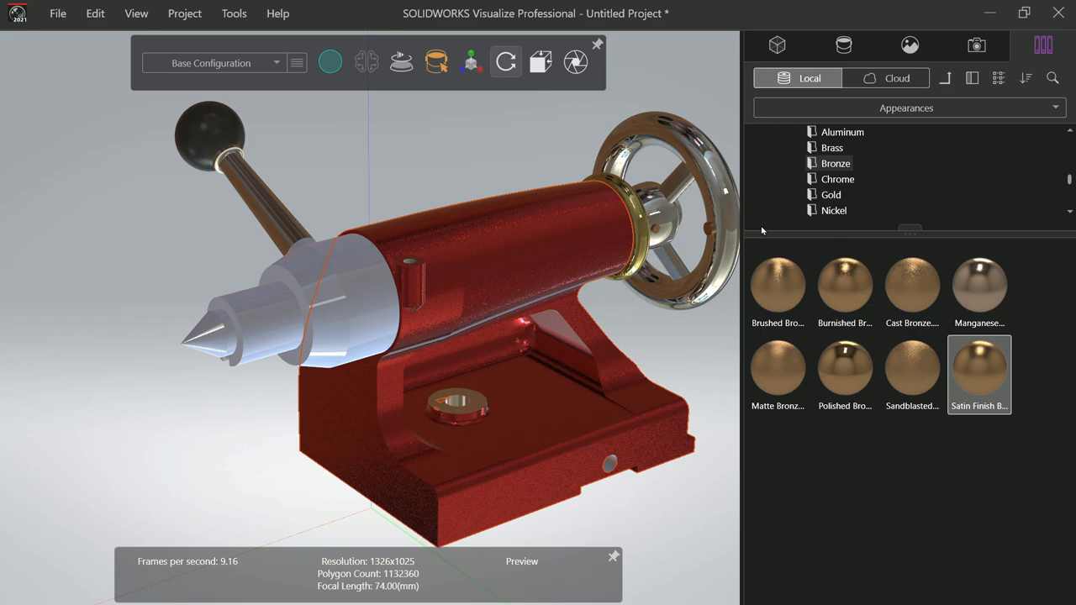
{"action": "left_click", "coordinate": [837, 178]}
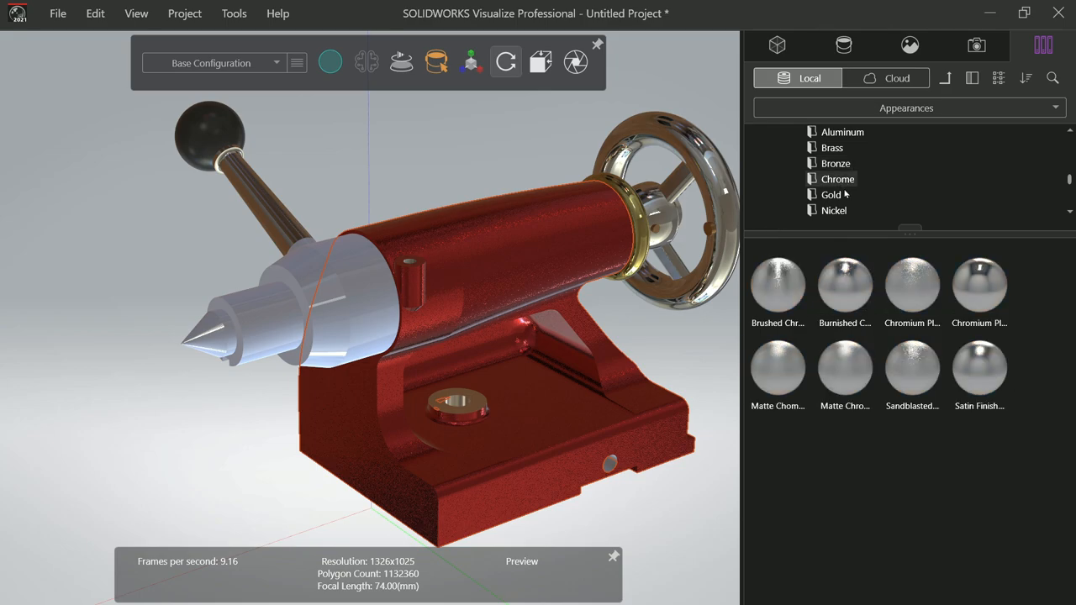
Give the quill sleeve and centre a polished steel finish, trying stainless and other steels
{"action": "scroll", "scroll_direction": "down", "scroll_amount": 3}
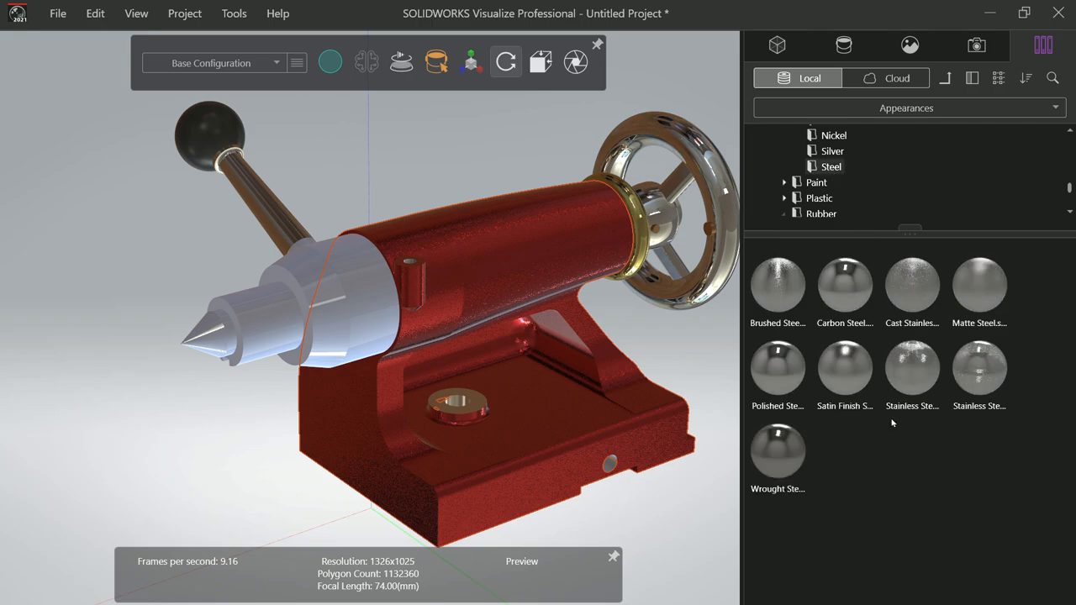
{"action": "mouse_move", "coordinate": [777, 368]}
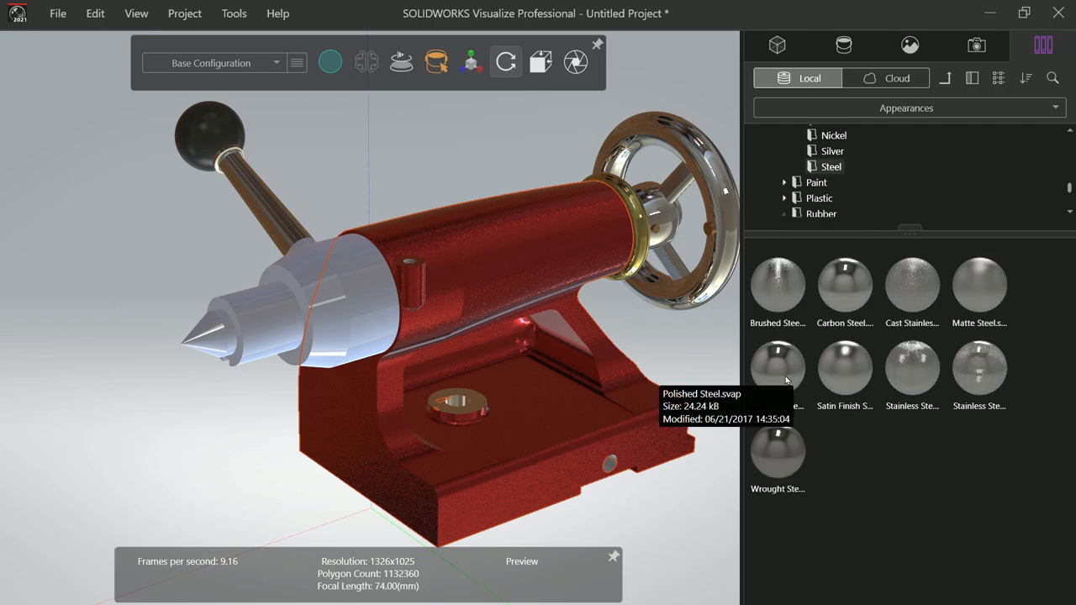
{"action": "left_click", "coordinate": [844, 283]}
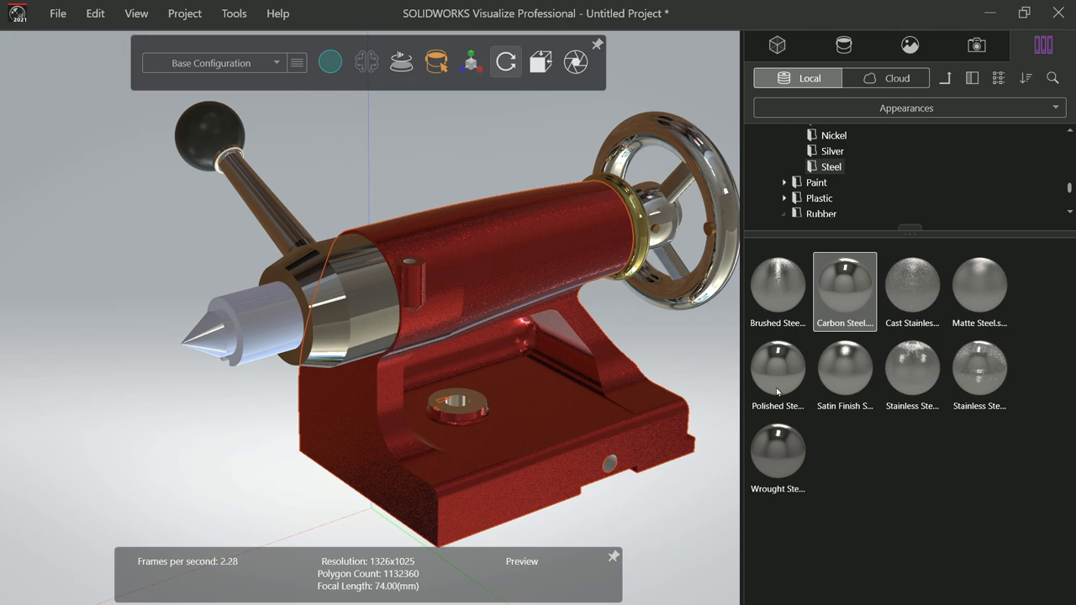
{"action": "left_click", "coordinate": [777, 370]}
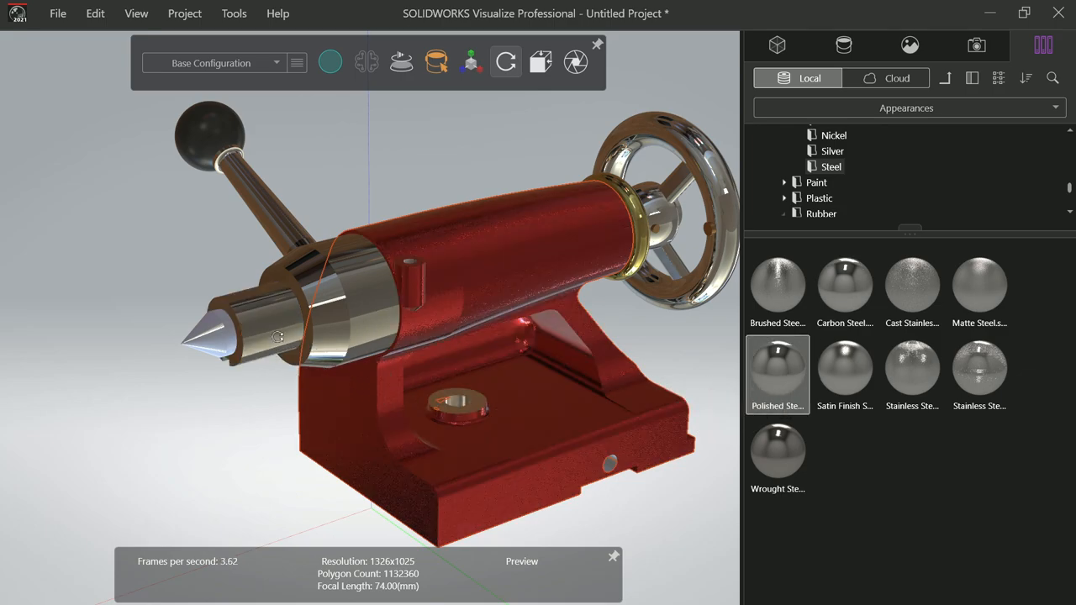
{"action": "left_click", "coordinate": [911, 370]}
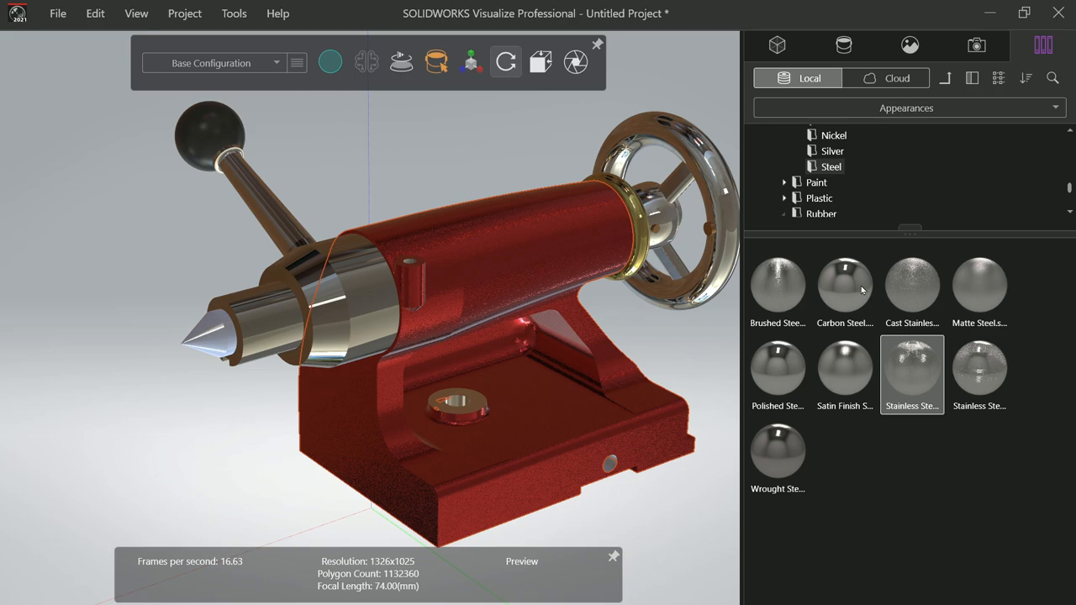
{"action": "left_click", "coordinate": [844, 285]}
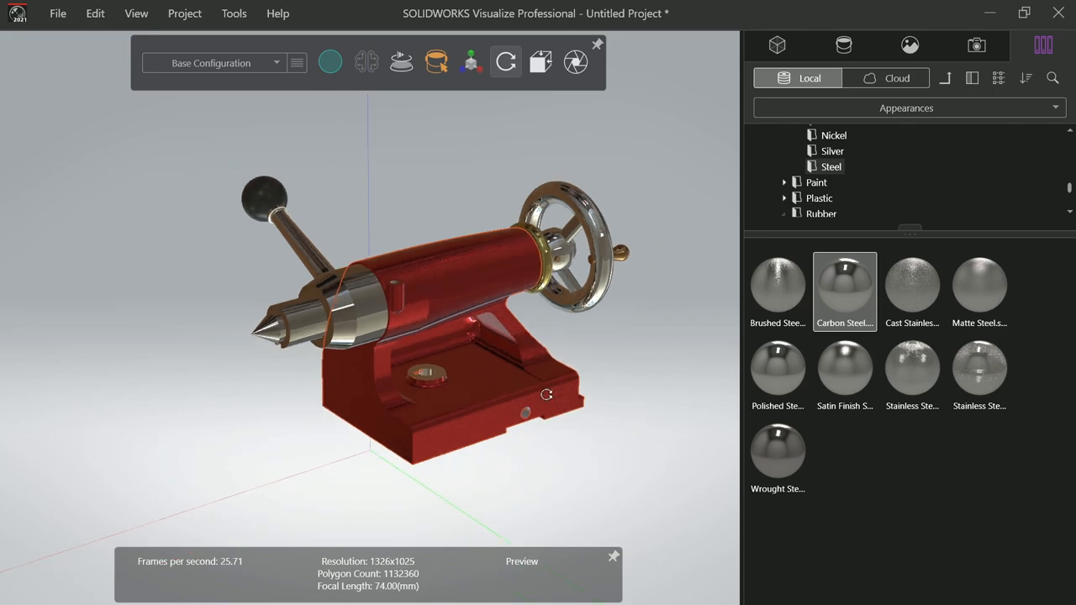
{"action": "left_click_drag", "start_coordinate": [547, 395], "coordinate": [615, 328]}
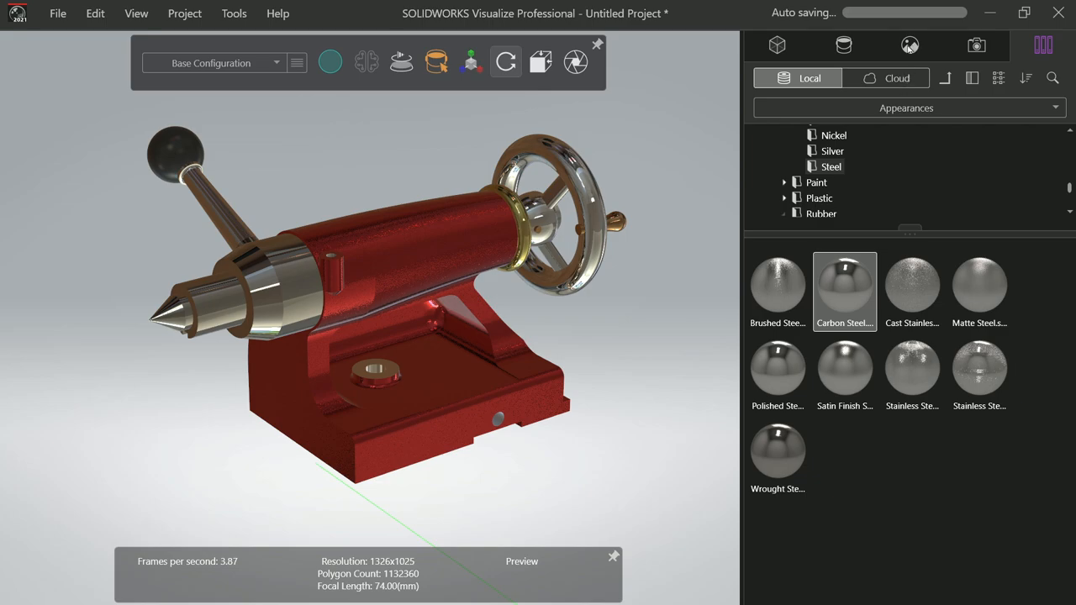
{"action": "left_click", "coordinate": [910, 43]}
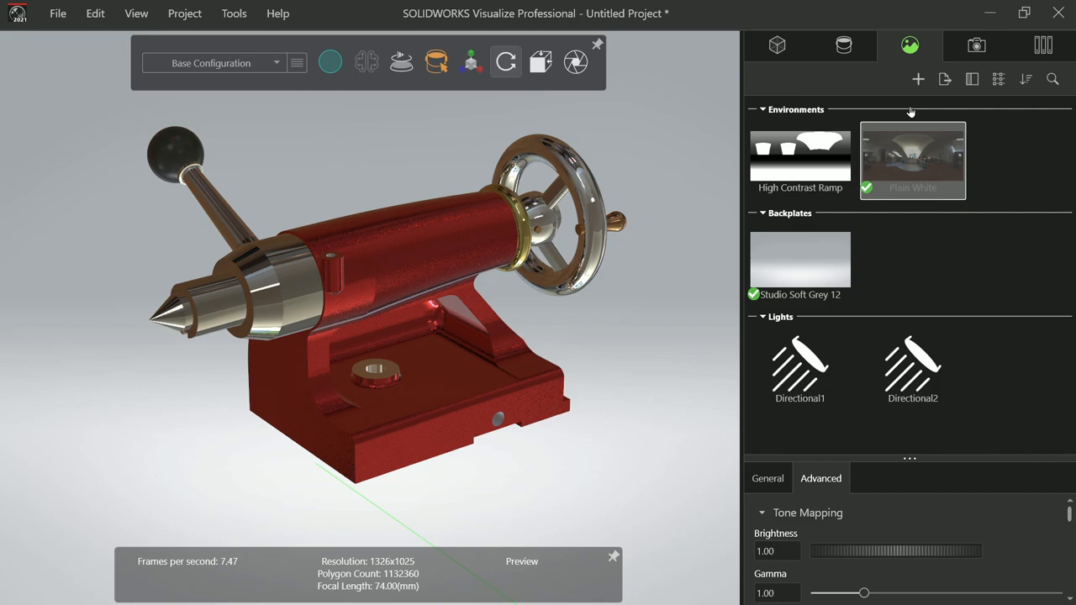
Browse the Environments library and light the scene with the High Contrast Ramp environment
{"action": "left_click", "coordinate": [1043, 45]}
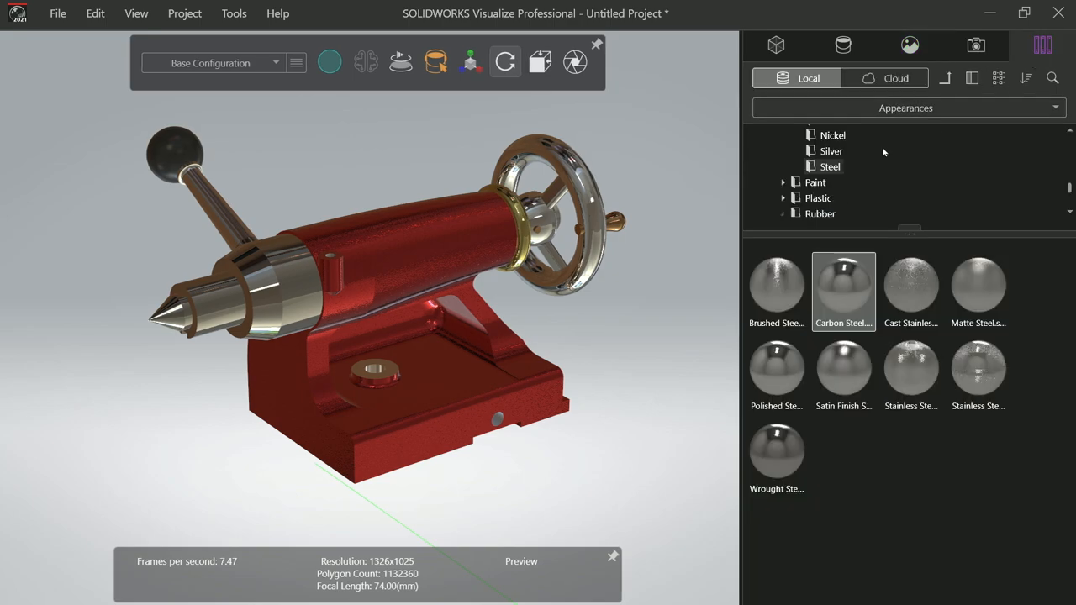
{"action": "left_click", "coordinate": [907, 107]}
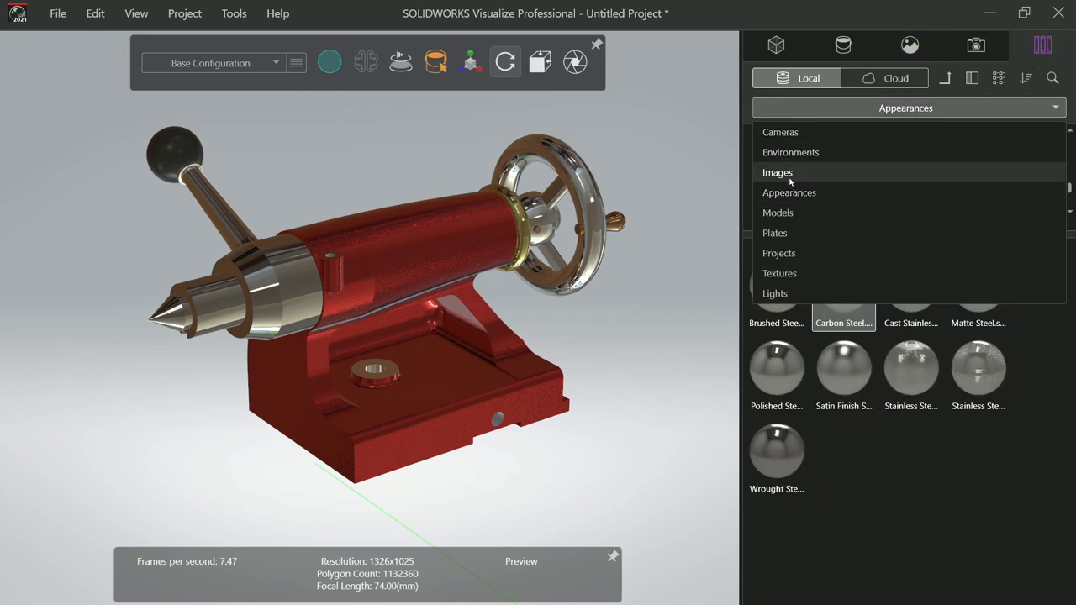
{"action": "mouse_move", "coordinate": [790, 152]}
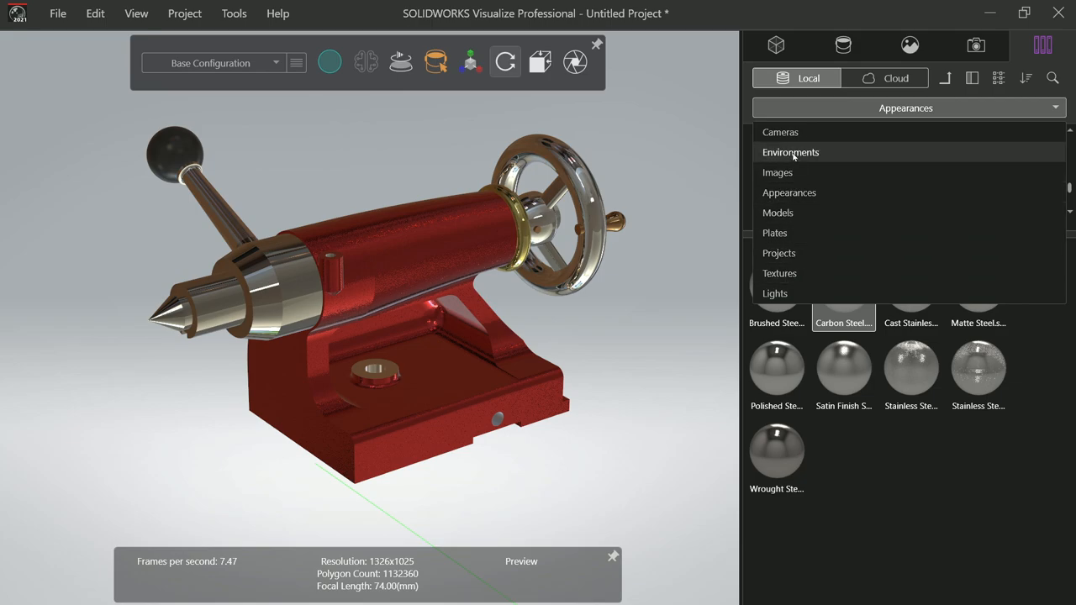
{"action": "left_click", "coordinate": [790, 152]}
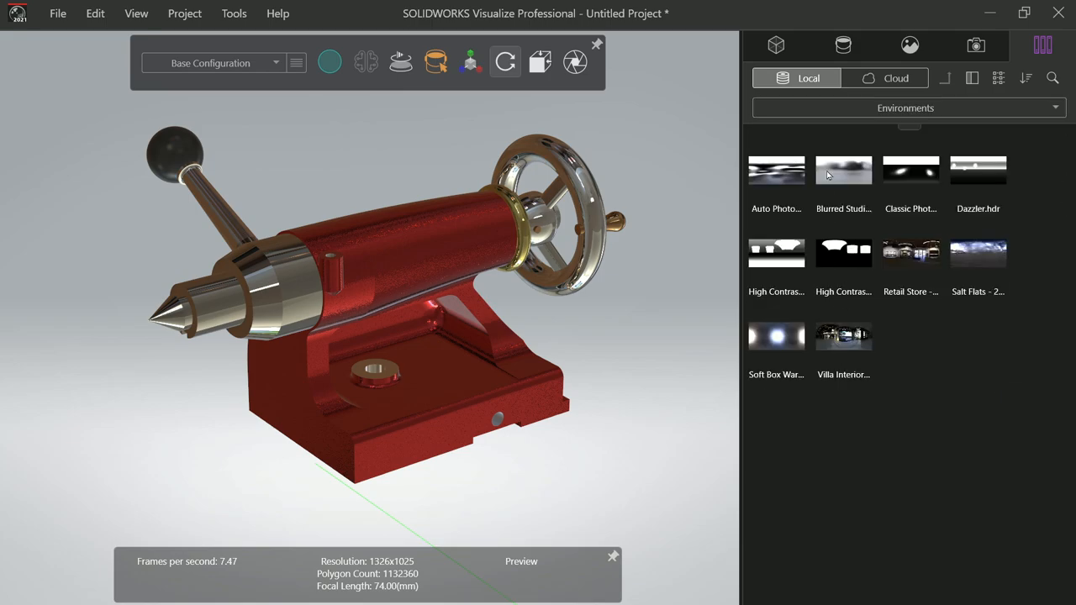
{"action": "left_click", "coordinate": [844, 170]}
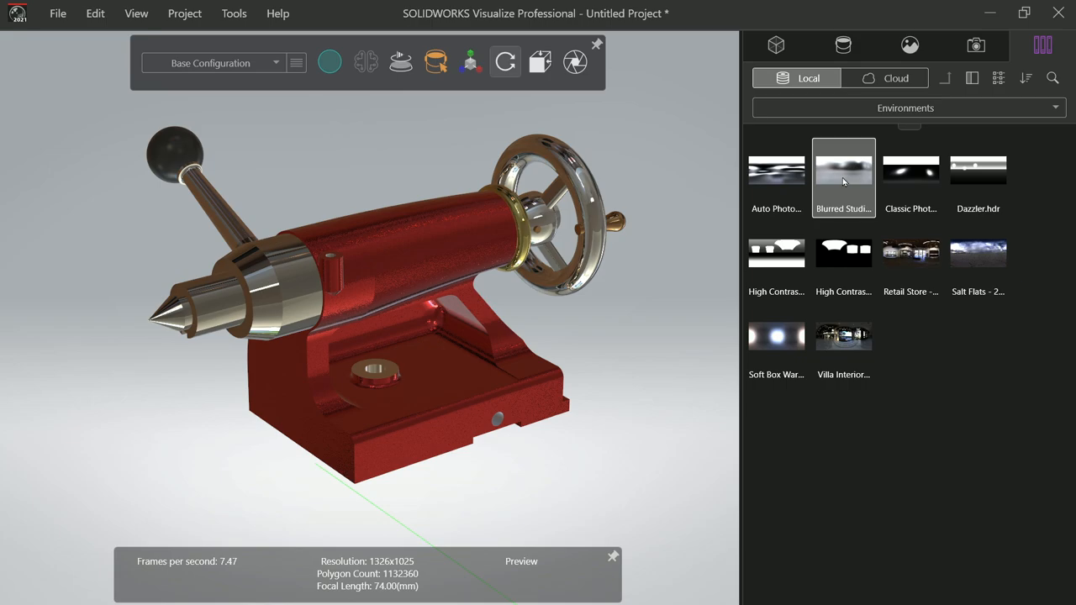
{"action": "left_click", "coordinate": [777, 176]}
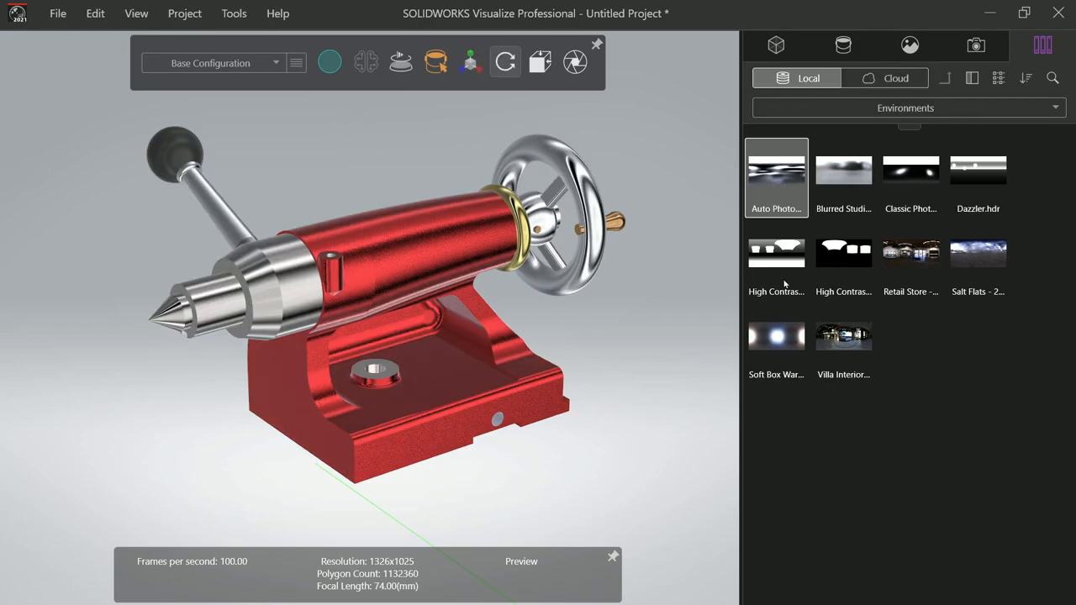
{"action": "left_click", "coordinate": [777, 252]}
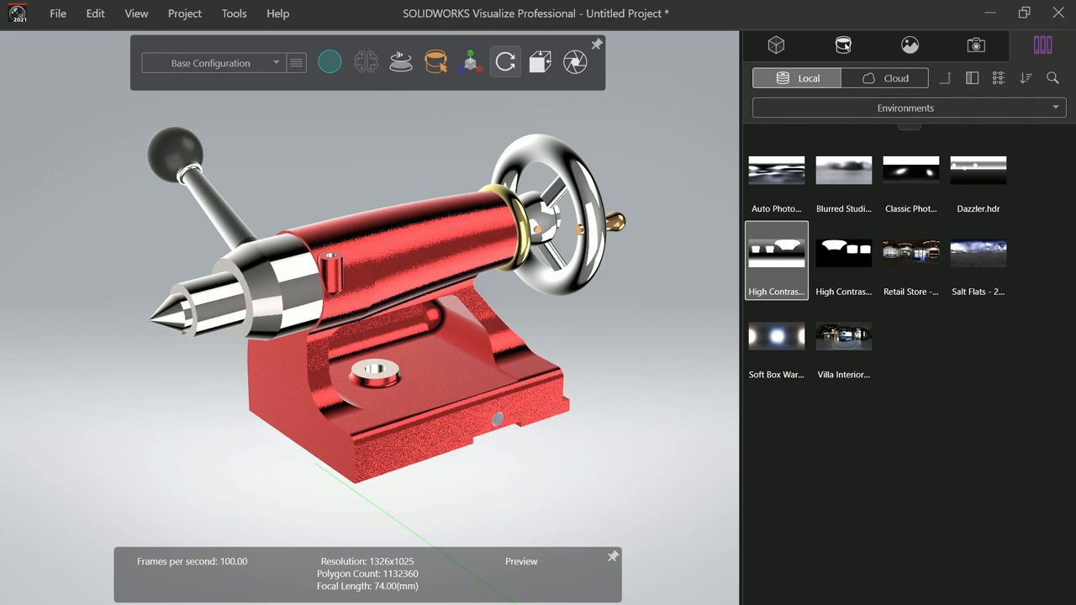
In the Scene panel make High Contrast Ramp the active environment over the soft grey backplate, brightness 1.12
{"action": "left_click", "coordinate": [844, 45]}
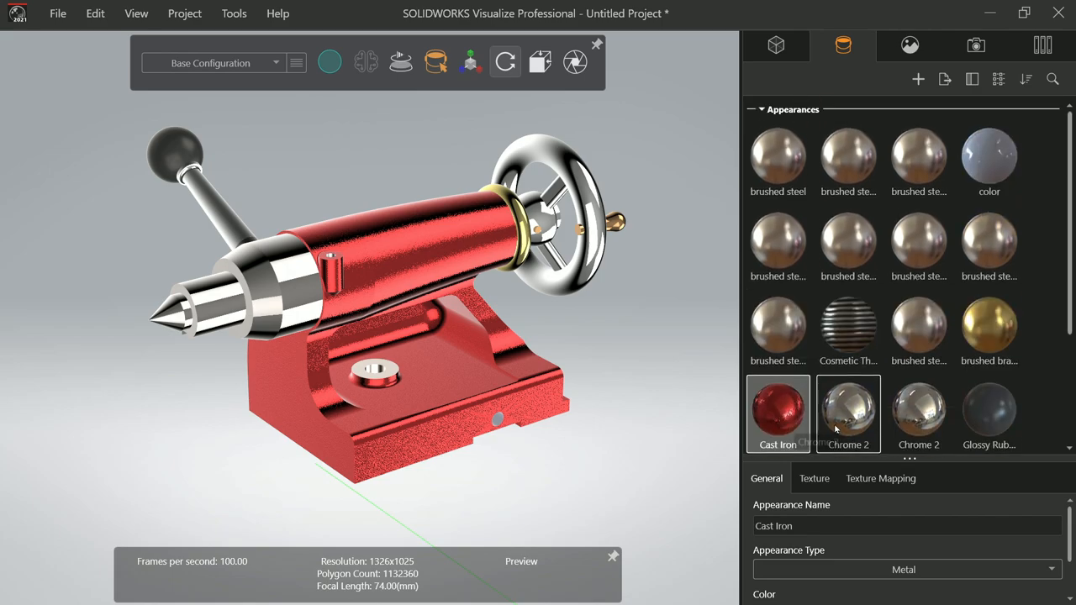
{"action": "left_click", "coordinate": [910, 46]}
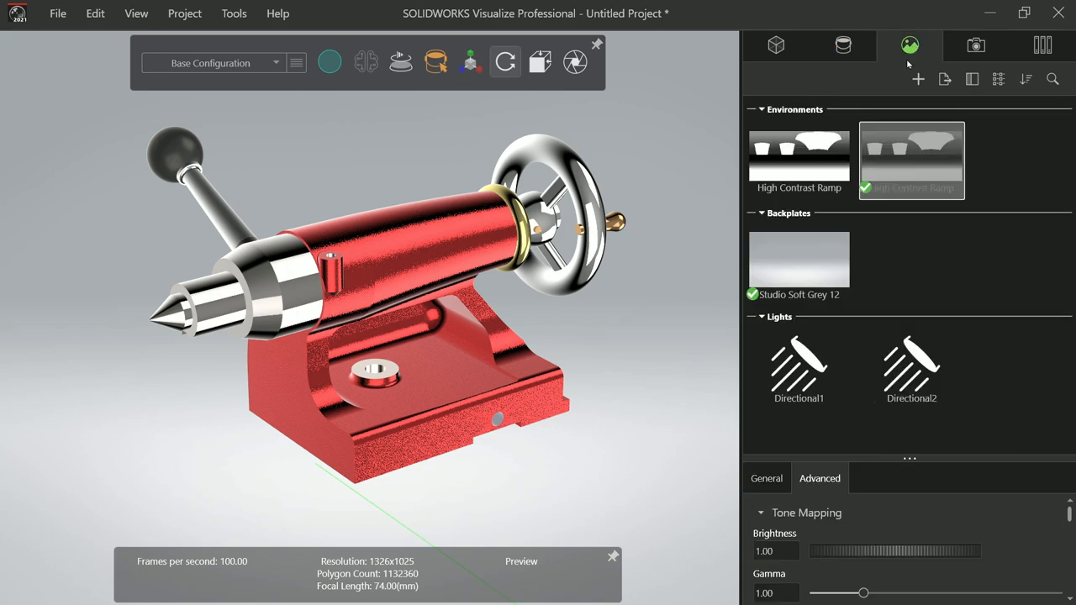
{"action": "left_click", "coordinate": [799, 259]}
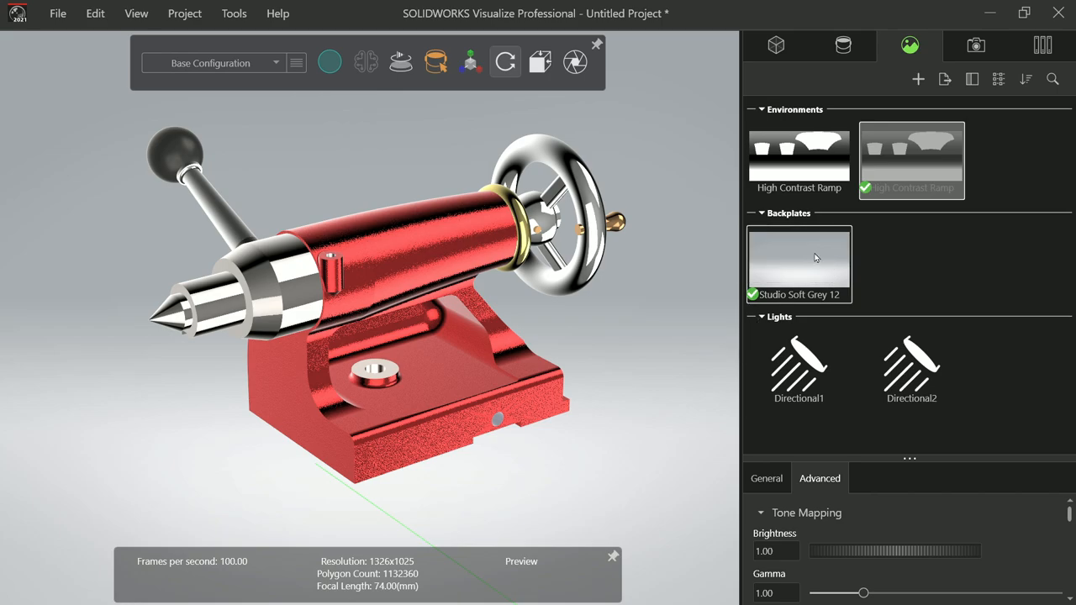
{"action": "left_click", "coordinate": [799, 266]}
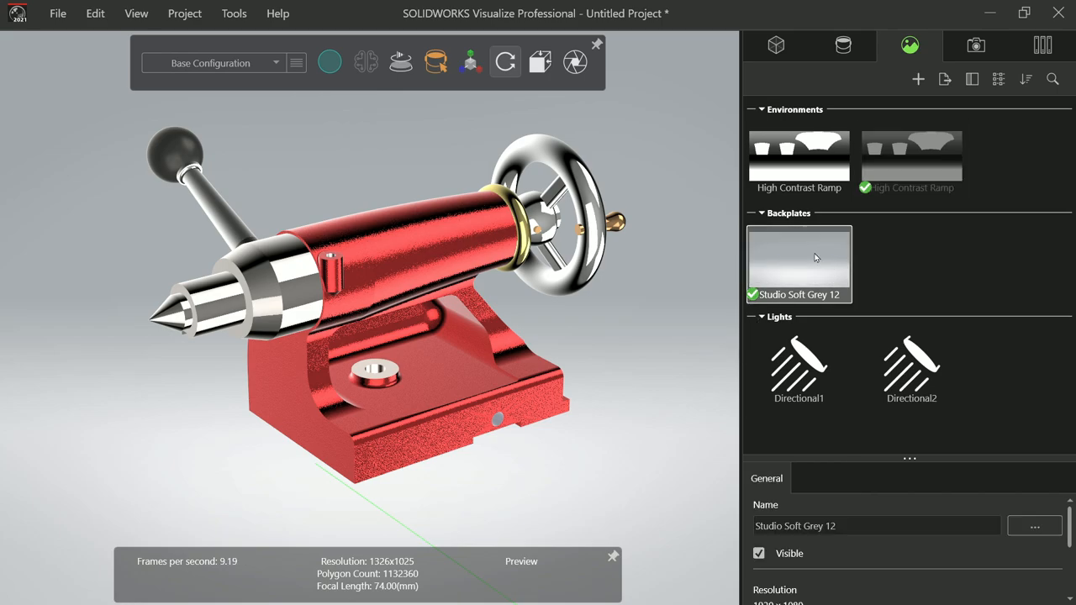
{"action": "left_click", "coordinate": [799, 160]}
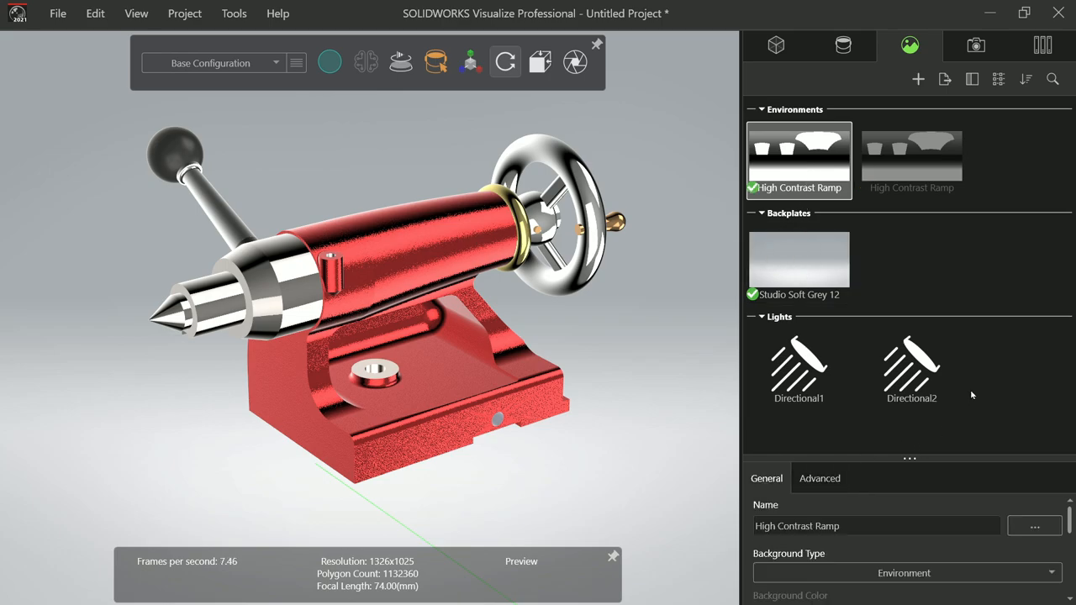
{"action": "scroll", "scroll_direction": "down", "scroll_amount": 3}
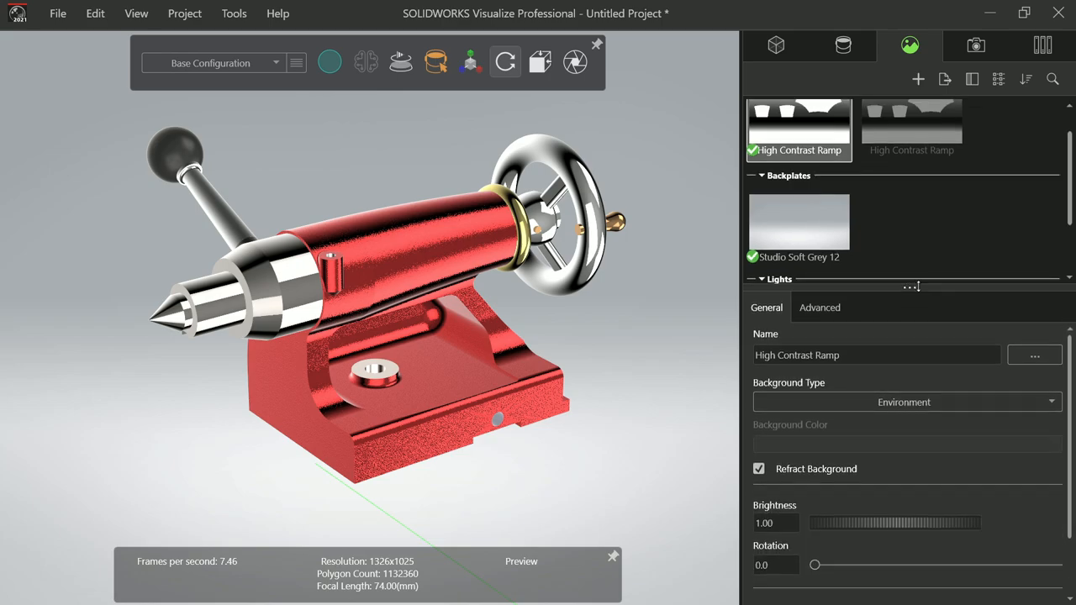
{"action": "scroll", "scroll_direction": "down", "scroll_amount": 3}
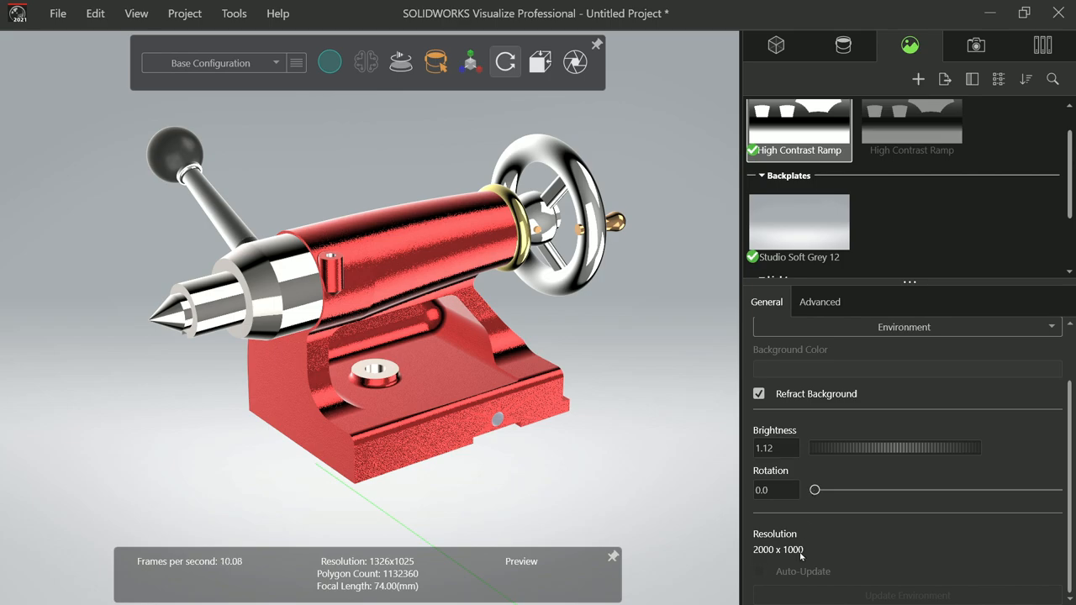
{"action": "mouse_move", "coordinate": [827, 387]}
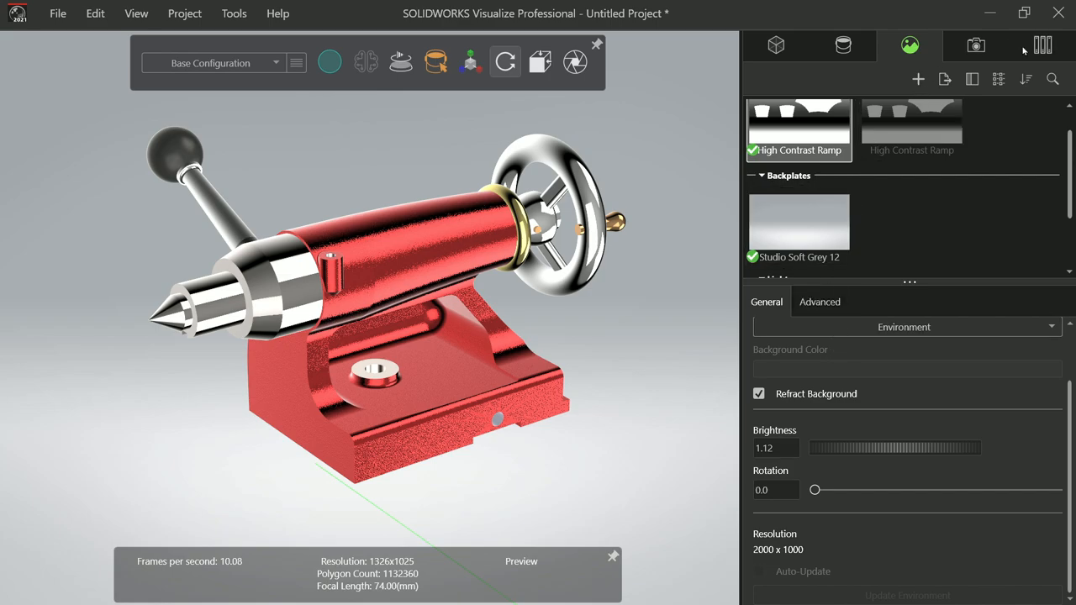
{"action": "left_click", "coordinate": [1043, 46]}
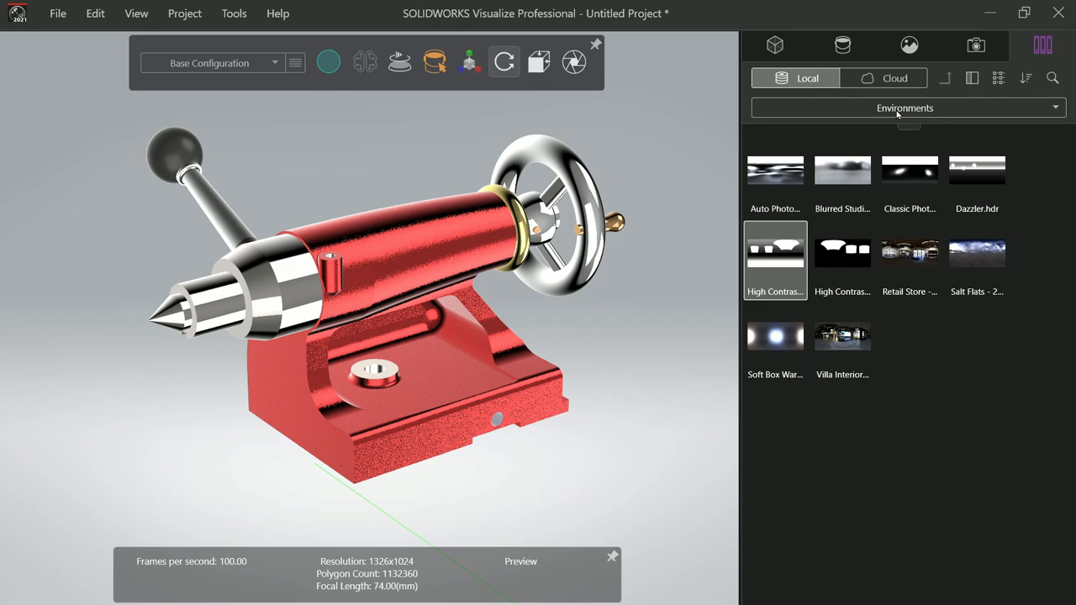
{"action": "mouse_move", "coordinate": [878, 356]}
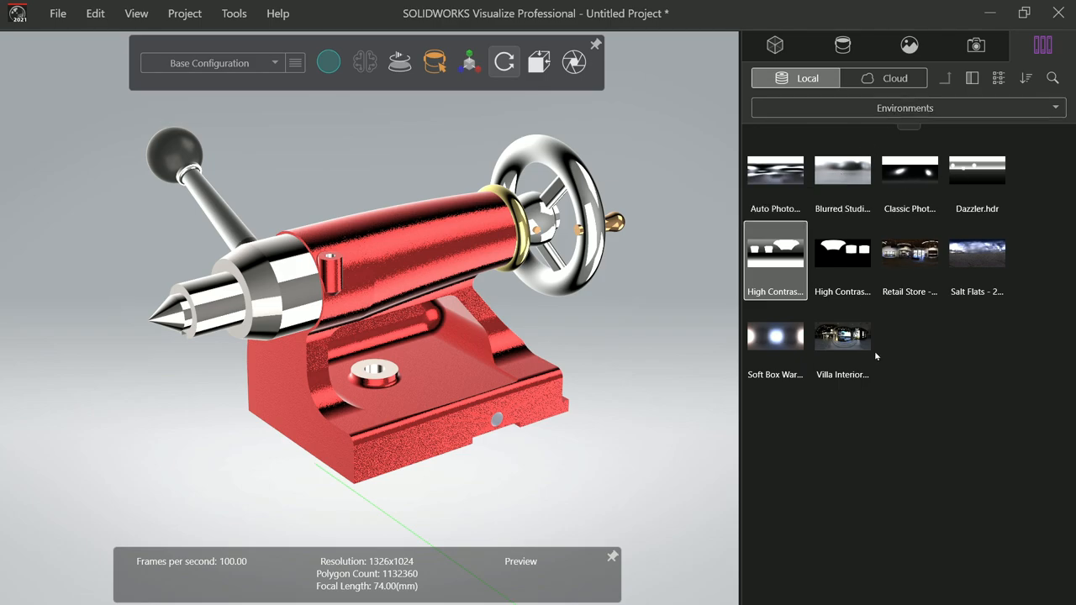
Try auto photo studio, salt flats and villa interior environments, settling on Blurred Studio
{"action": "left_click", "coordinate": [773, 170]}
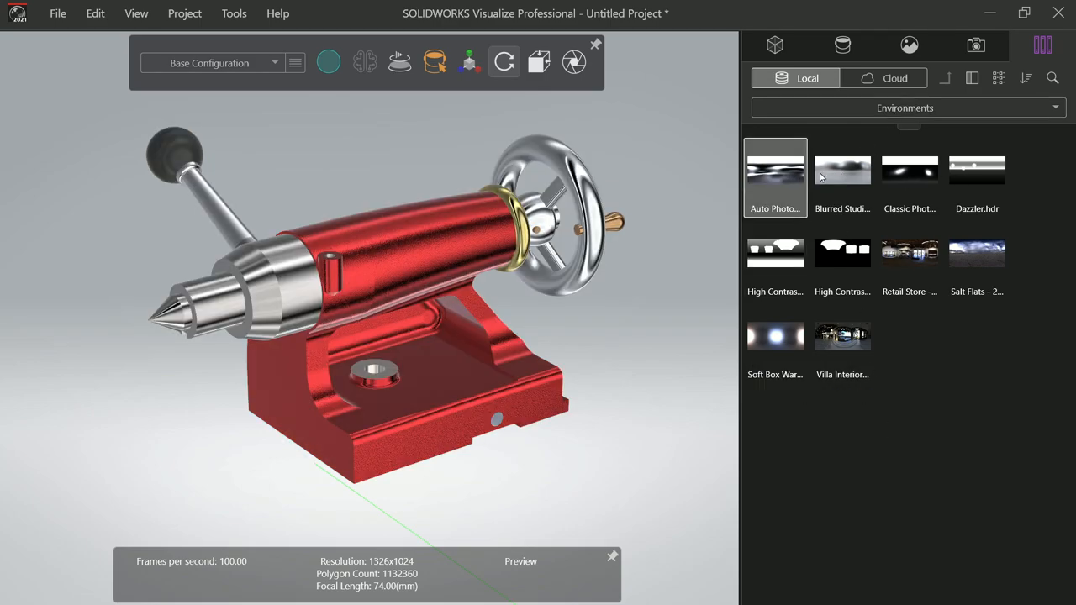
{"action": "left_click", "coordinate": [842, 169]}
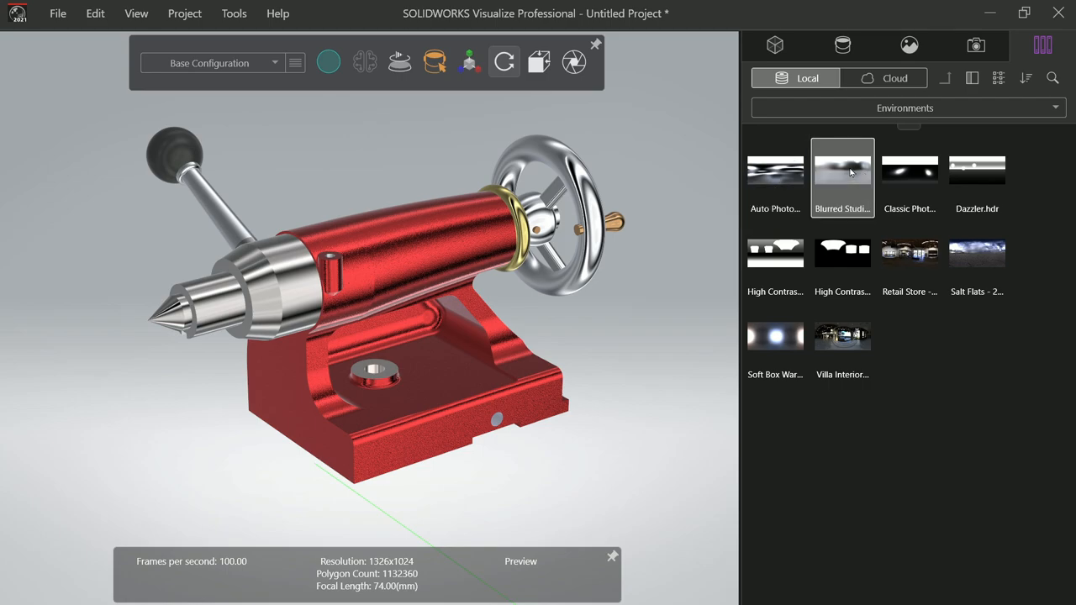
{"action": "left_click", "coordinate": [977, 252]}
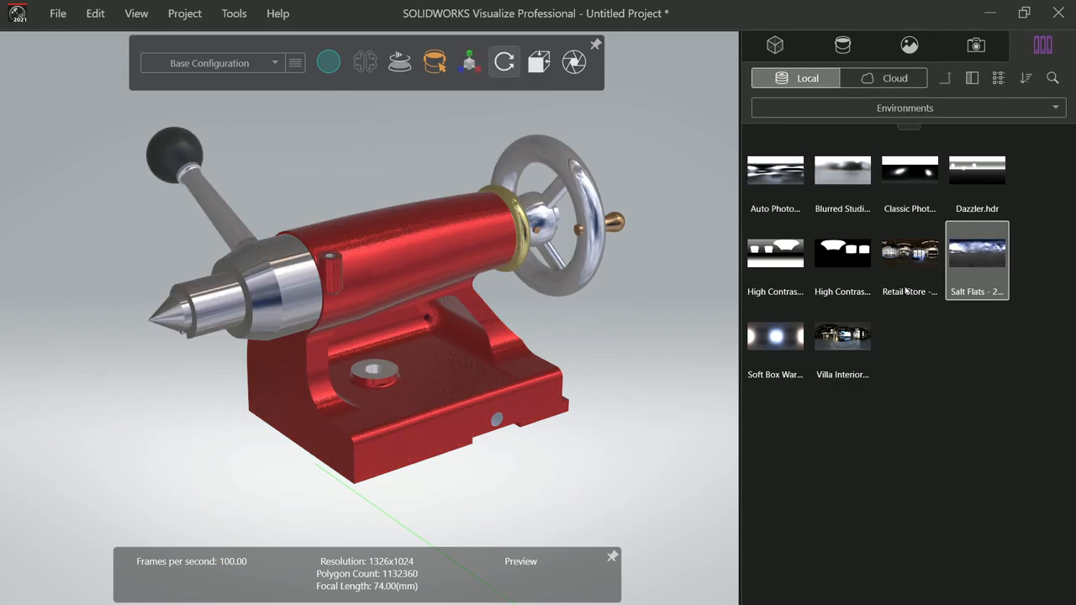
{"action": "left_click", "coordinate": [842, 336]}
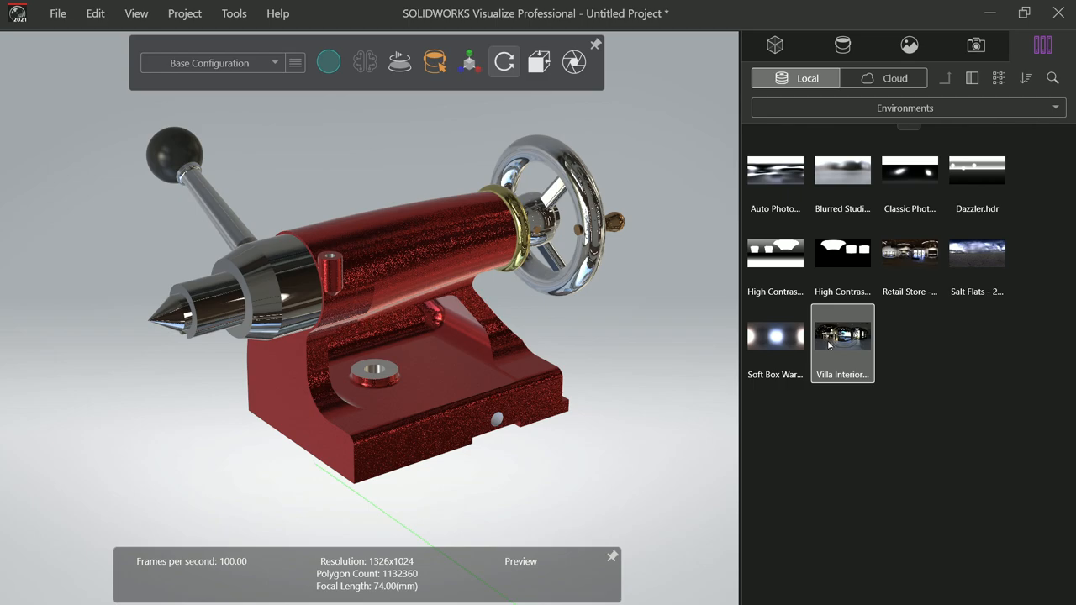
{"action": "mouse_move", "coordinate": [851, 279]}
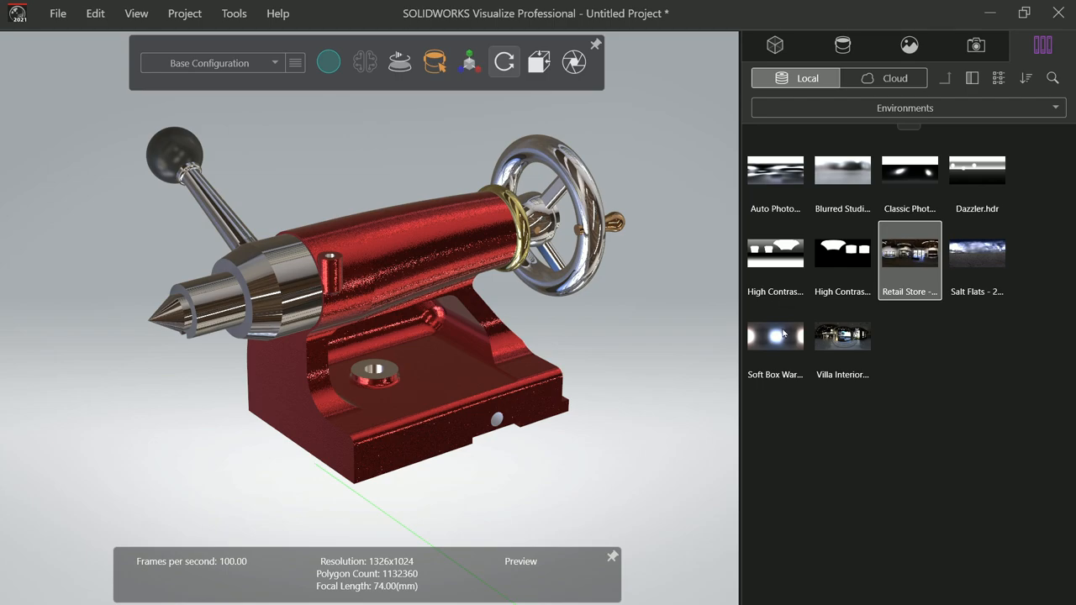
{"action": "left_click", "coordinate": [775, 252]}
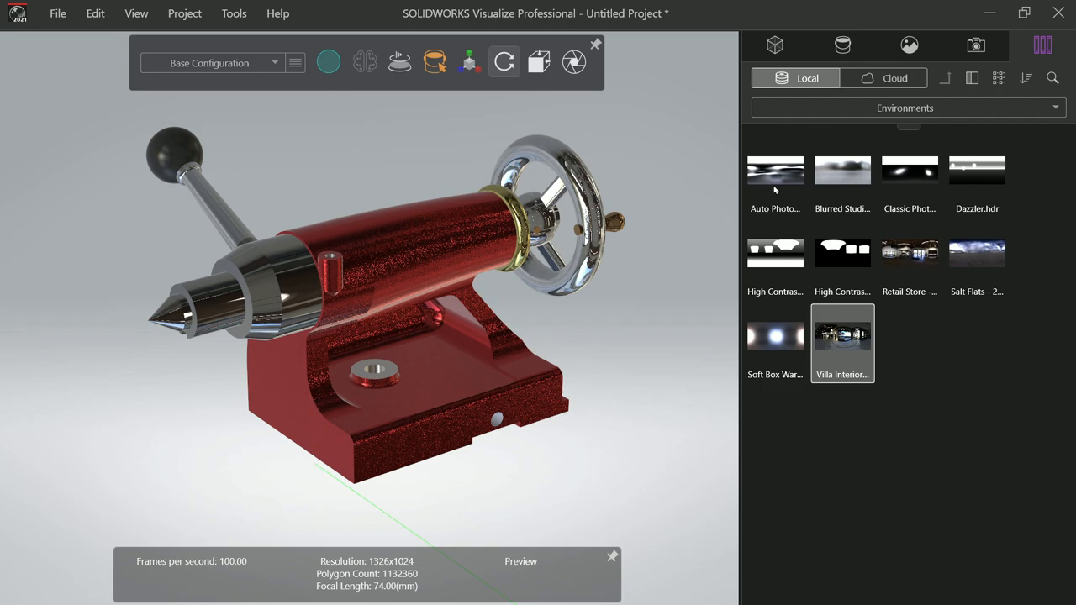
{"action": "left_click", "coordinate": [773, 170]}
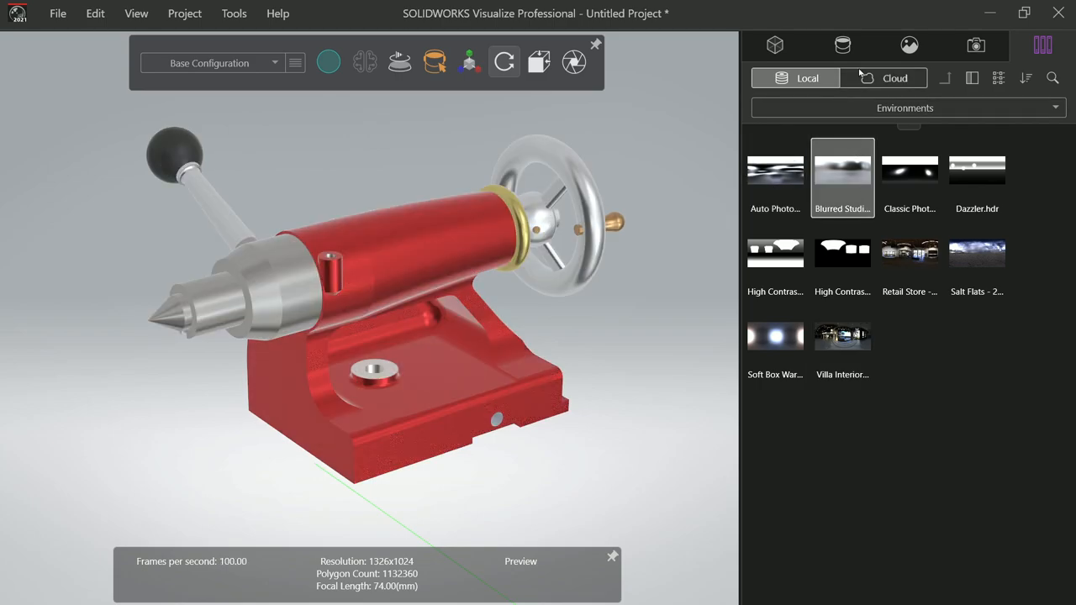
In the Scene panel set High Contrast Ramp back as the active environment
{"action": "left_click", "coordinate": [843, 45]}
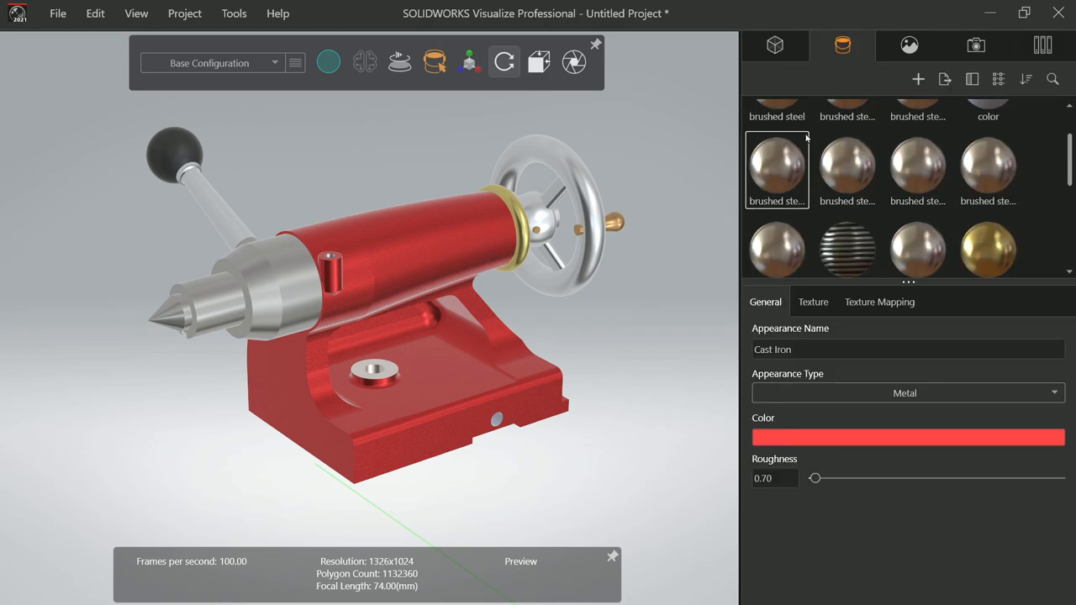
{"action": "scroll", "scroll_direction": "down", "scroll_amount": 3}
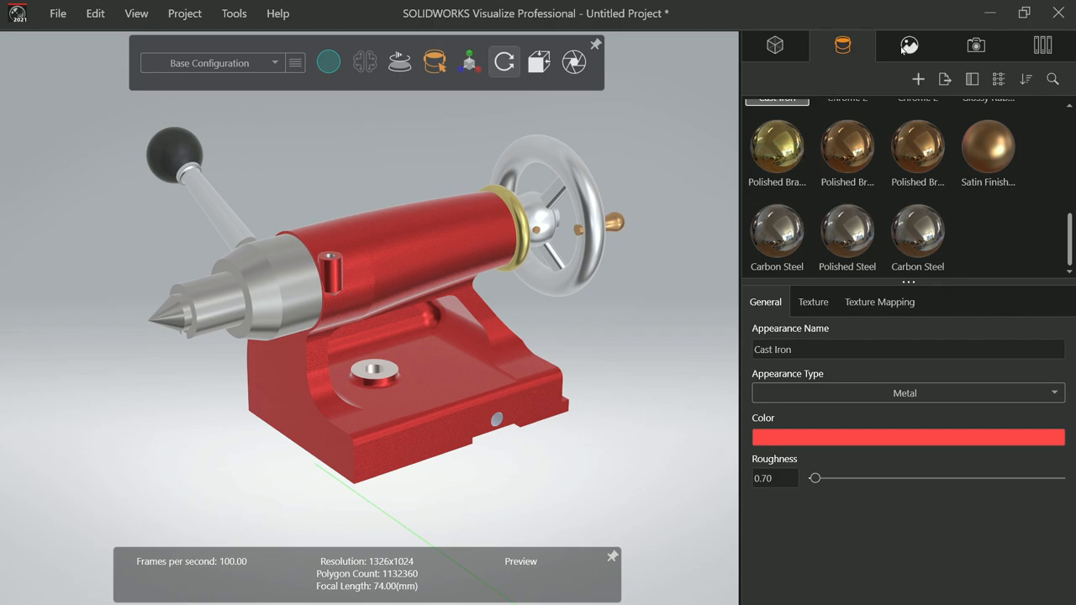
{"action": "left_click", "coordinate": [910, 45]}
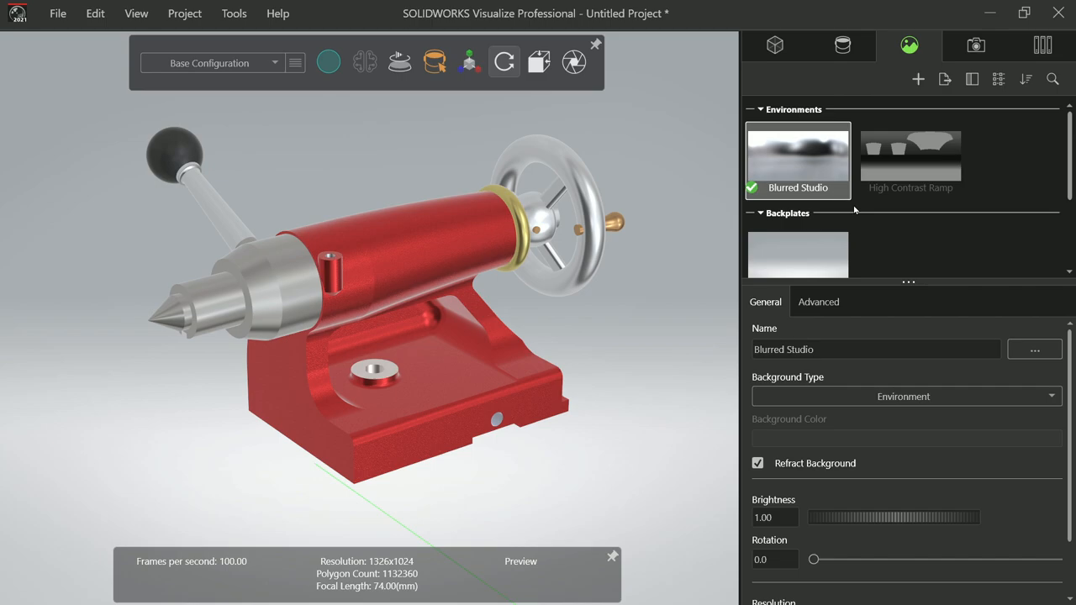
{"action": "left_click", "coordinate": [912, 155]}
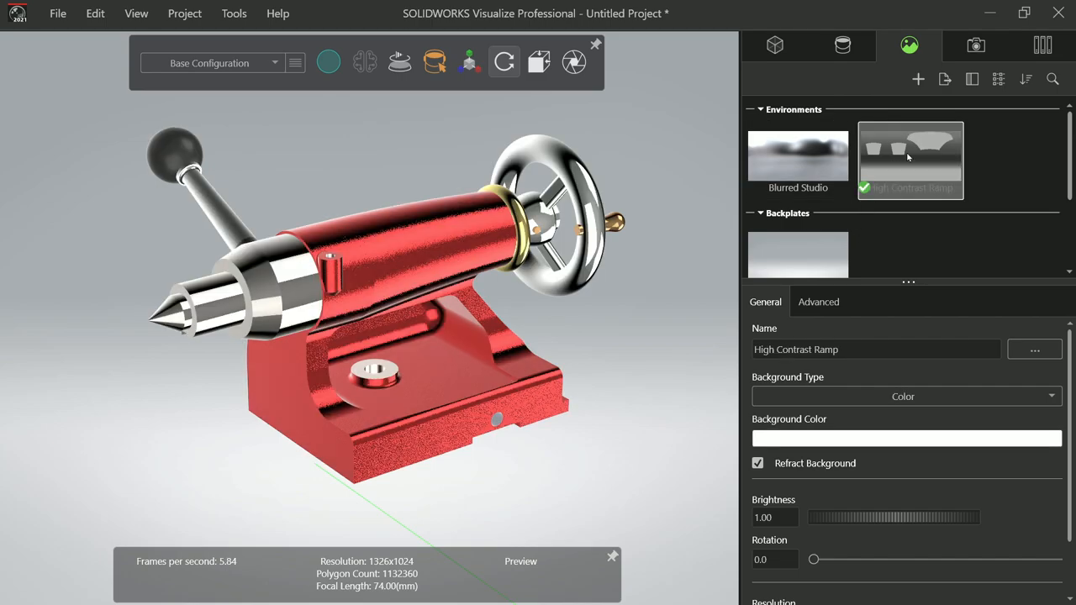
{"action": "mouse_move", "coordinate": [891, 169]}
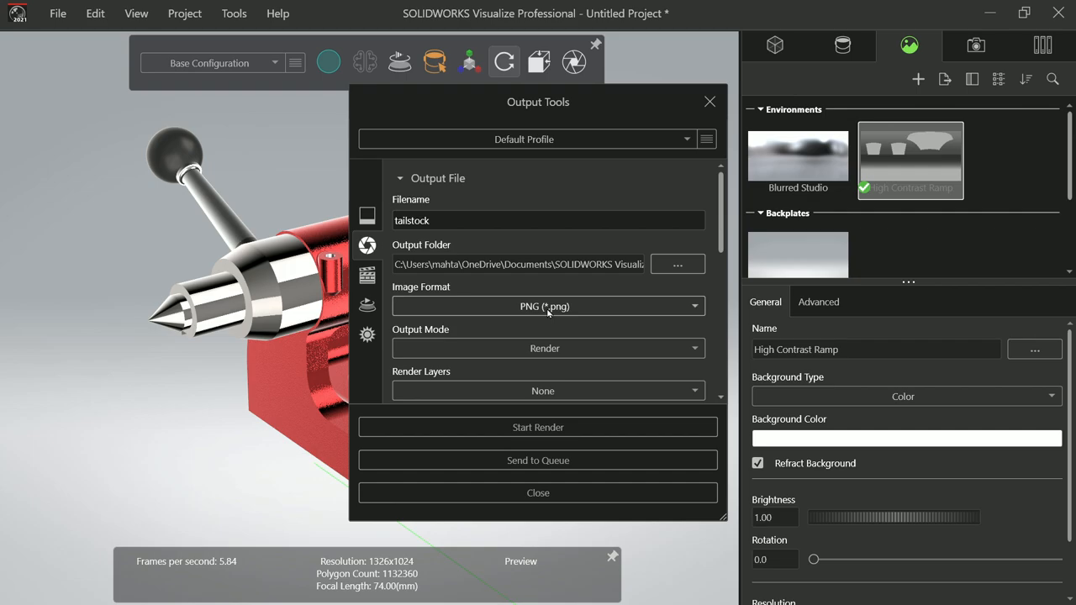
Keep Render as the output mode and review the 1398×1080 PNG settings for tailstock before closing
{"action": "left_click", "coordinate": [547, 306]}
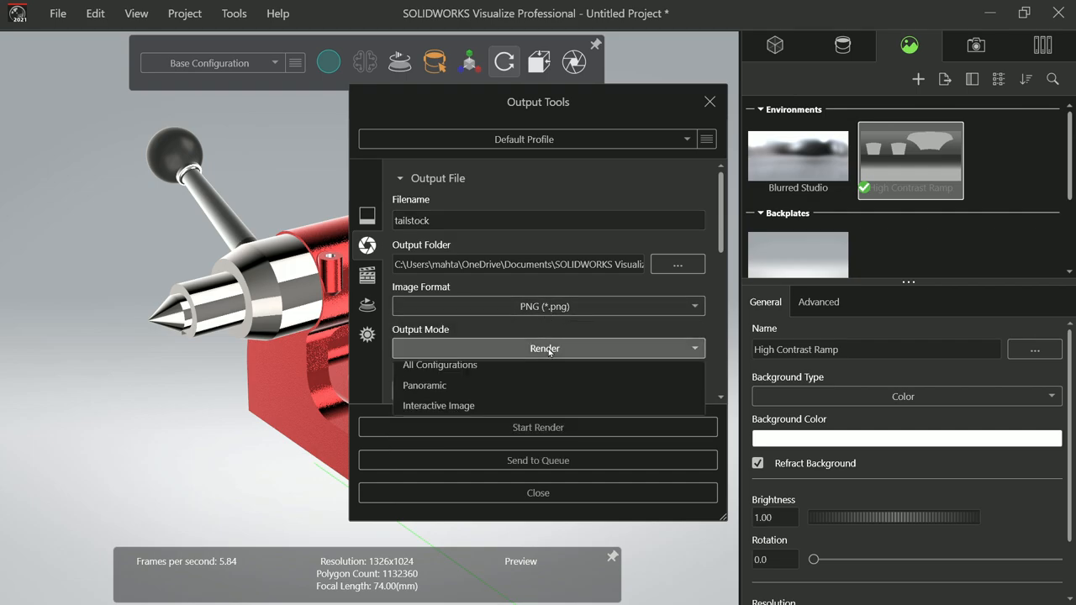
{"action": "left_click", "coordinate": [545, 348]}
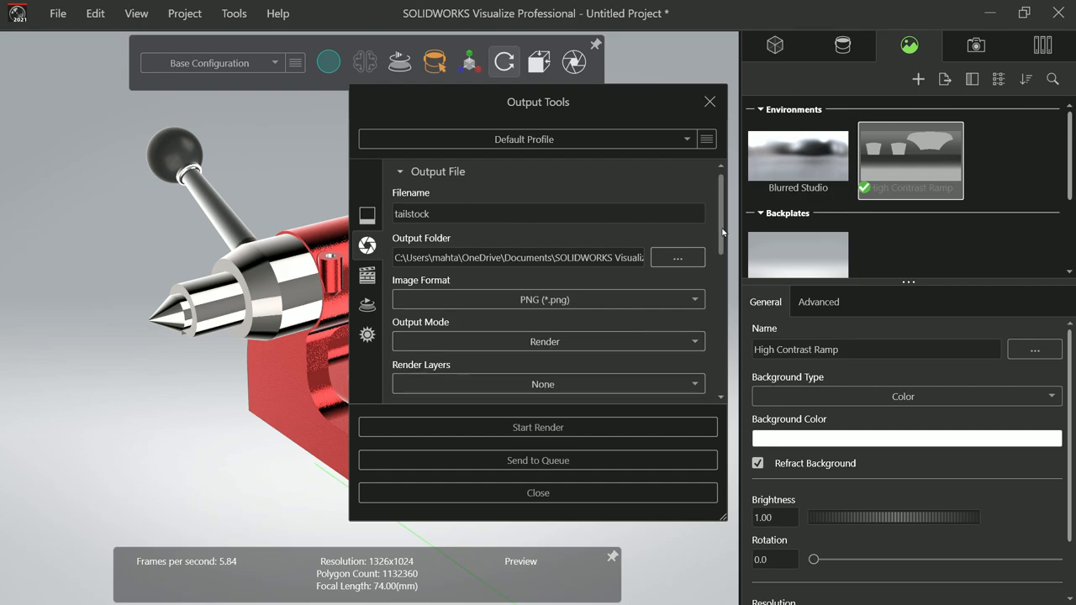
{"action": "scroll", "scroll_direction": "down", "scroll_amount": 3}
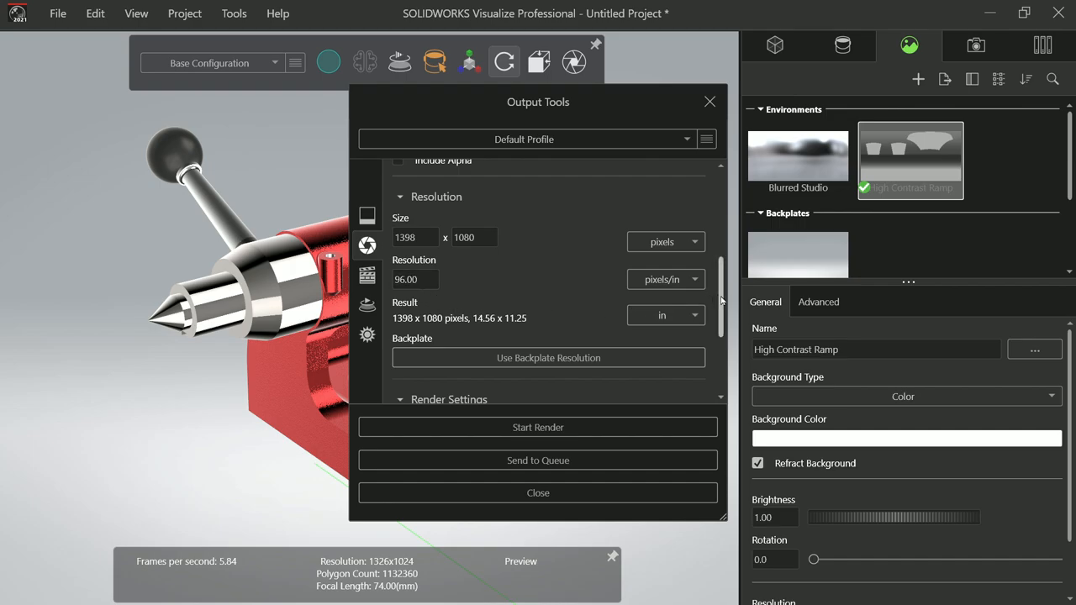
{"action": "scroll", "scroll_direction": "down", "scroll_amount": 3}
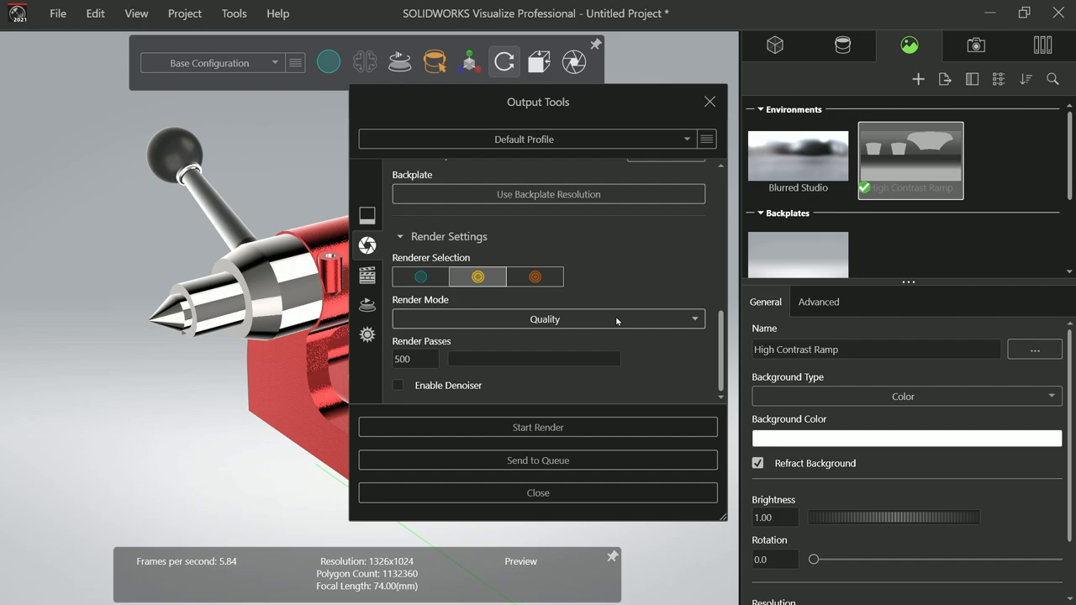
{"action": "mouse_move", "coordinate": [534, 276]}
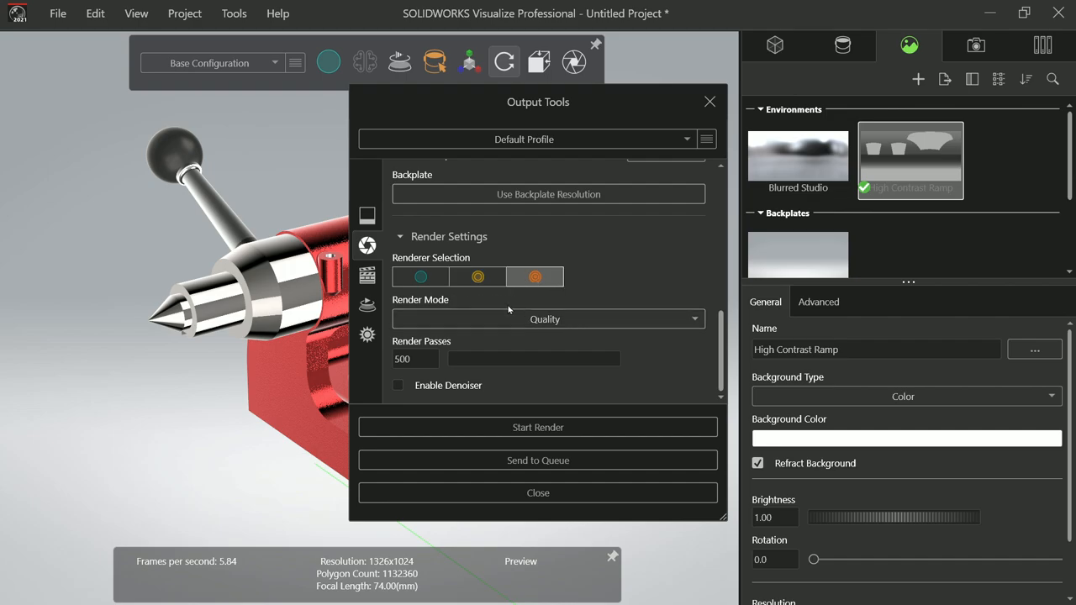
{"action": "triple_click", "coordinate": [414, 360]}
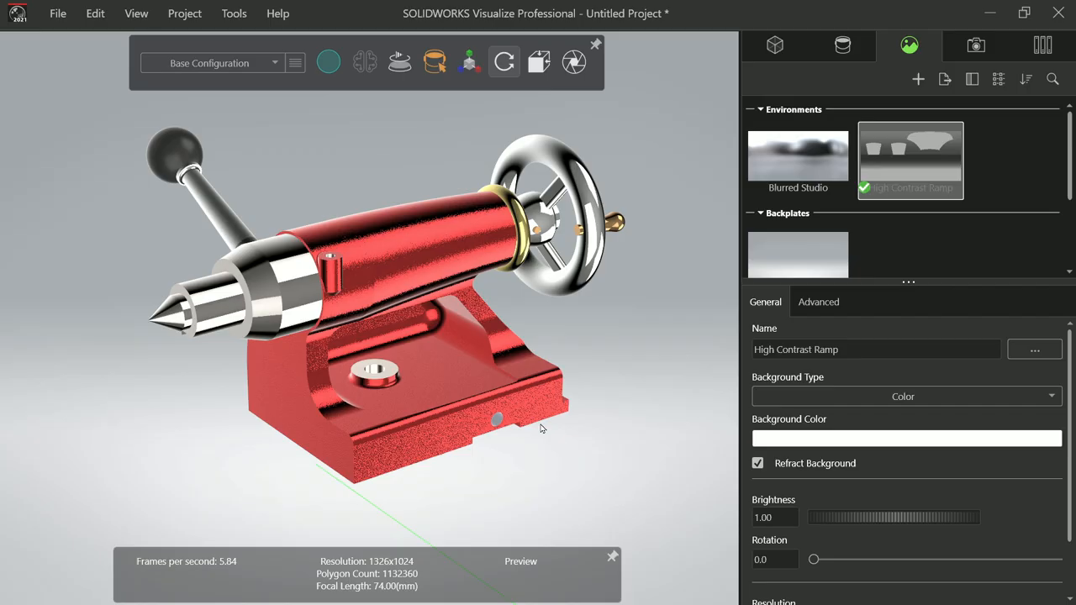
{"action": "left_click", "coordinate": [575, 60]}
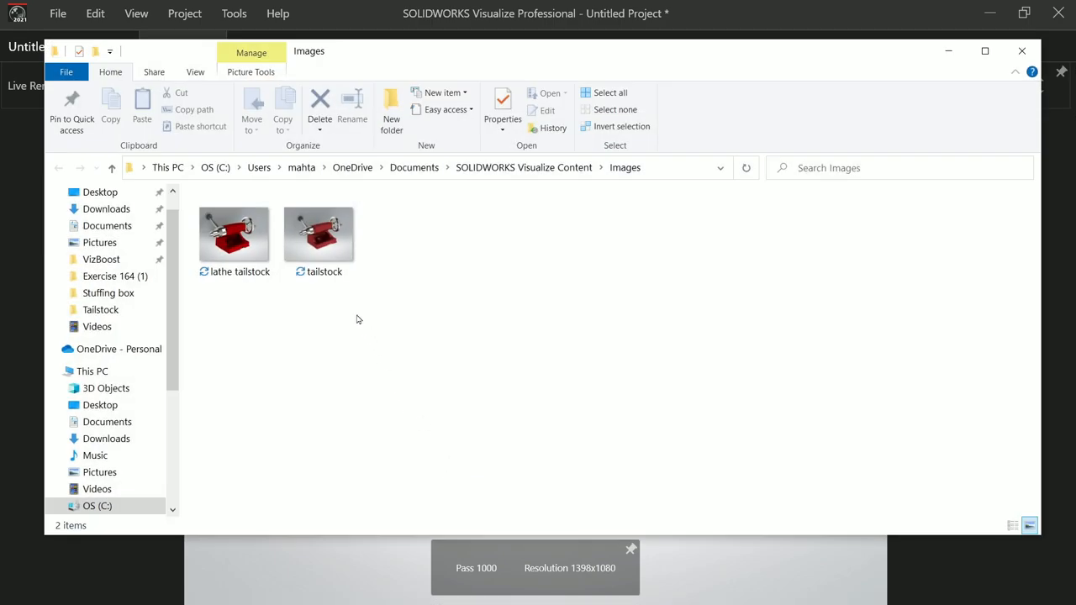
{"action": "mouse_move", "coordinate": [323, 235]}
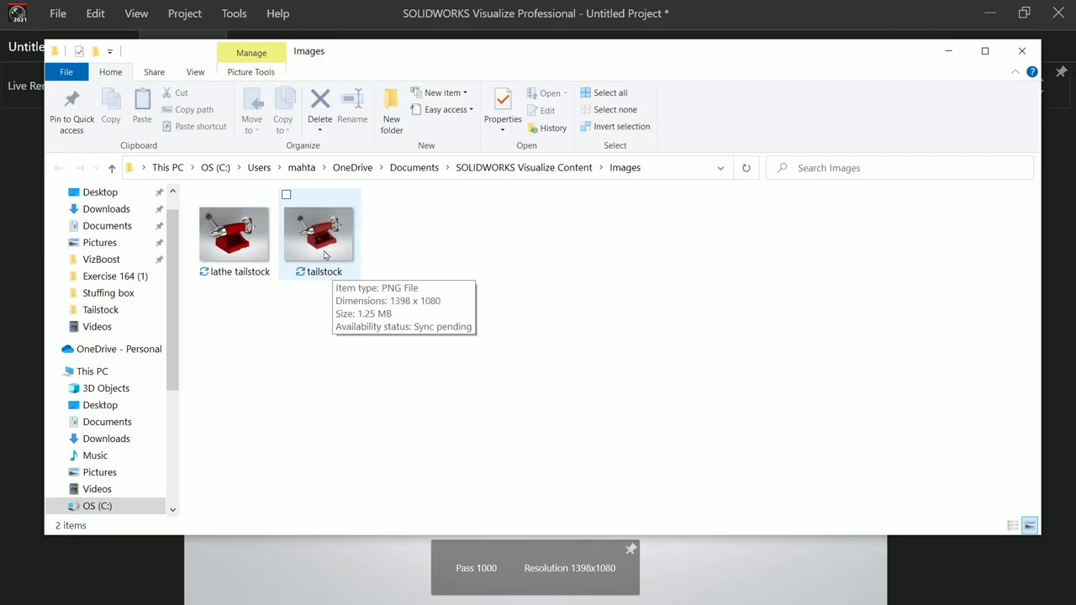
View the rendered tailstock.png full size in Photos, close it and return to the Visualize project scene
{"action": "double_click", "coordinate": [319, 232]}
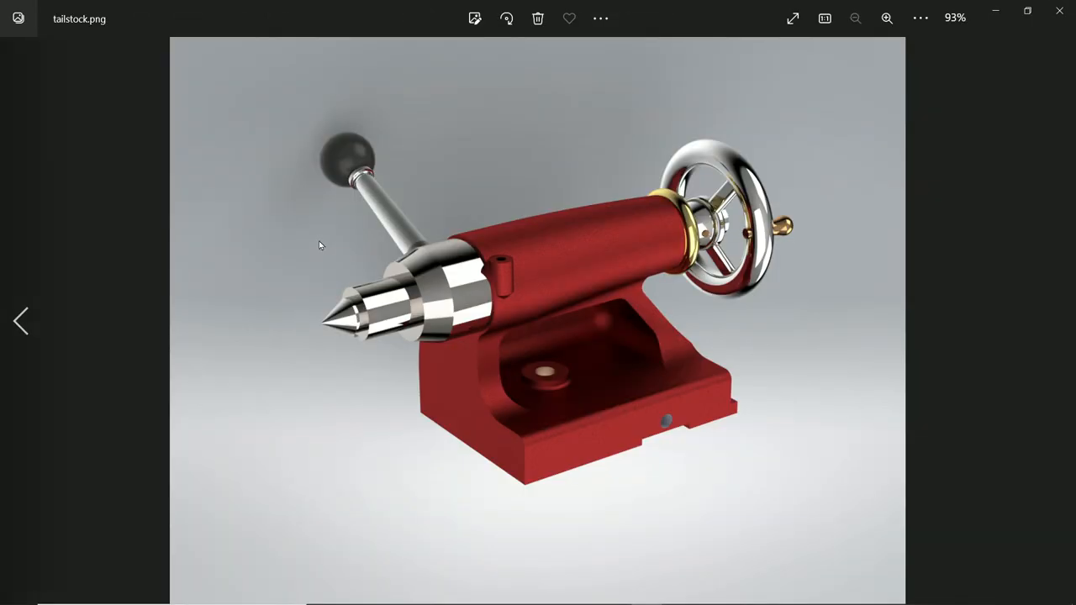
{"action": "mouse_move", "coordinate": [592, 309]}
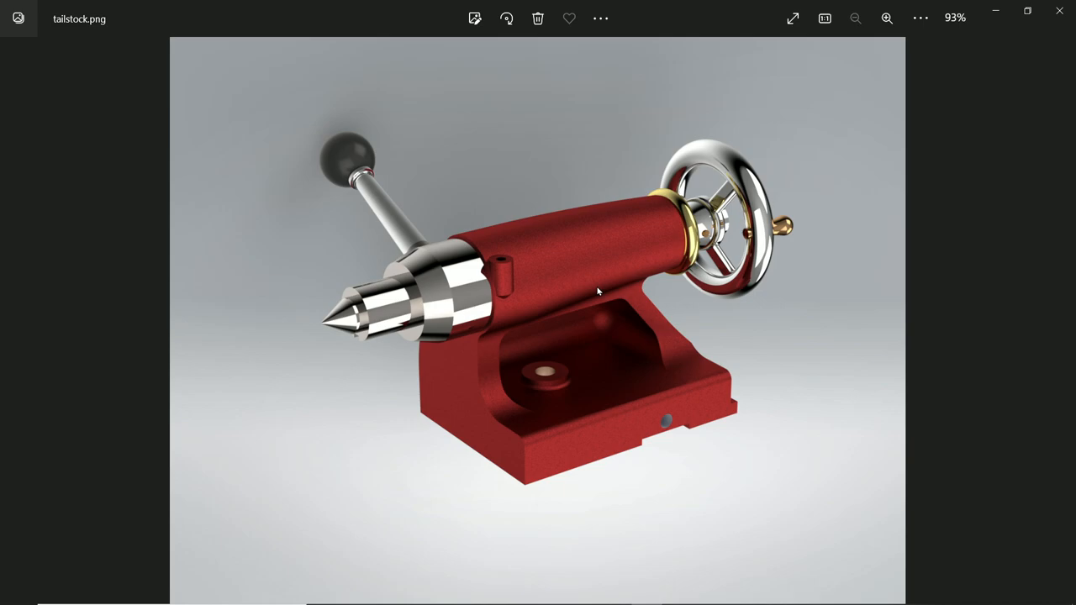
{"action": "mouse_move", "coordinate": [782, 300]}
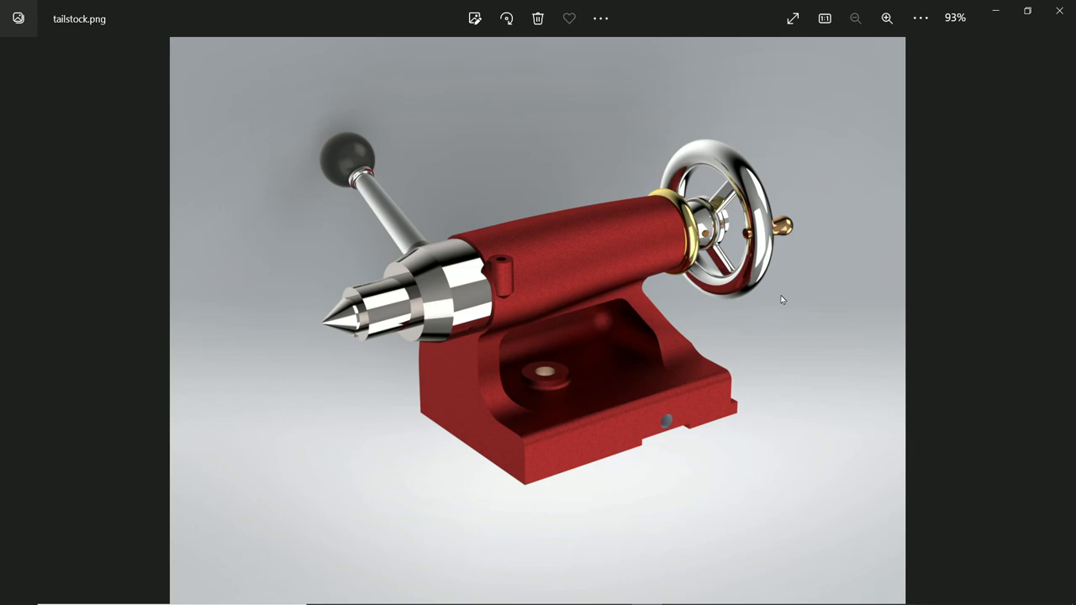
{"action": "mouse_move", "coordinate": [727, 279]}
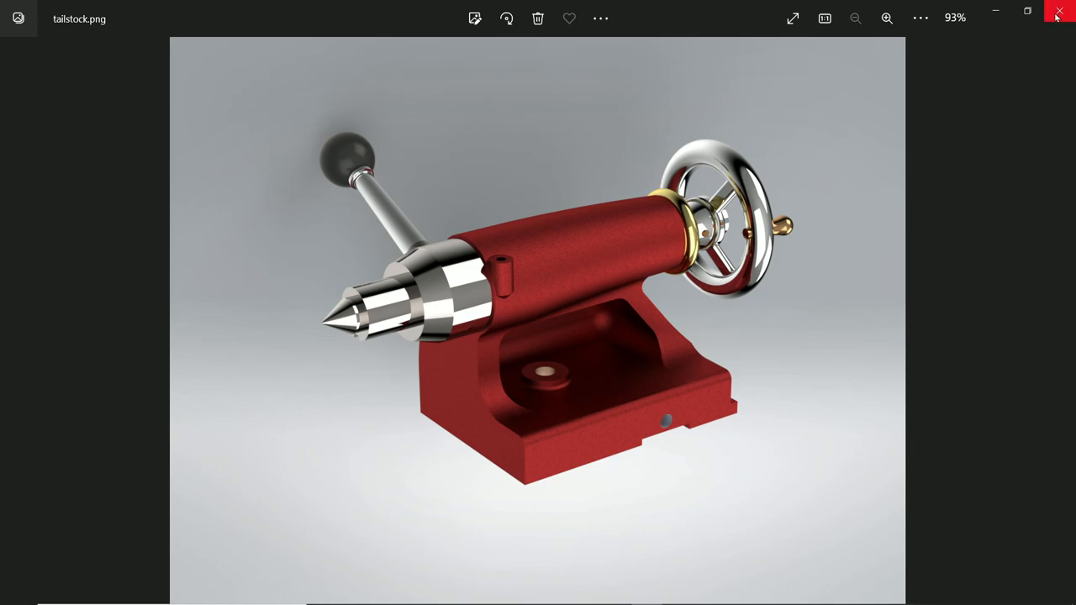
{"action": "left_click", "coordinate": [1059, 12]}
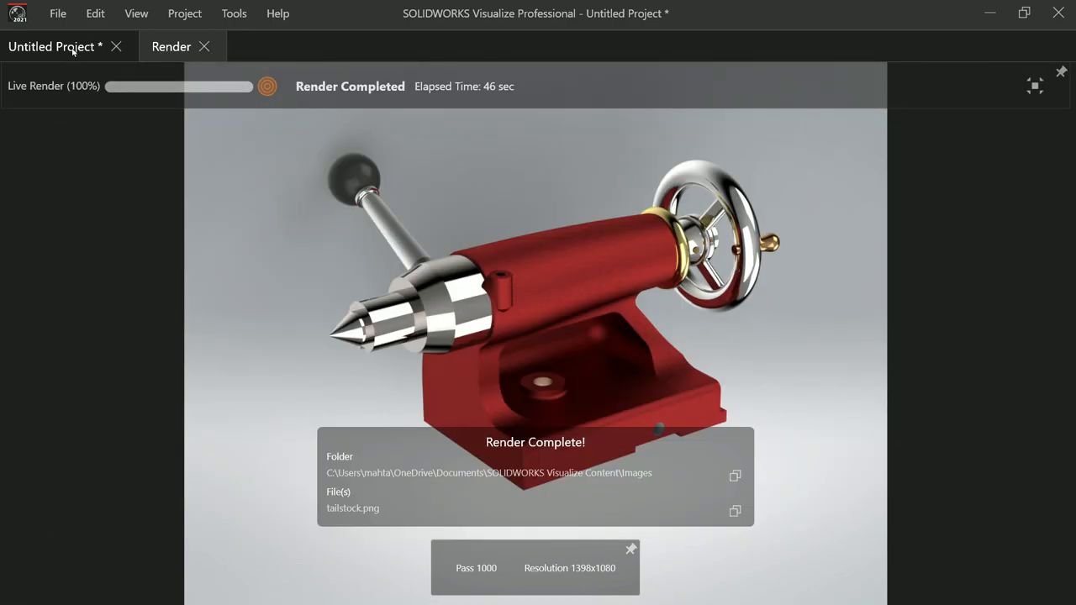
{"action": "left_click", "coordinate": [52, 48]}
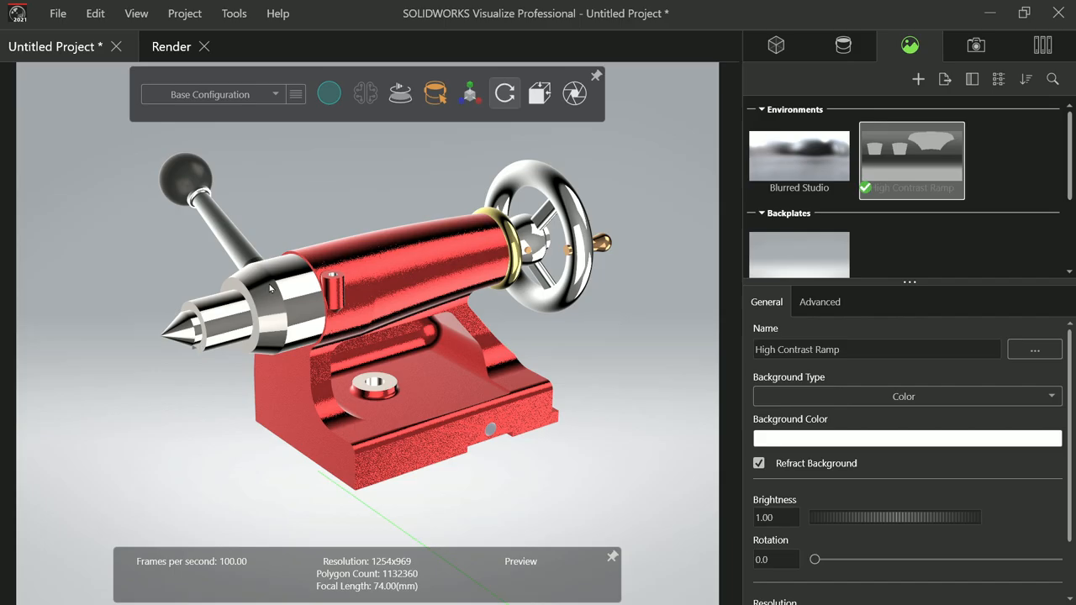